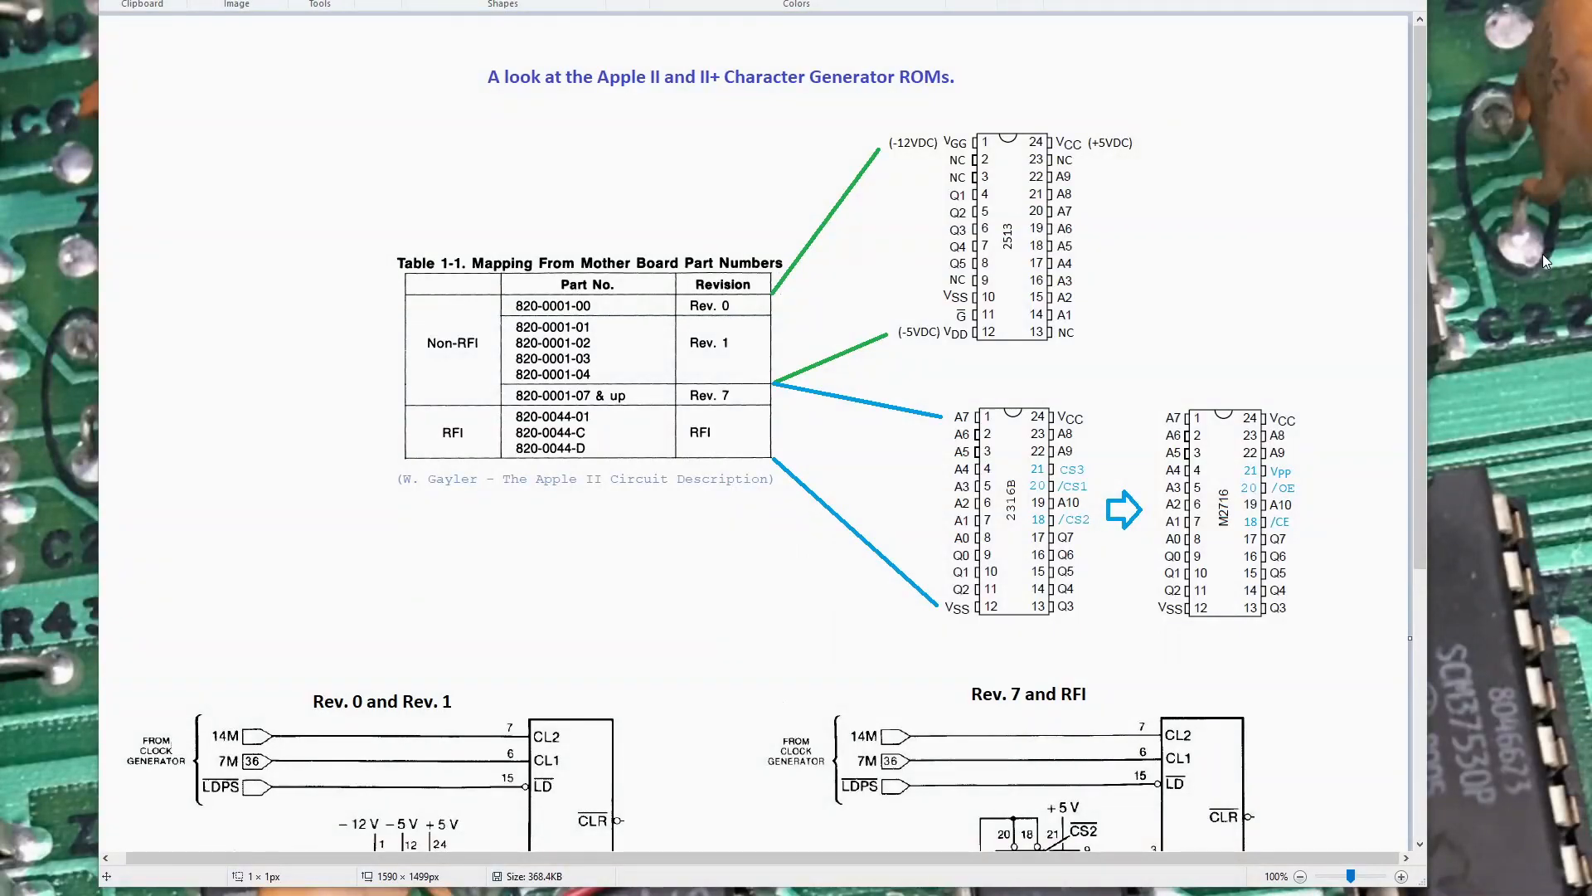
pyautogui.moveTo(685, 163)
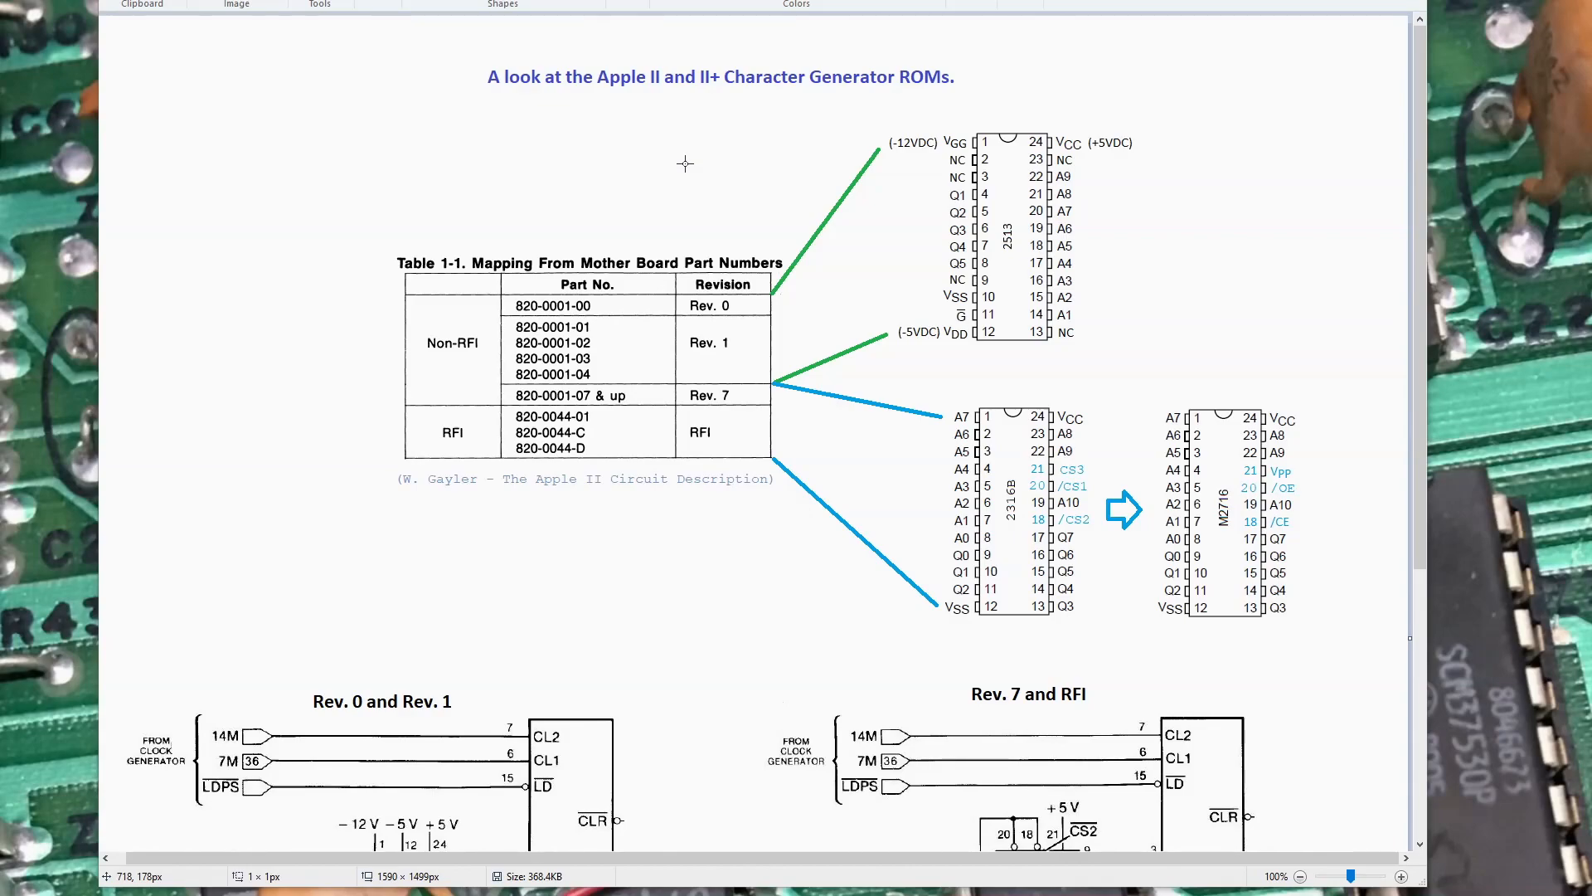
pyautogui.moveTo(659, 193)
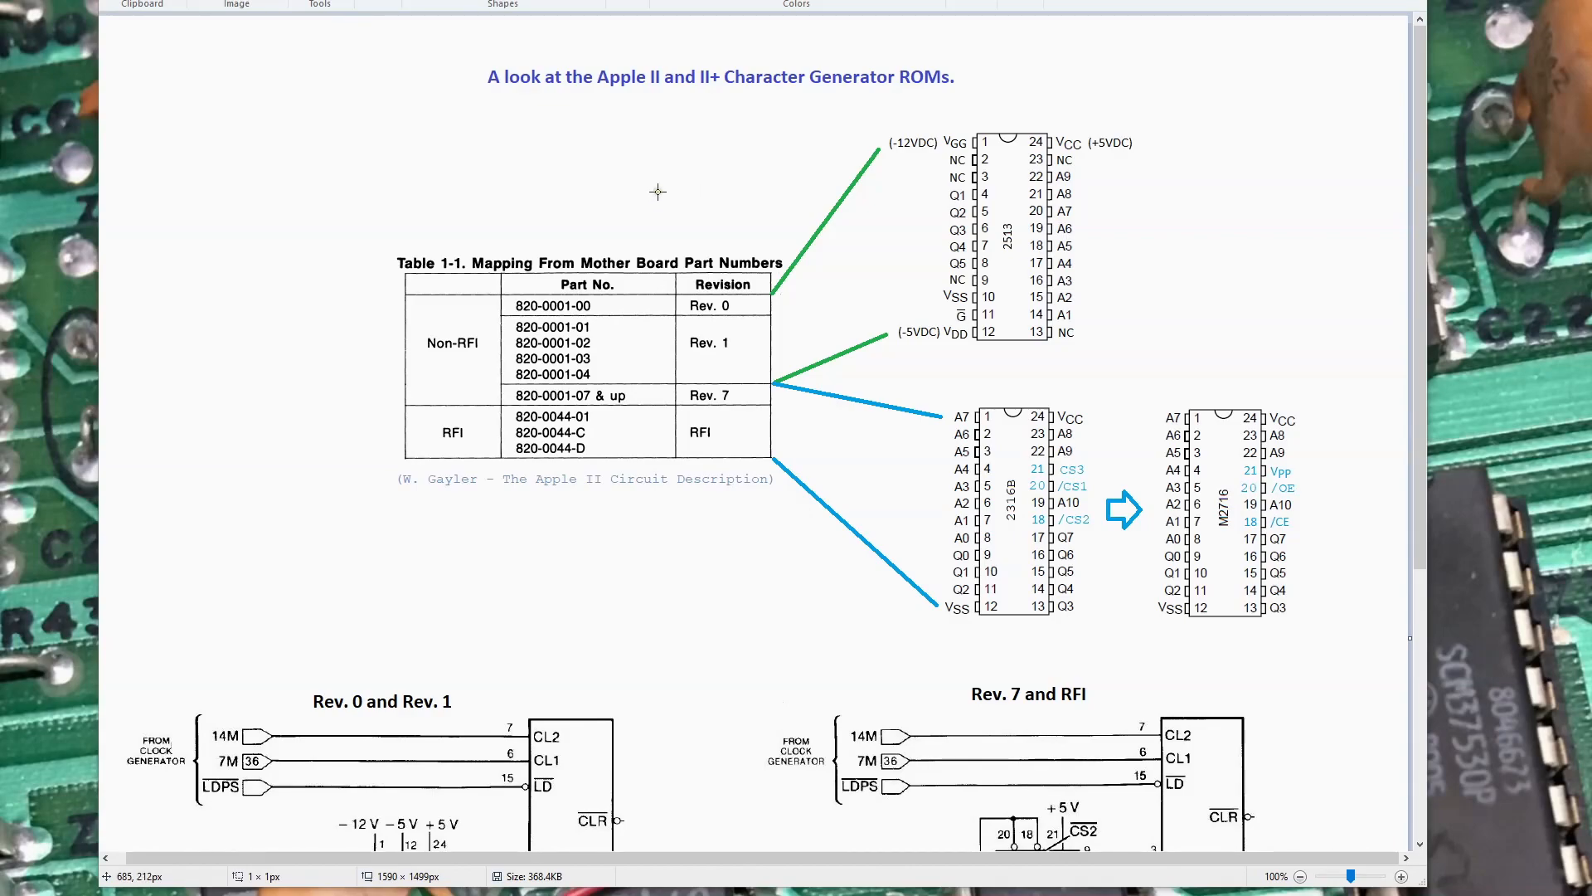
pyautogui.moveTo(745, 277)
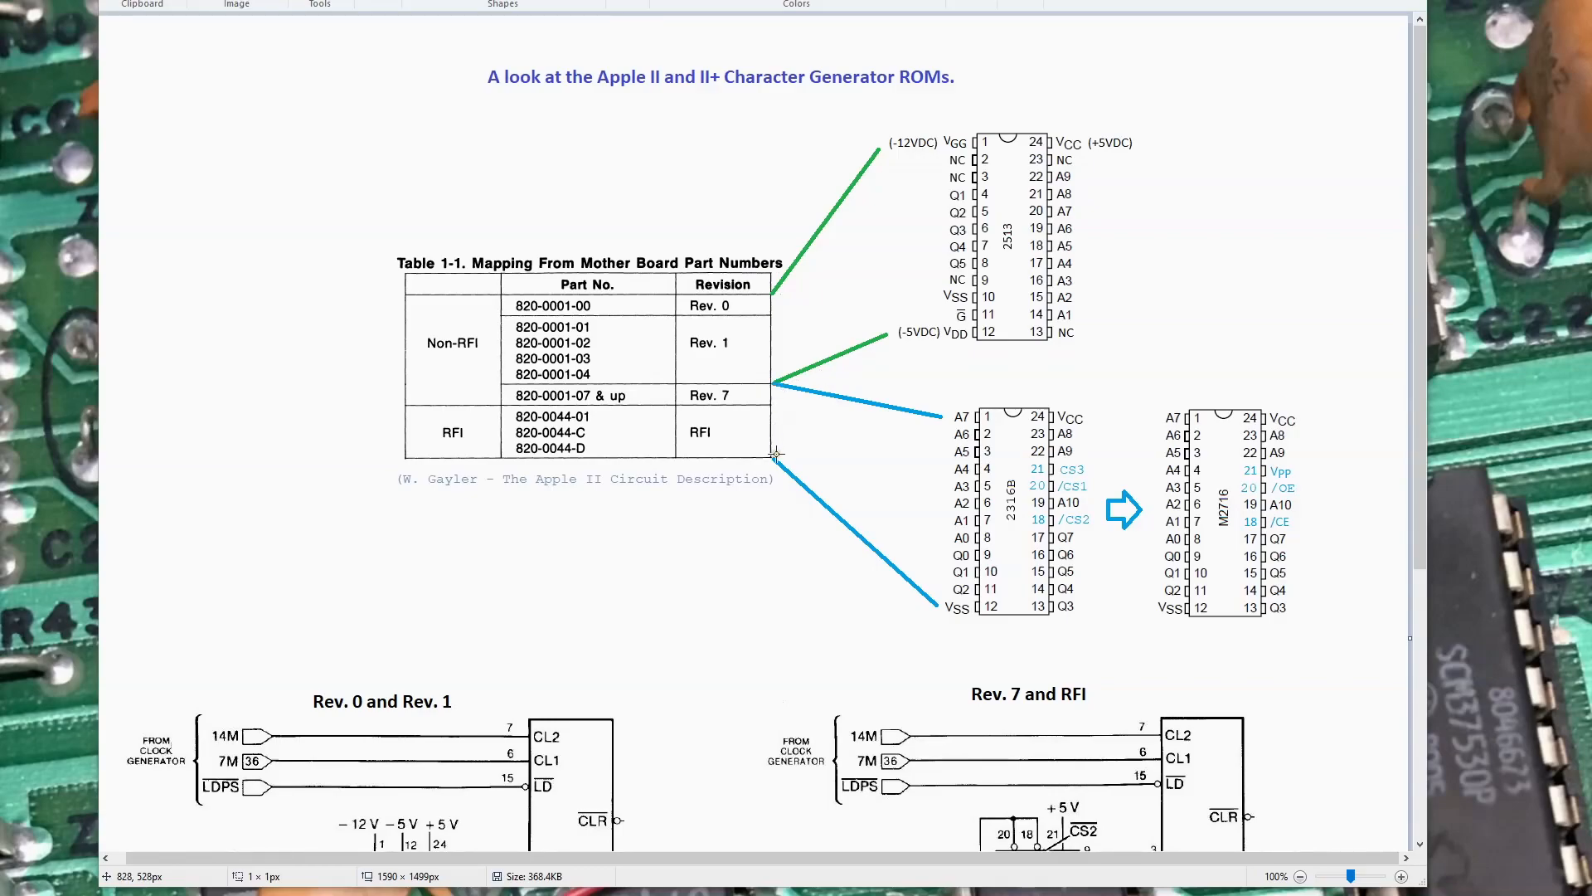
pyautogui.moveTo(1007, 491)
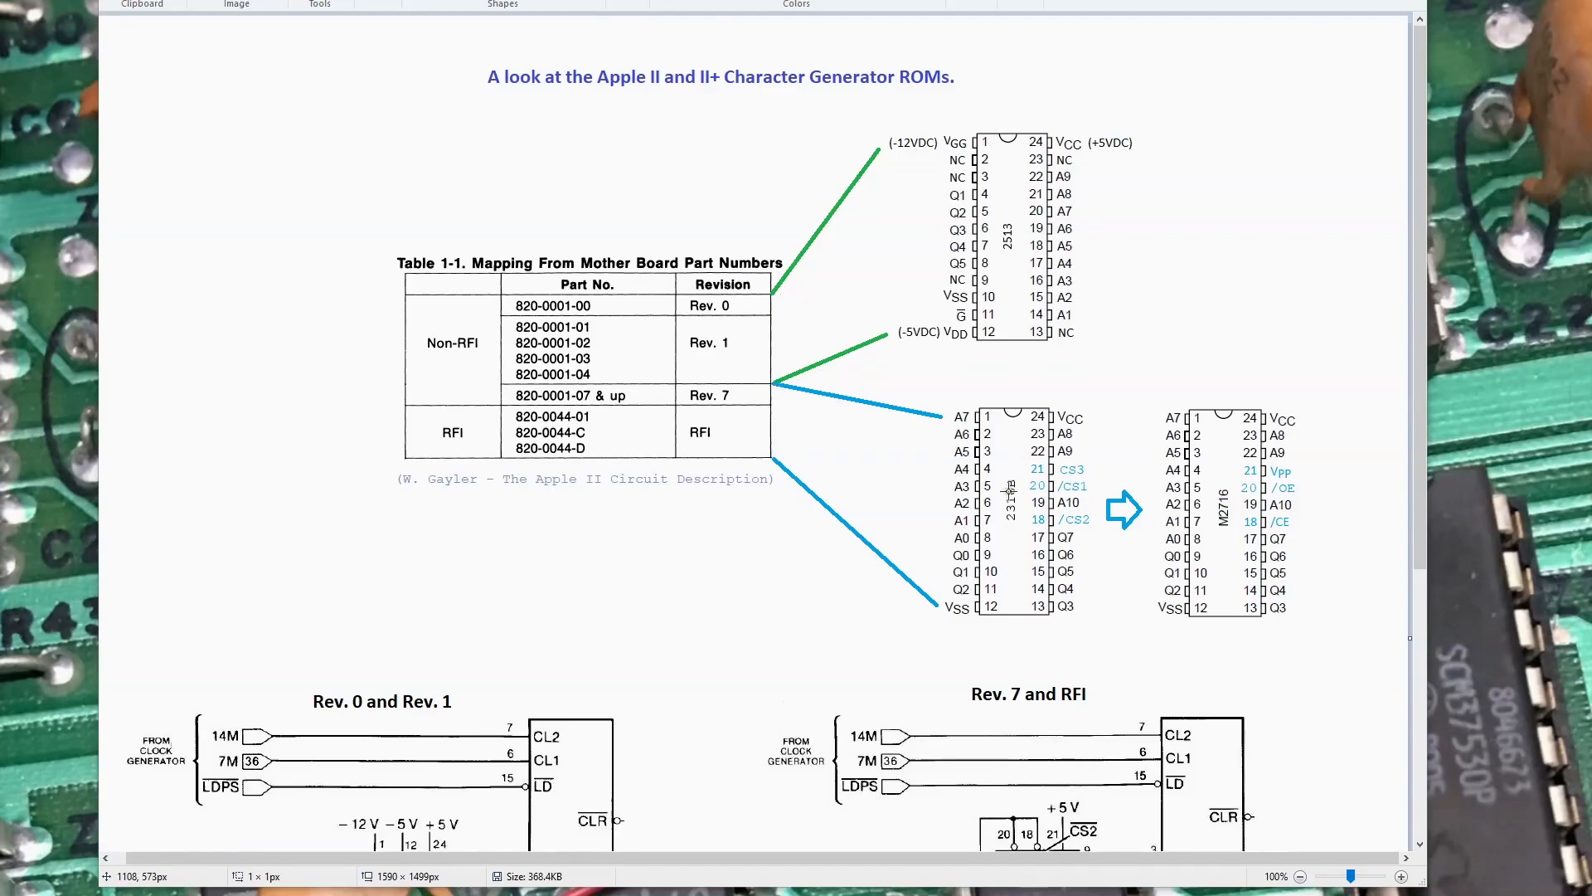
pyautogui.moveTo(846, 221)
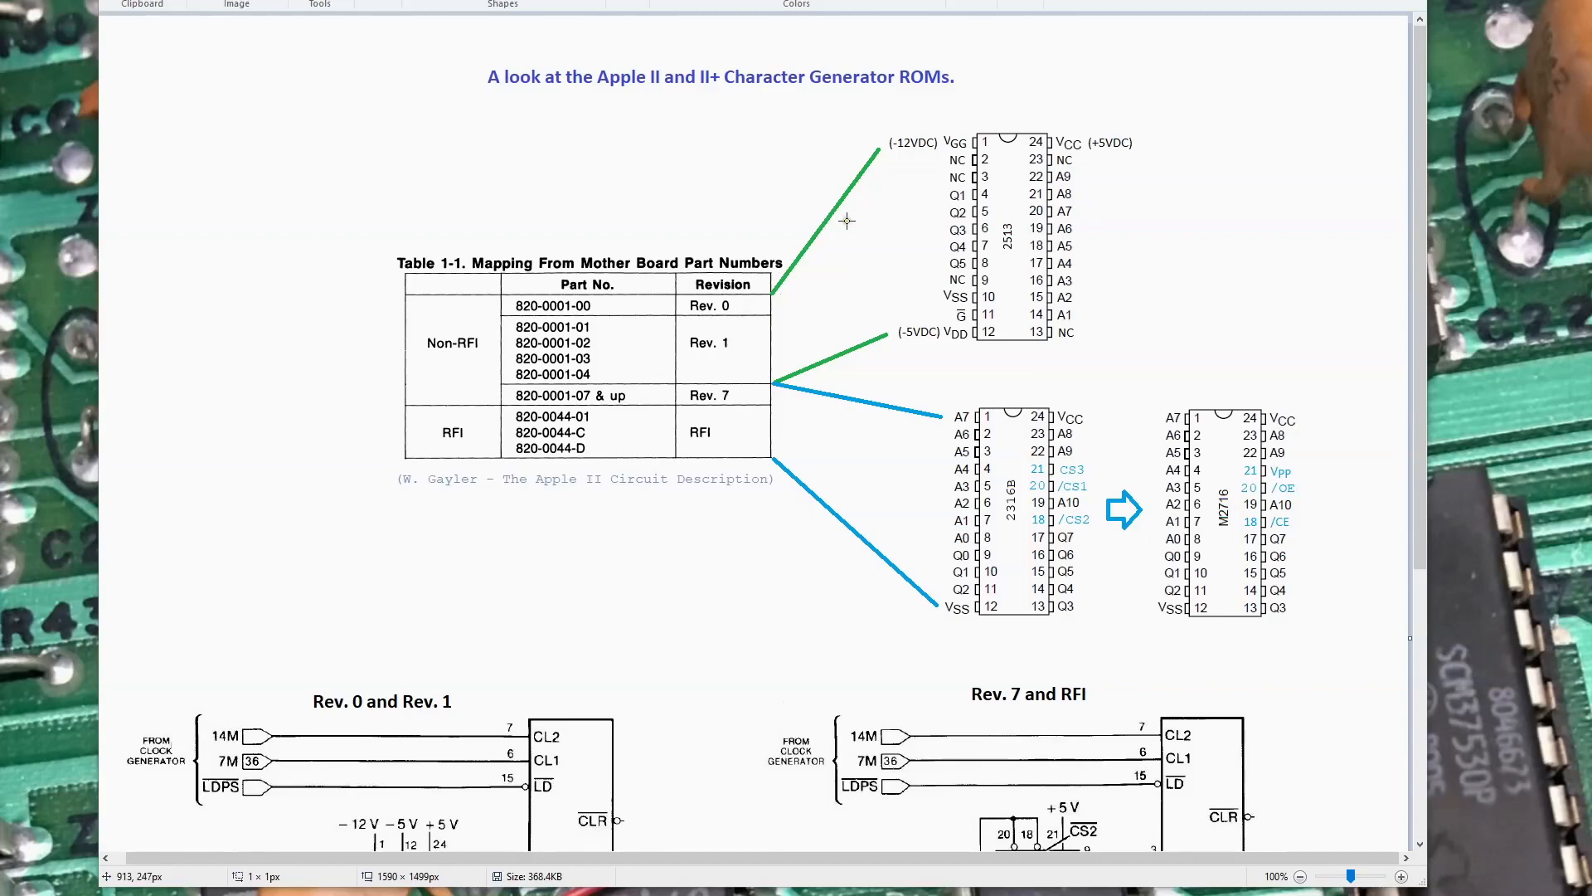
pyautogui.moveTo(717, 465)
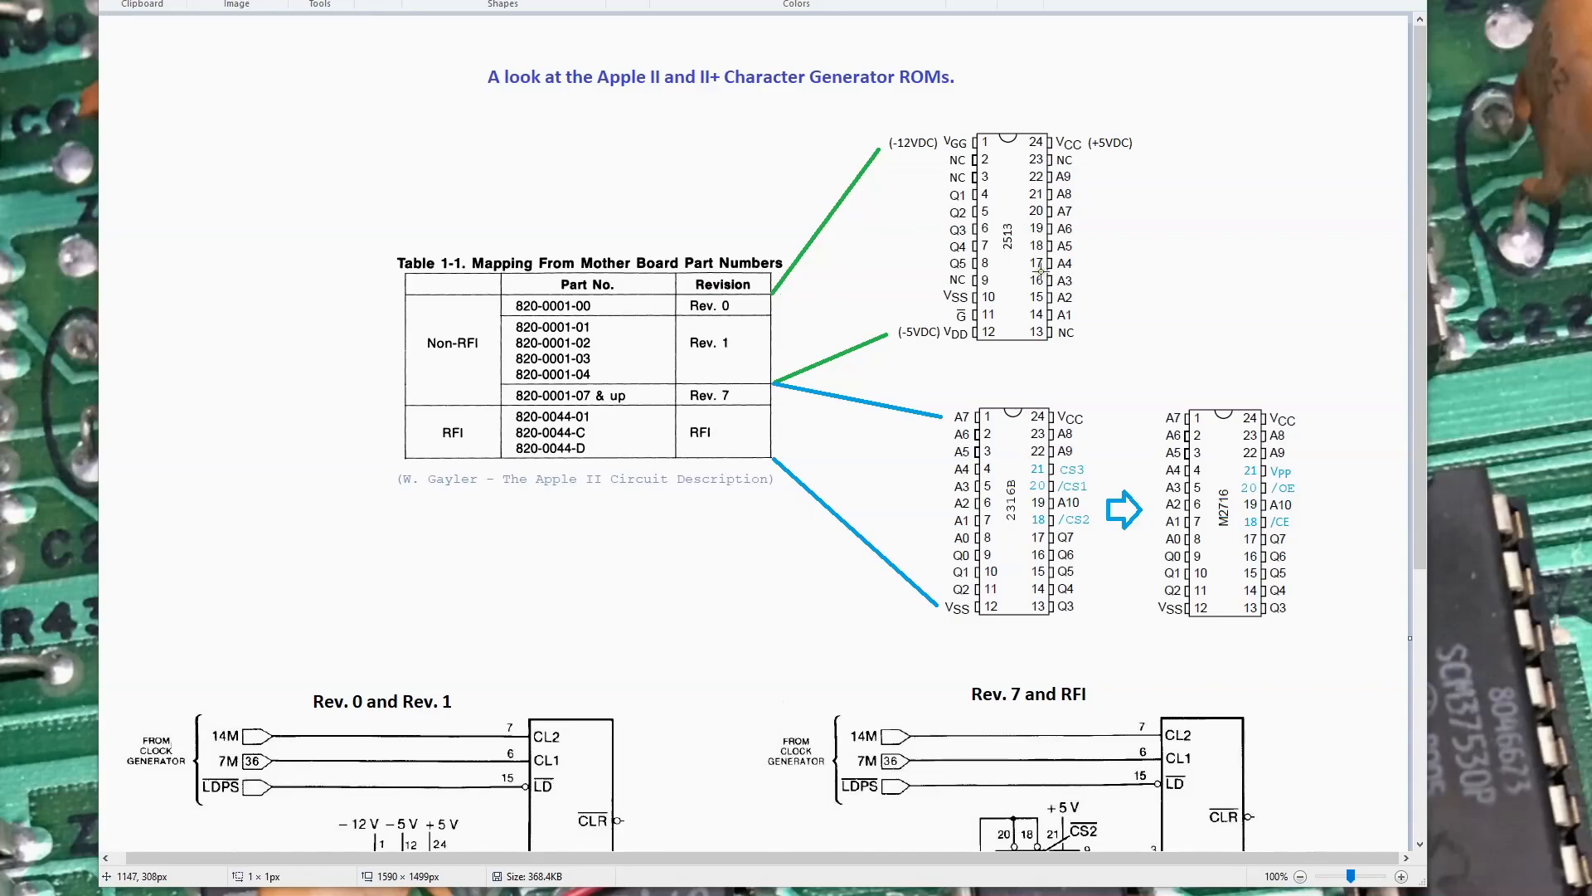
pyautogui.moveTo(1010, 211)
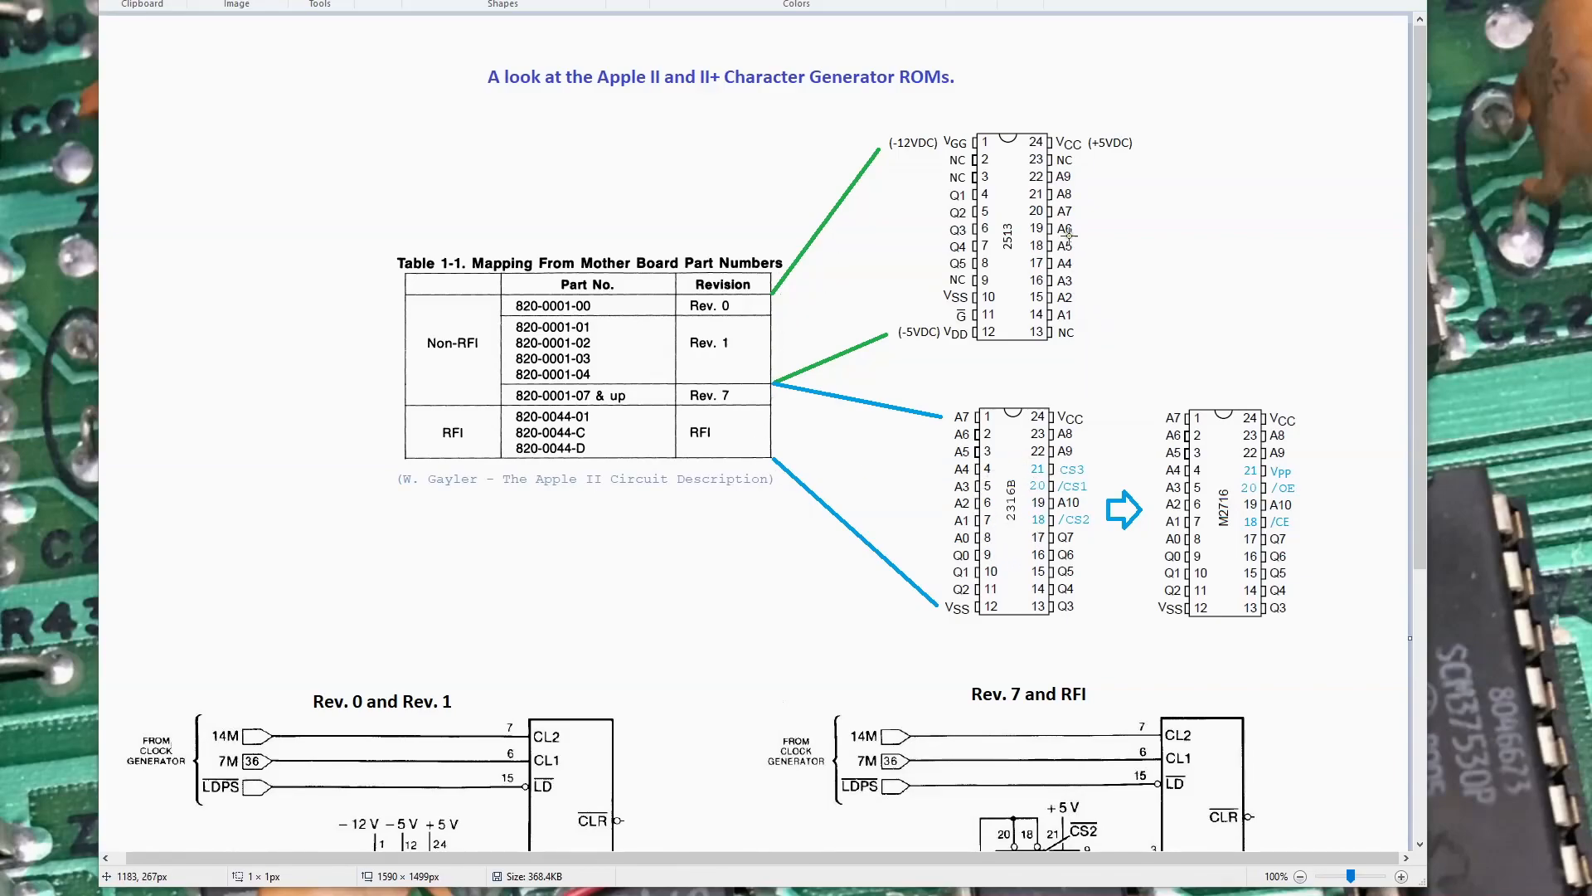
pyautogui.moveTo(1026, 295)
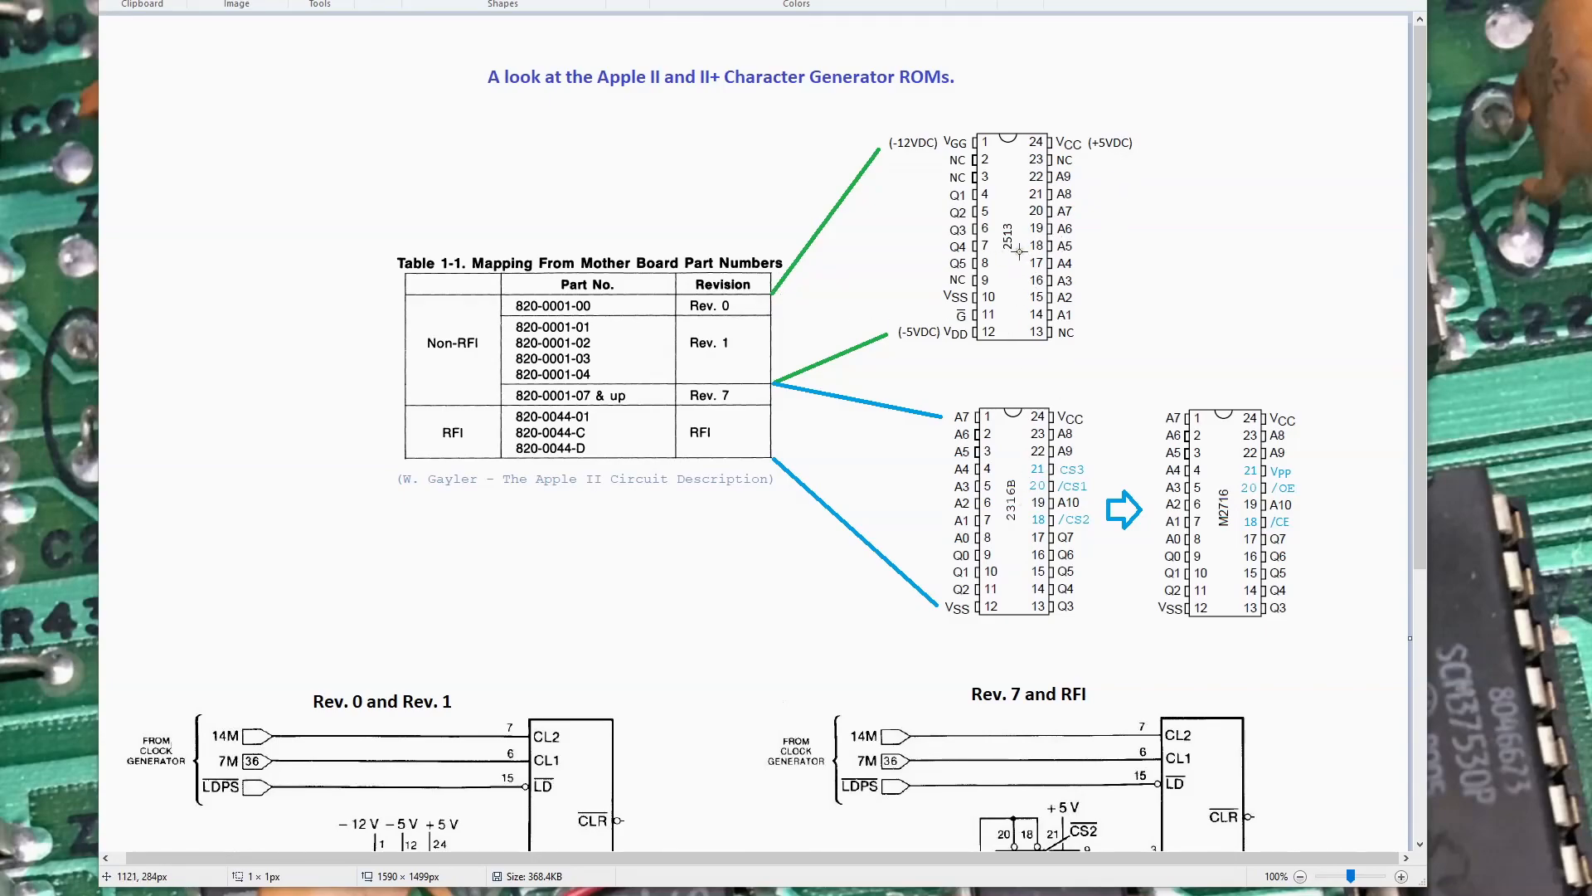
pyautogui.moveTo(922, 342)
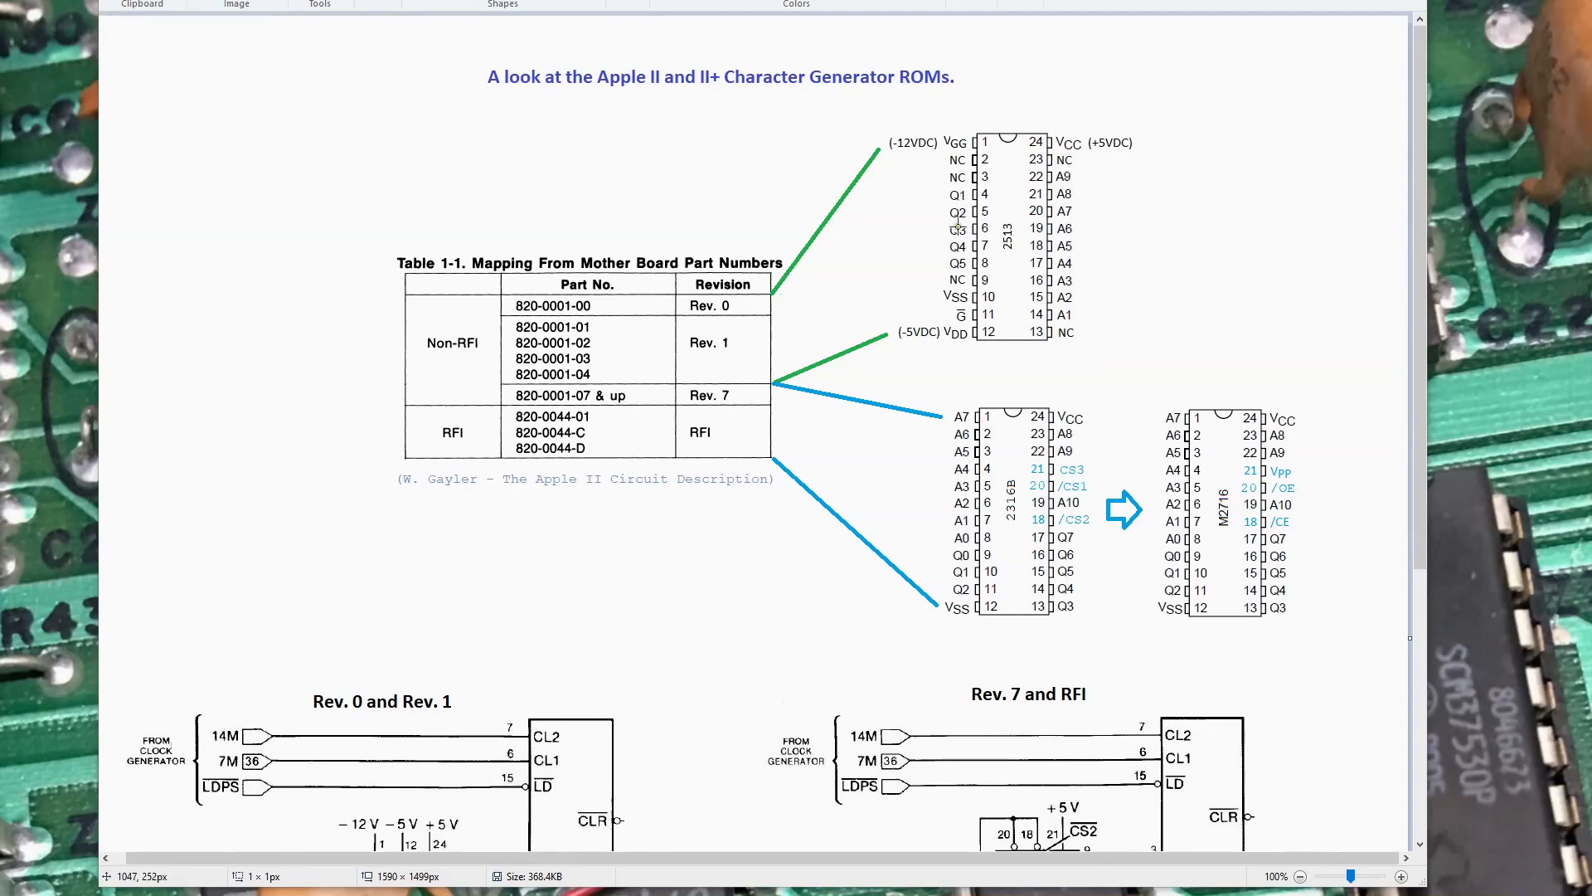
pyautogui.moveTo(980, 243)
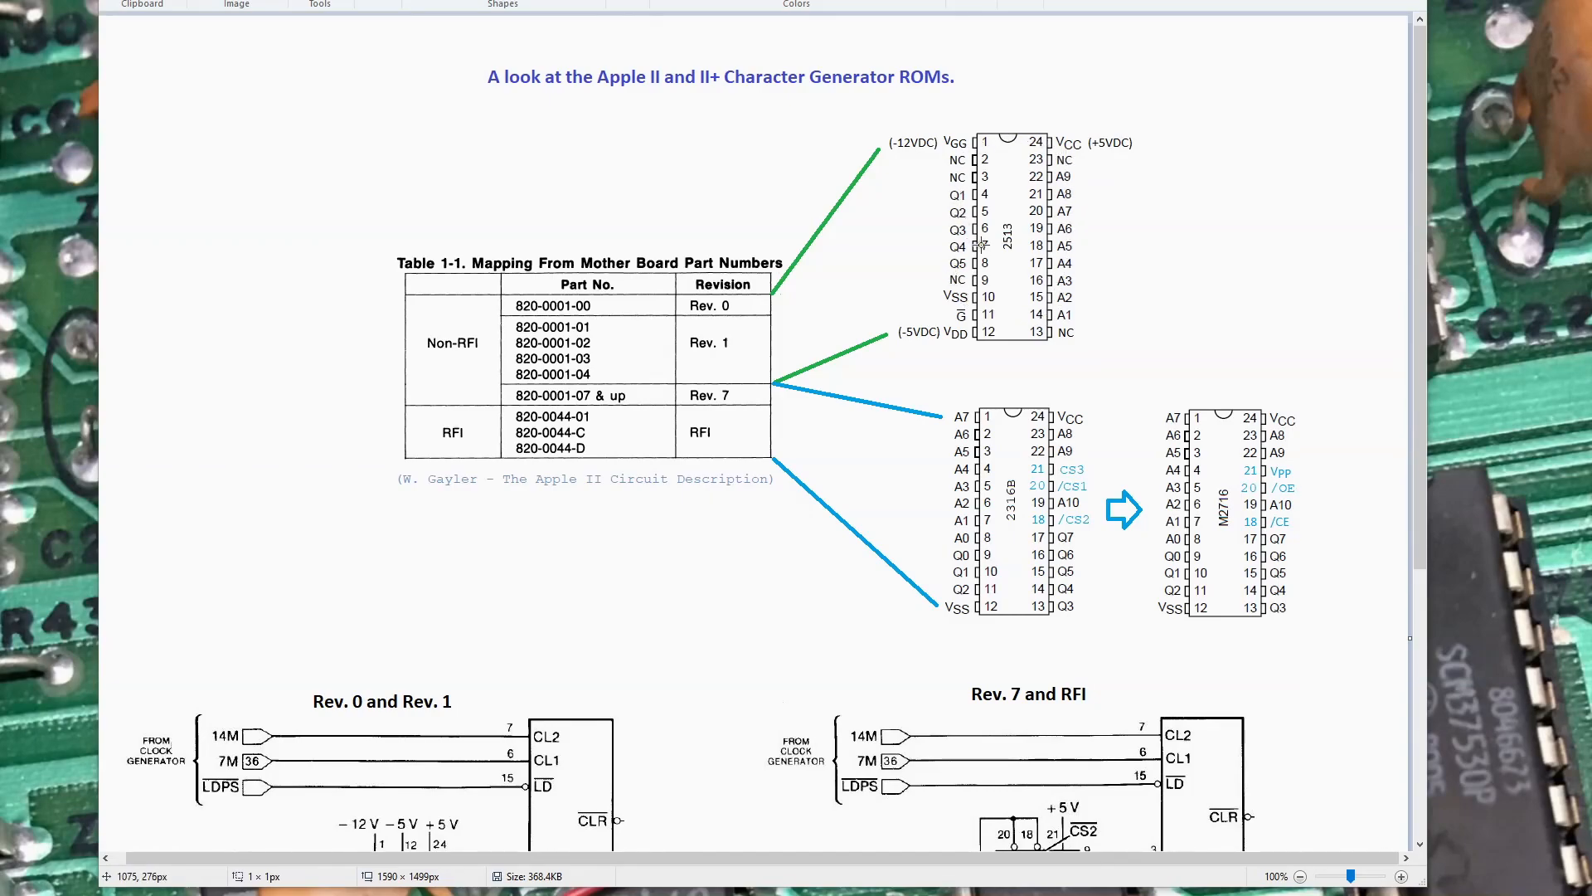
pyautogui.moveTo(725, 396)
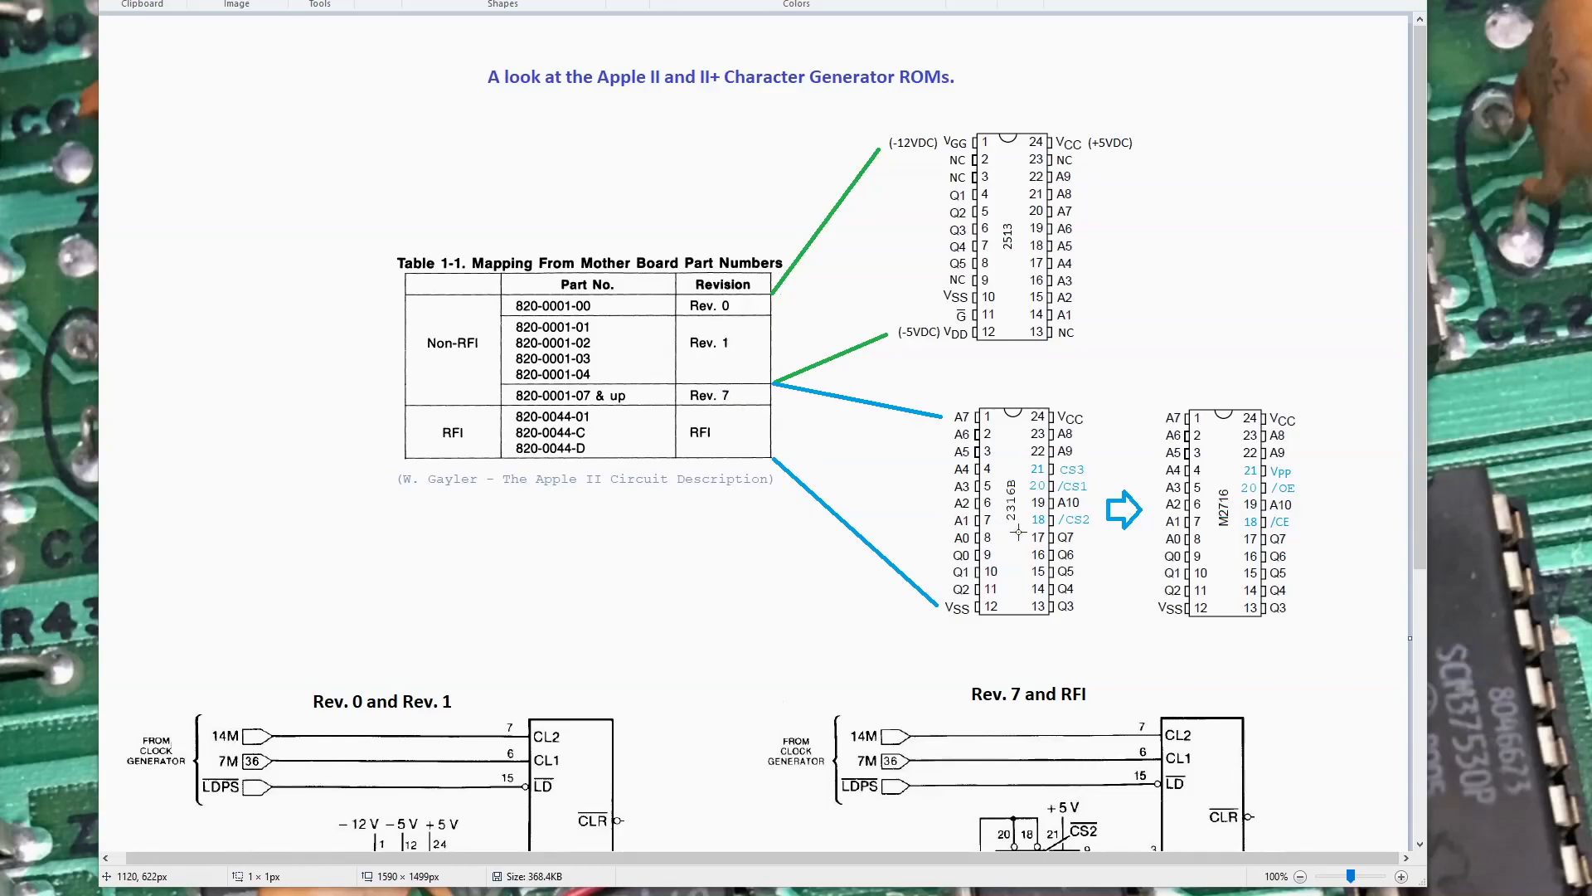
pyautogui.moveTo(980, 619)
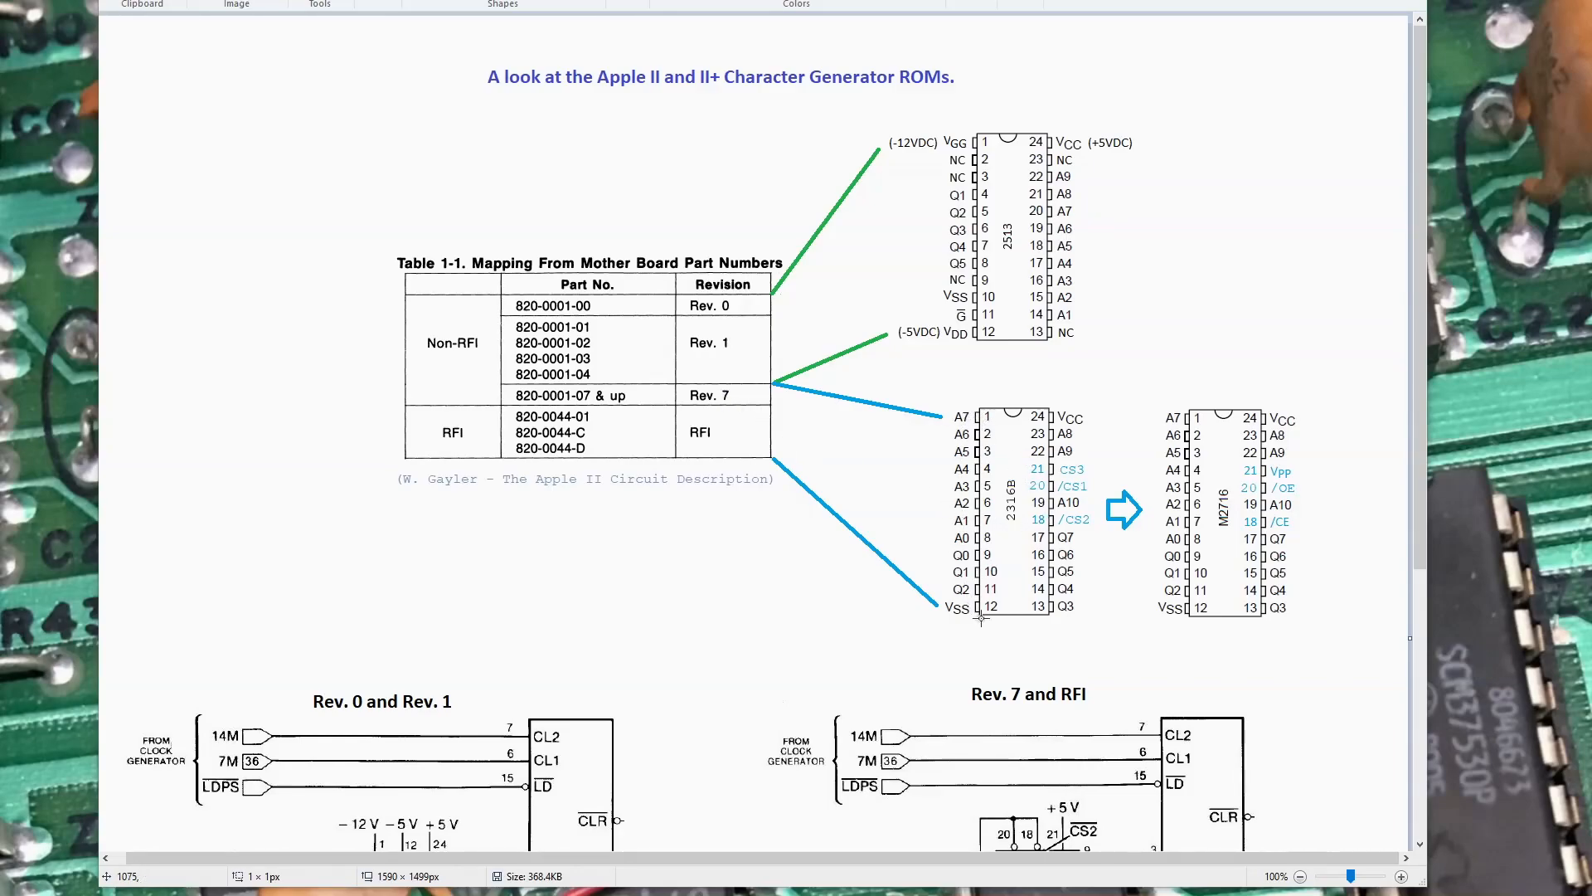
pyautogui.moveTo(1057, 450)
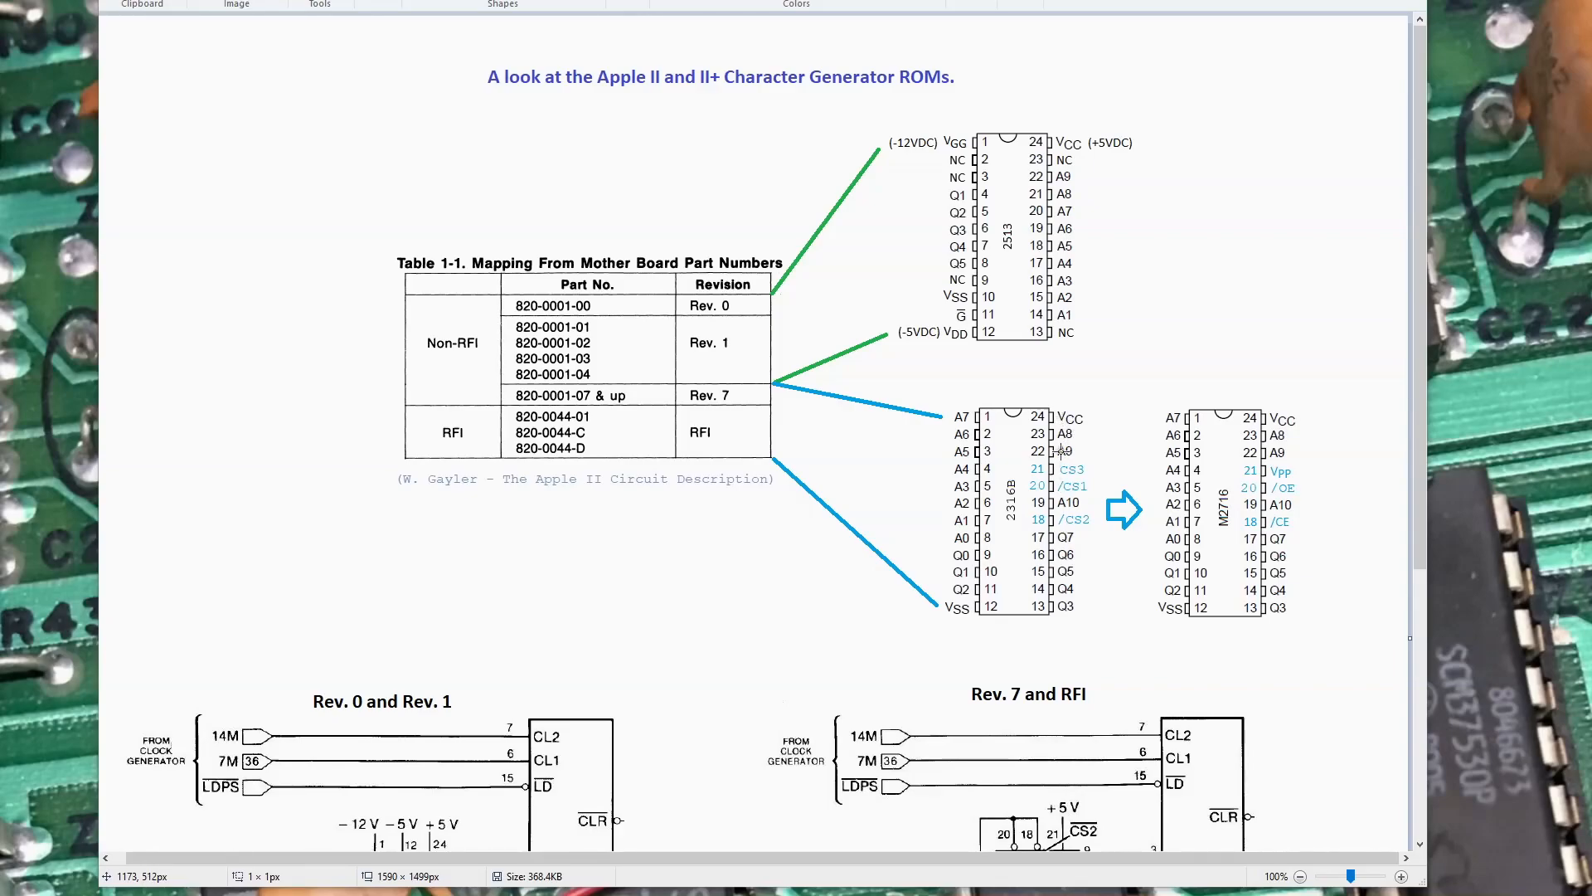
pyautogui.moveTo(1058, 603)
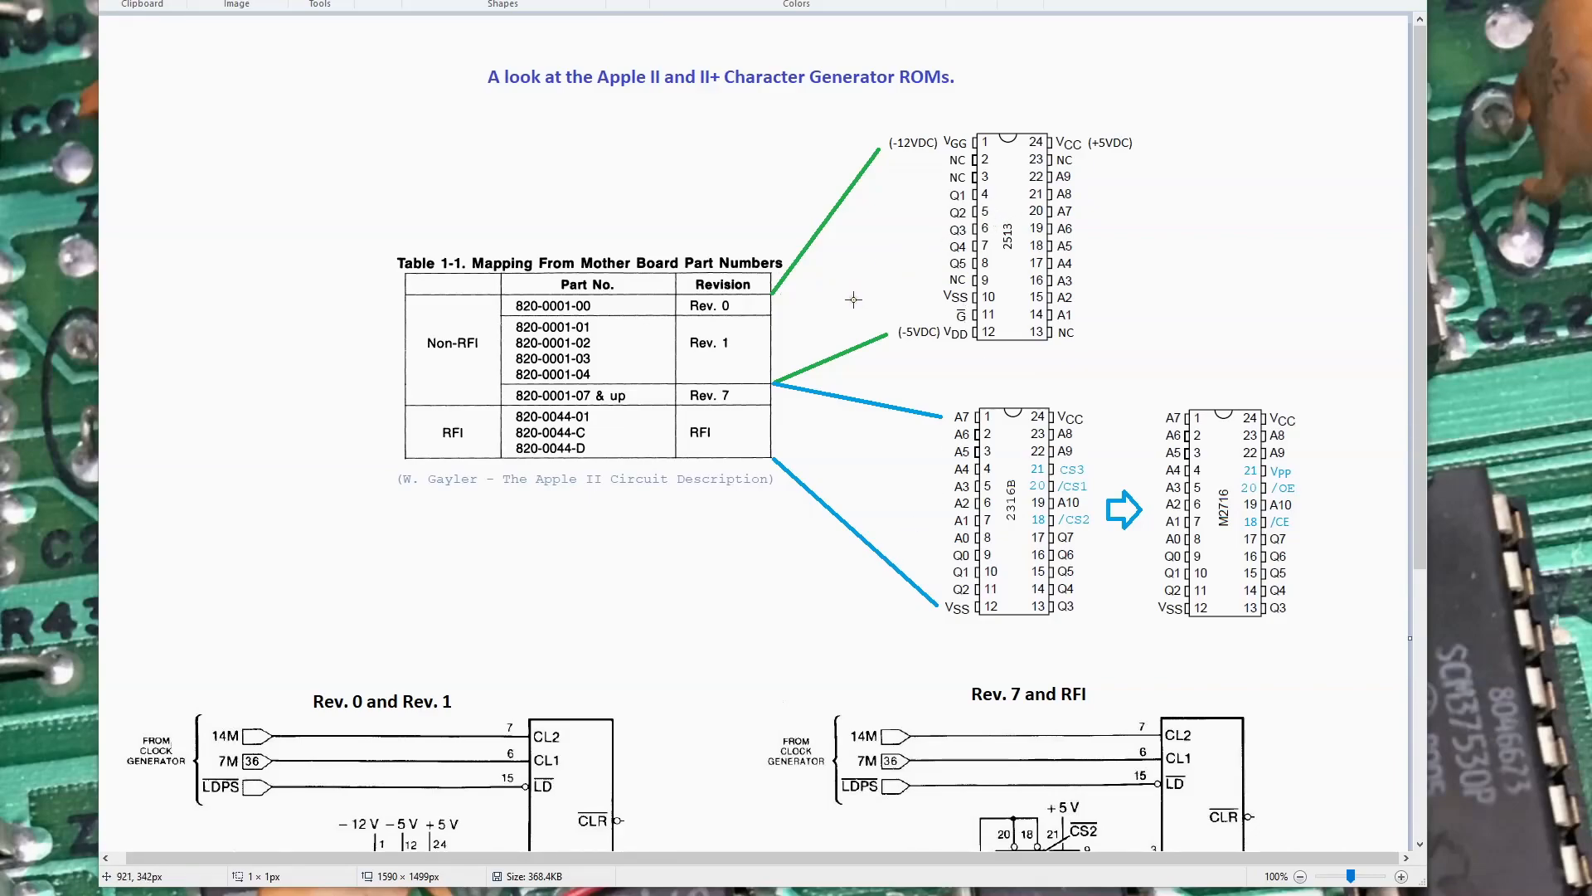
pyautogui.moveTo(1035, 223)
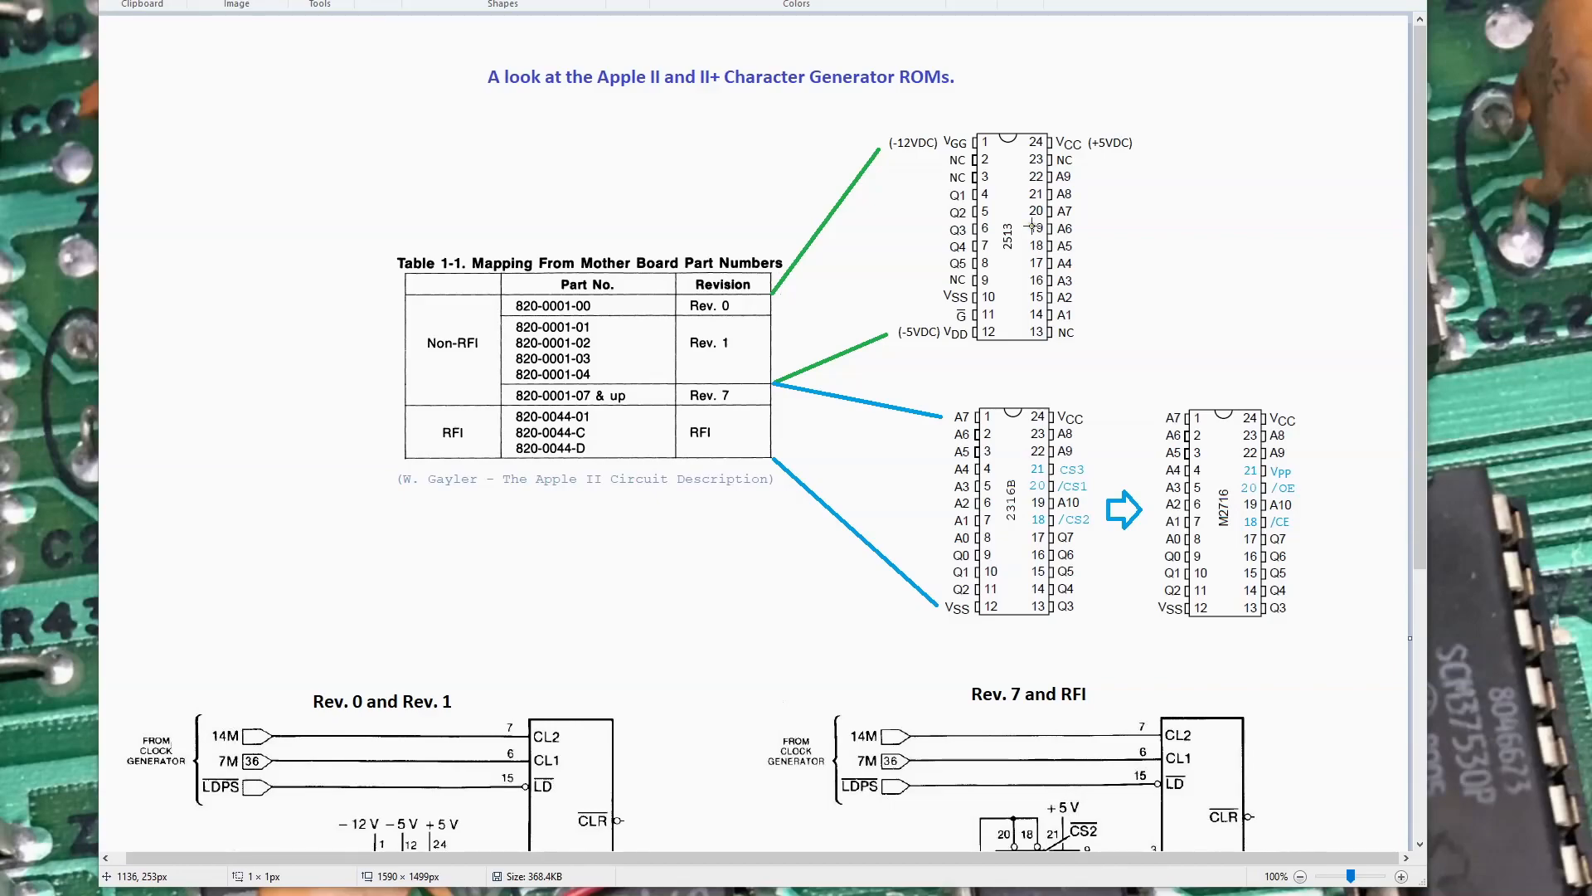
pyautogui.moveTo(1030, 224)
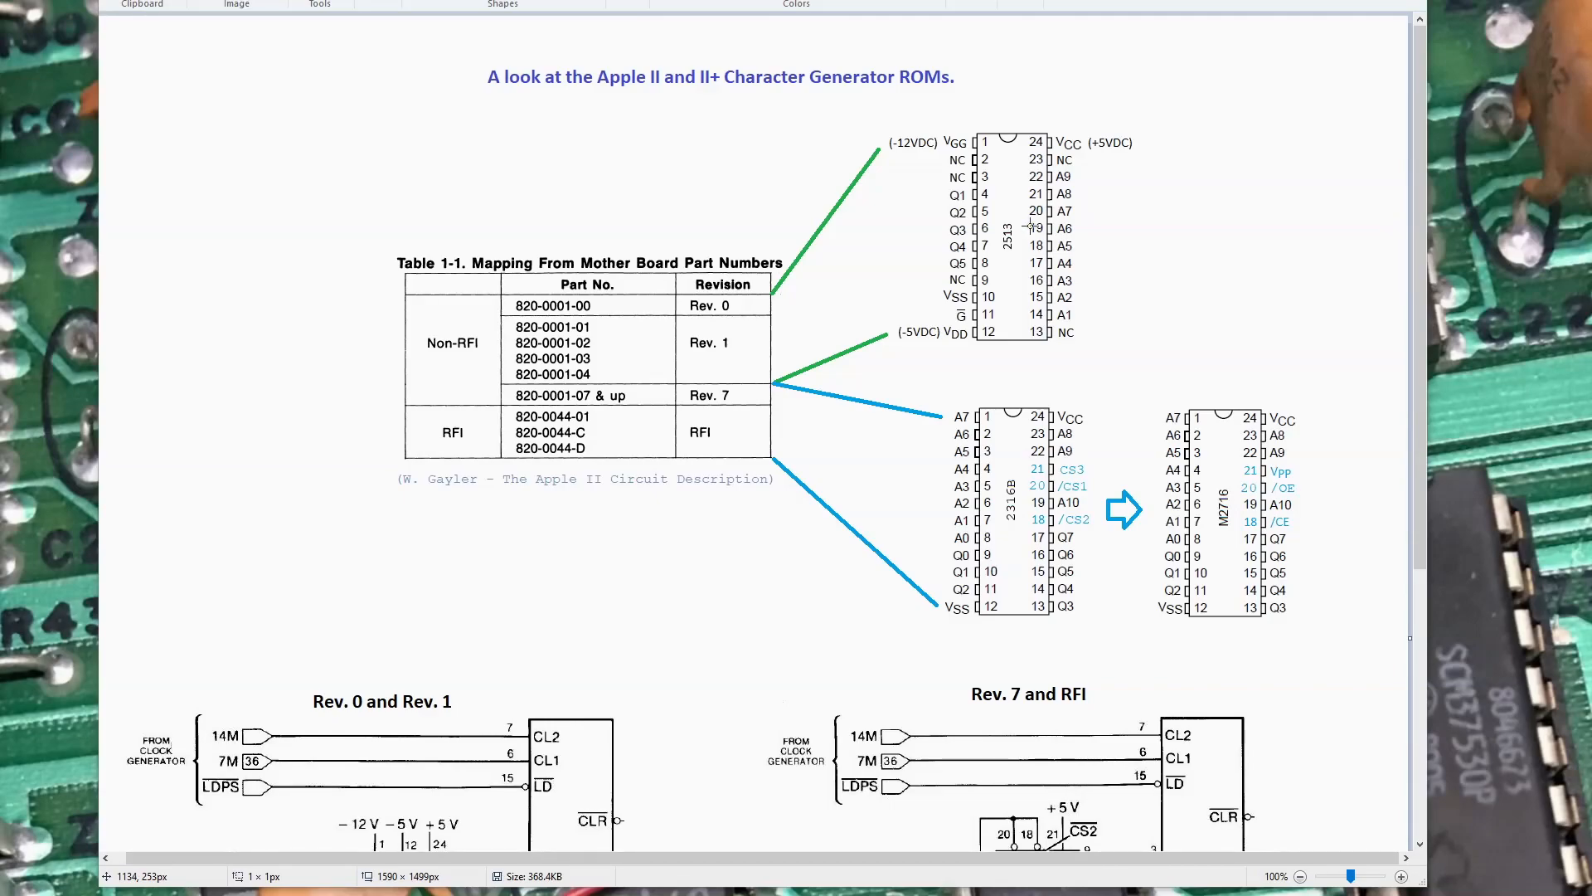
pyautogui.moveTo(1025, 229)
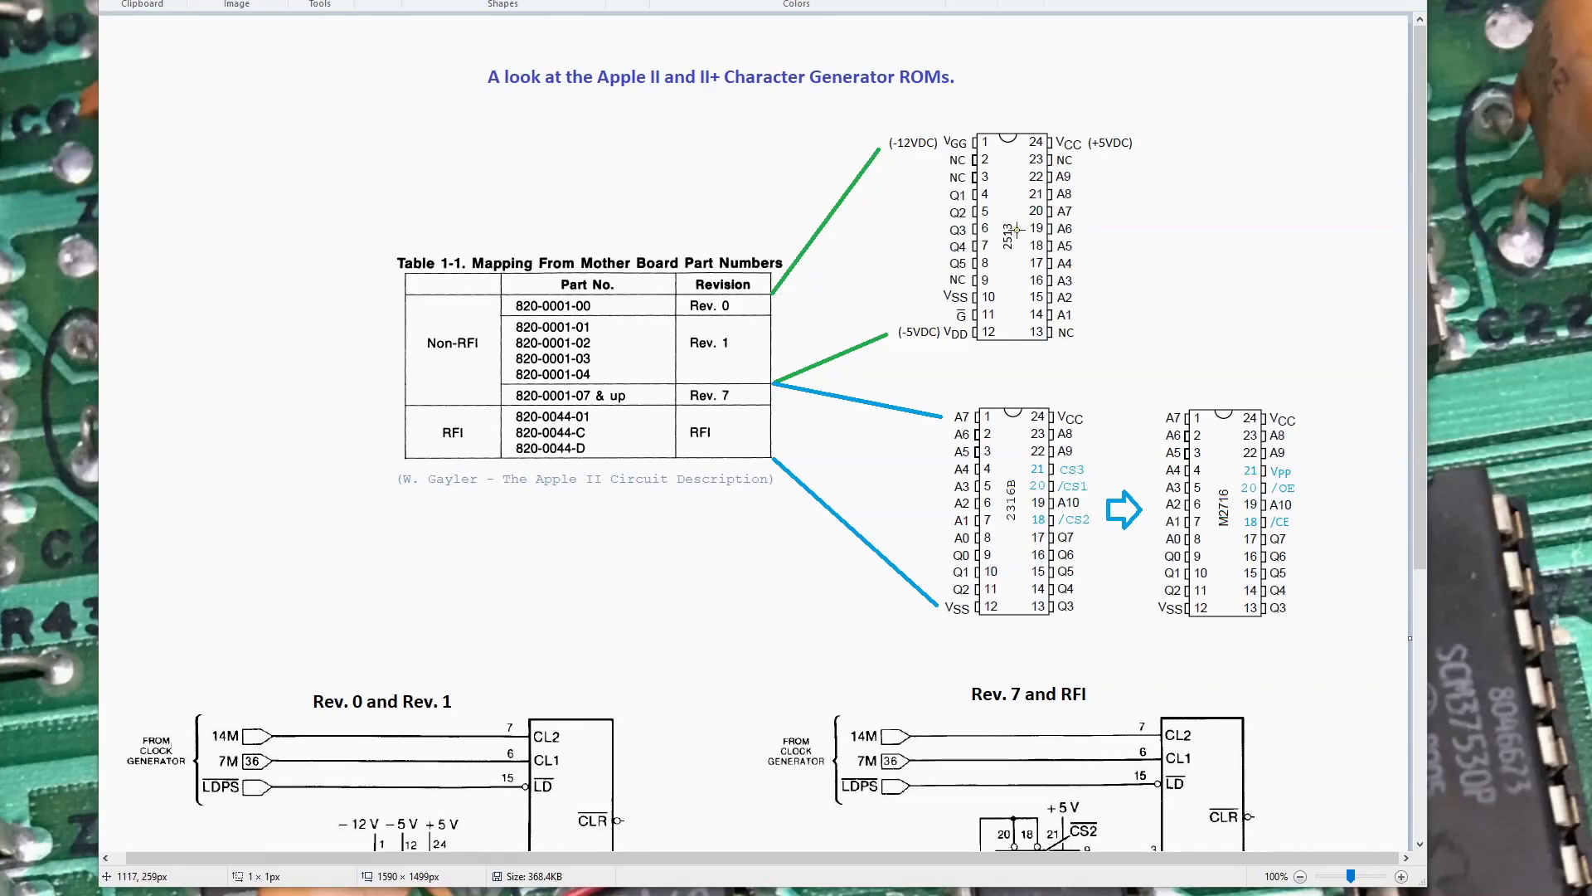
pyautogui.moveTo(780, 430)
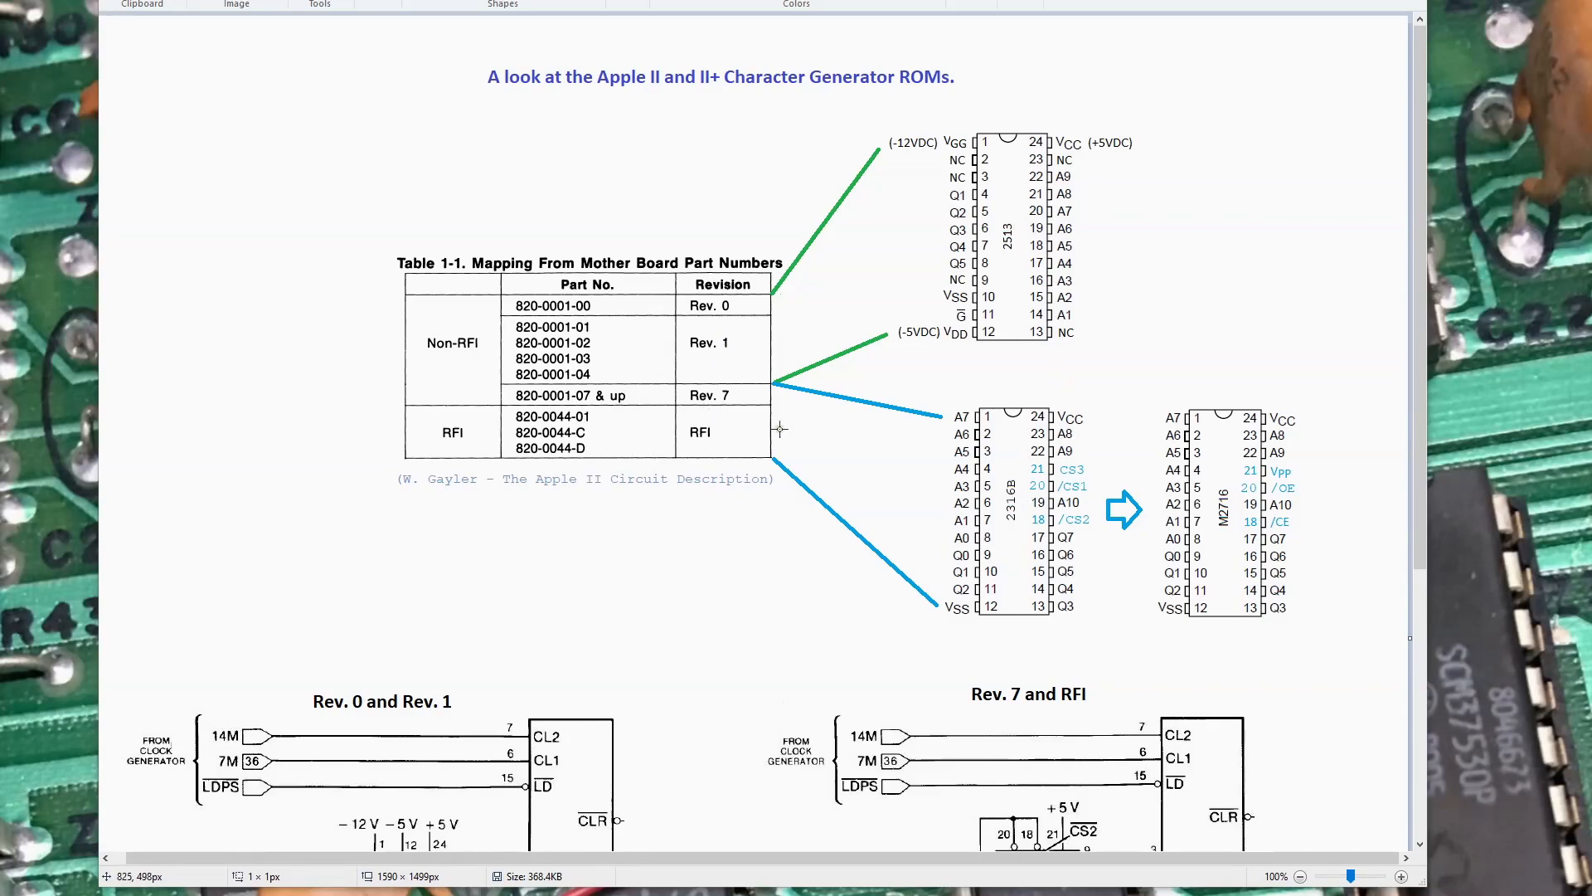
pyautogui.moveTo(790, 433)
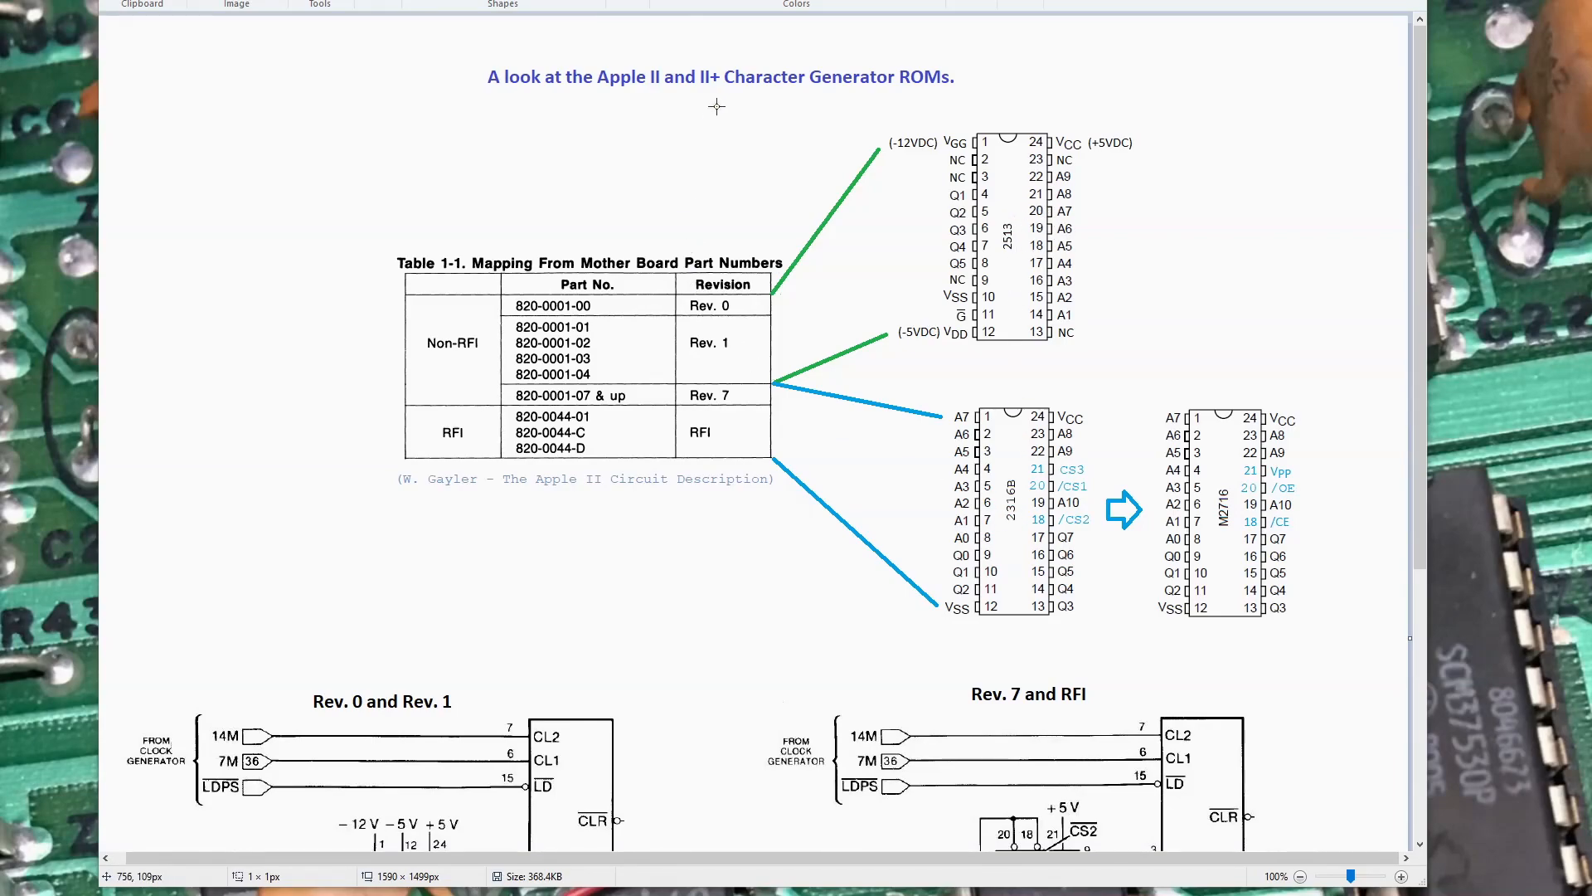
pyautogui.moveTo(617, 302)
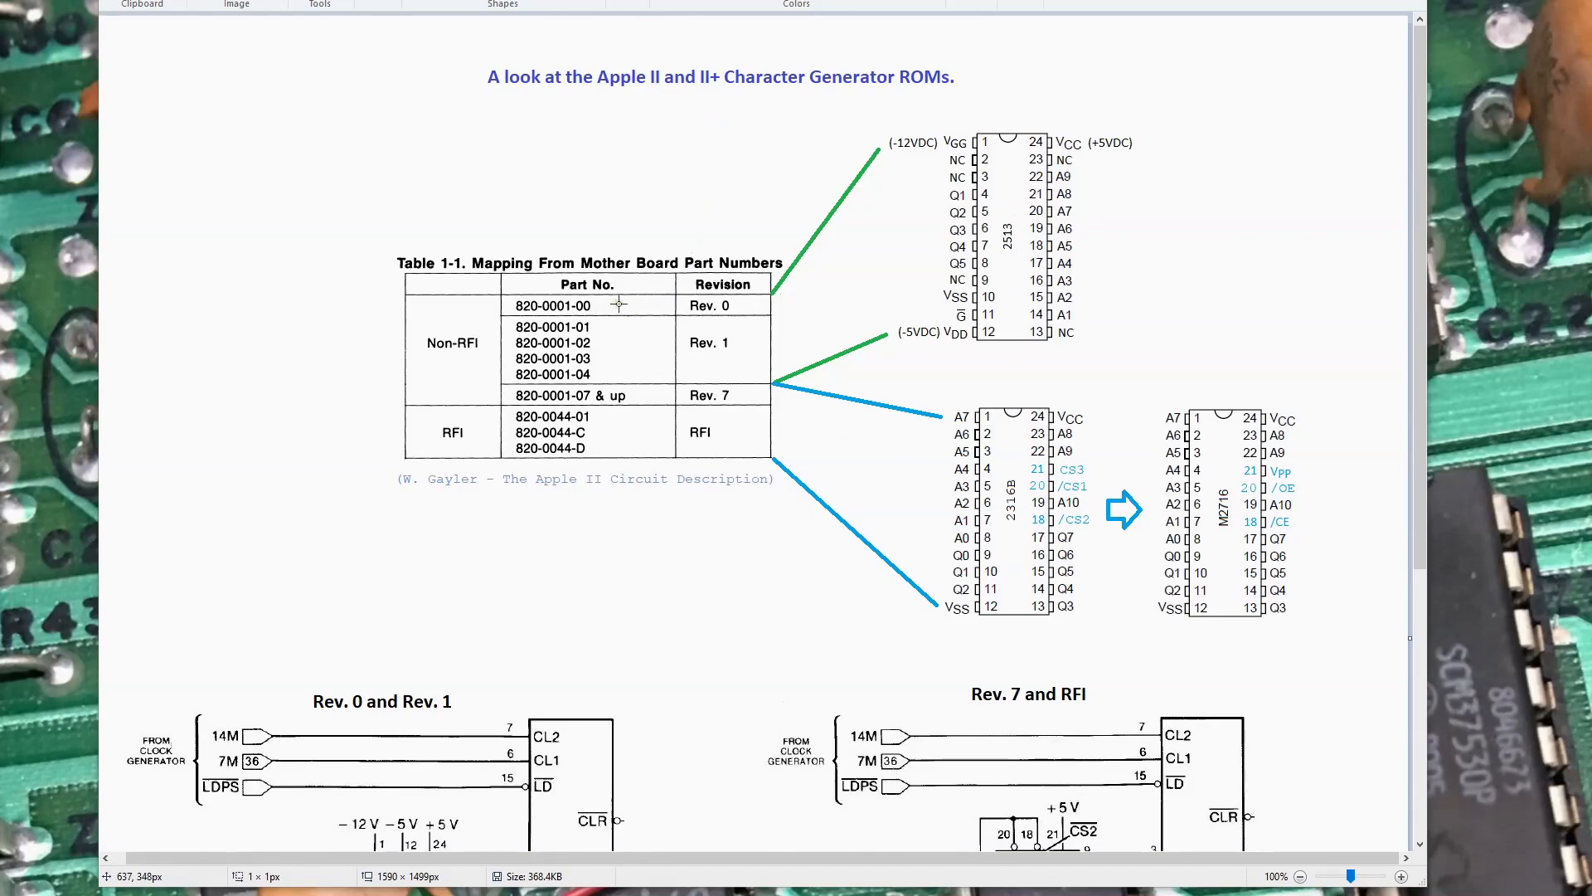
pyautogui.moveTo(722, 308)
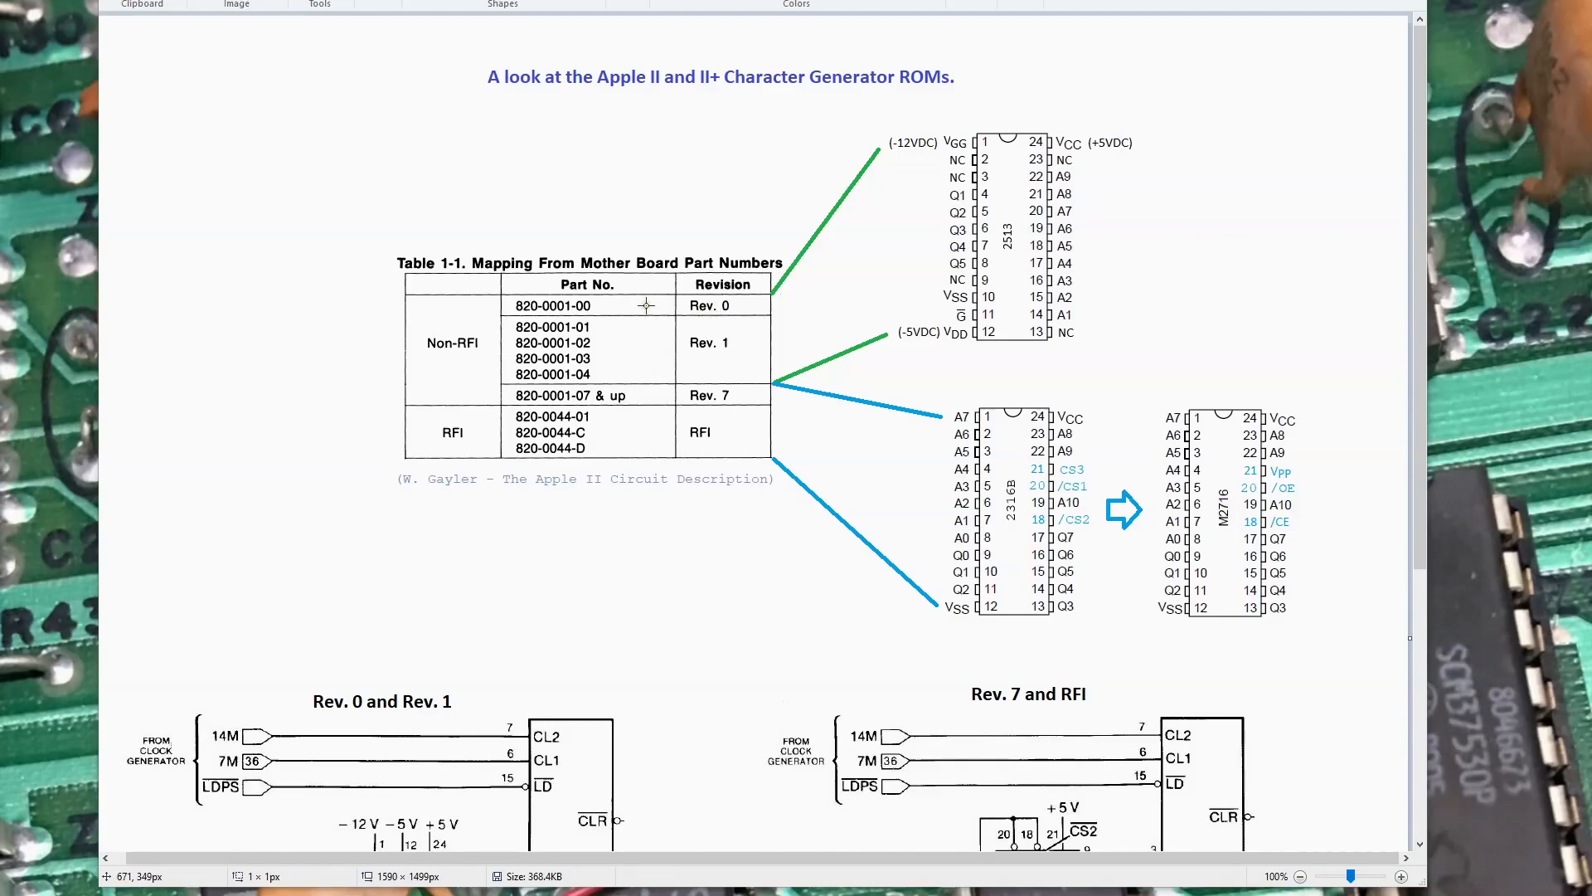
pyautogui.moveTo(1028, 239)
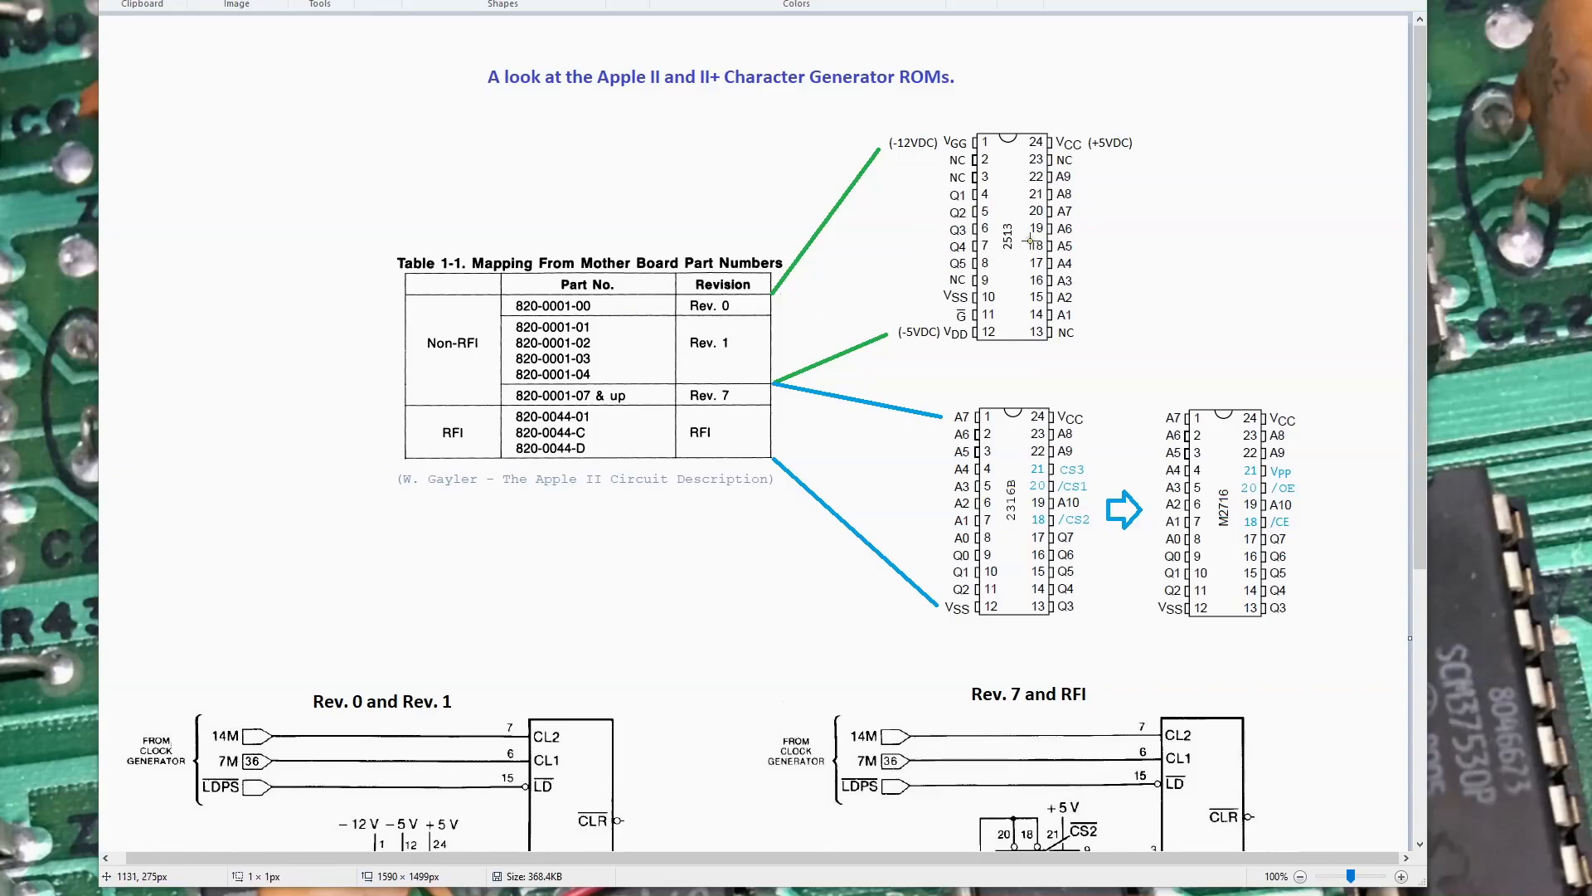
pyautogui.moveTo(1056, 278)
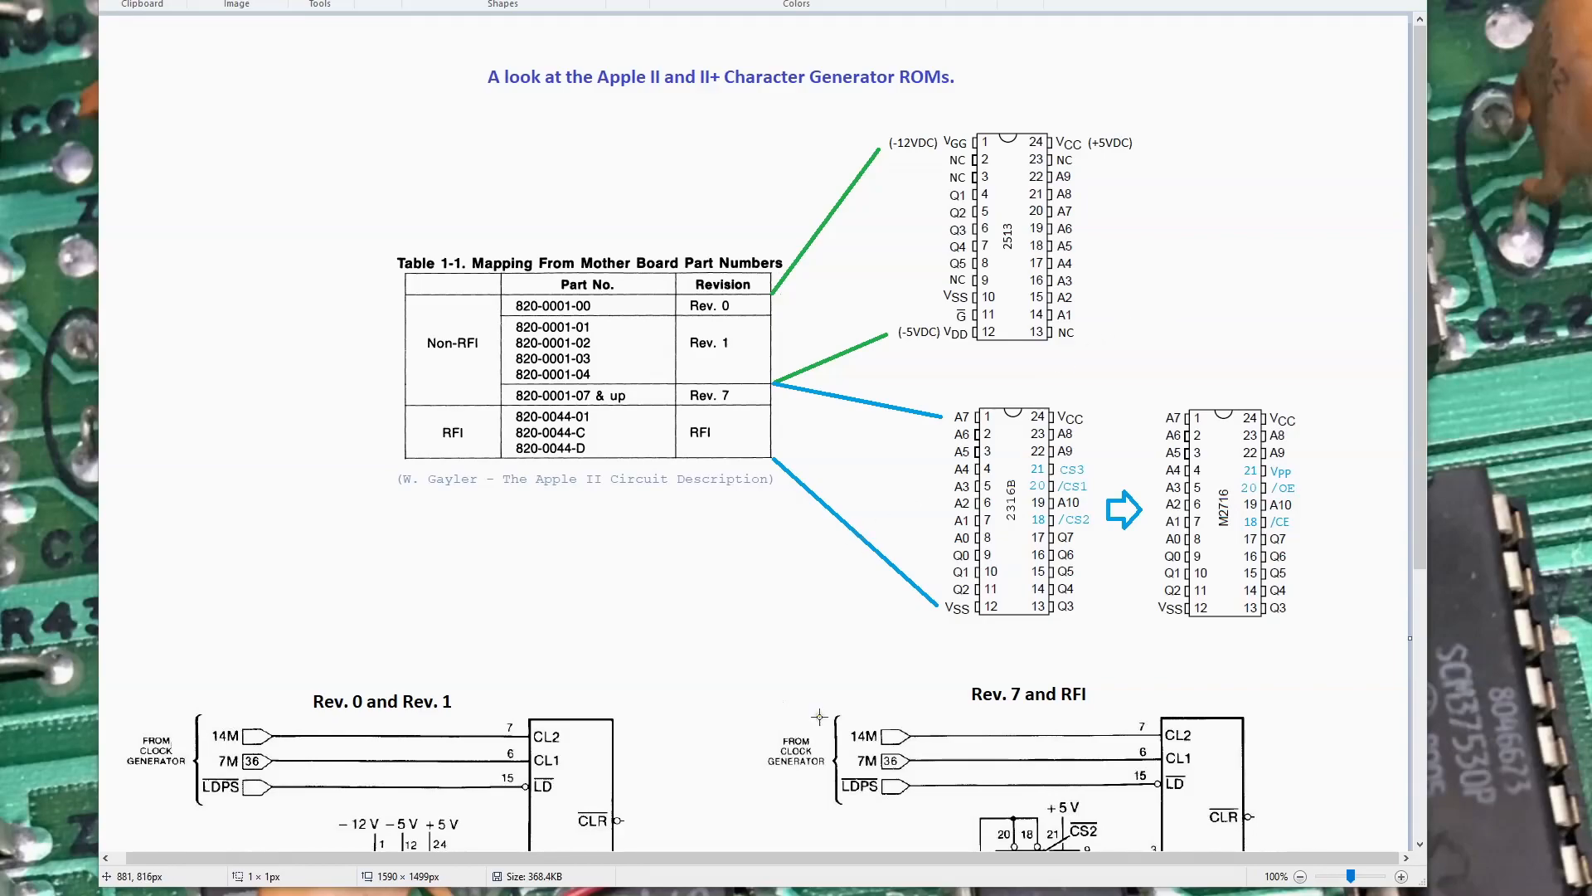
pyautogui.moveTo(917, 511)
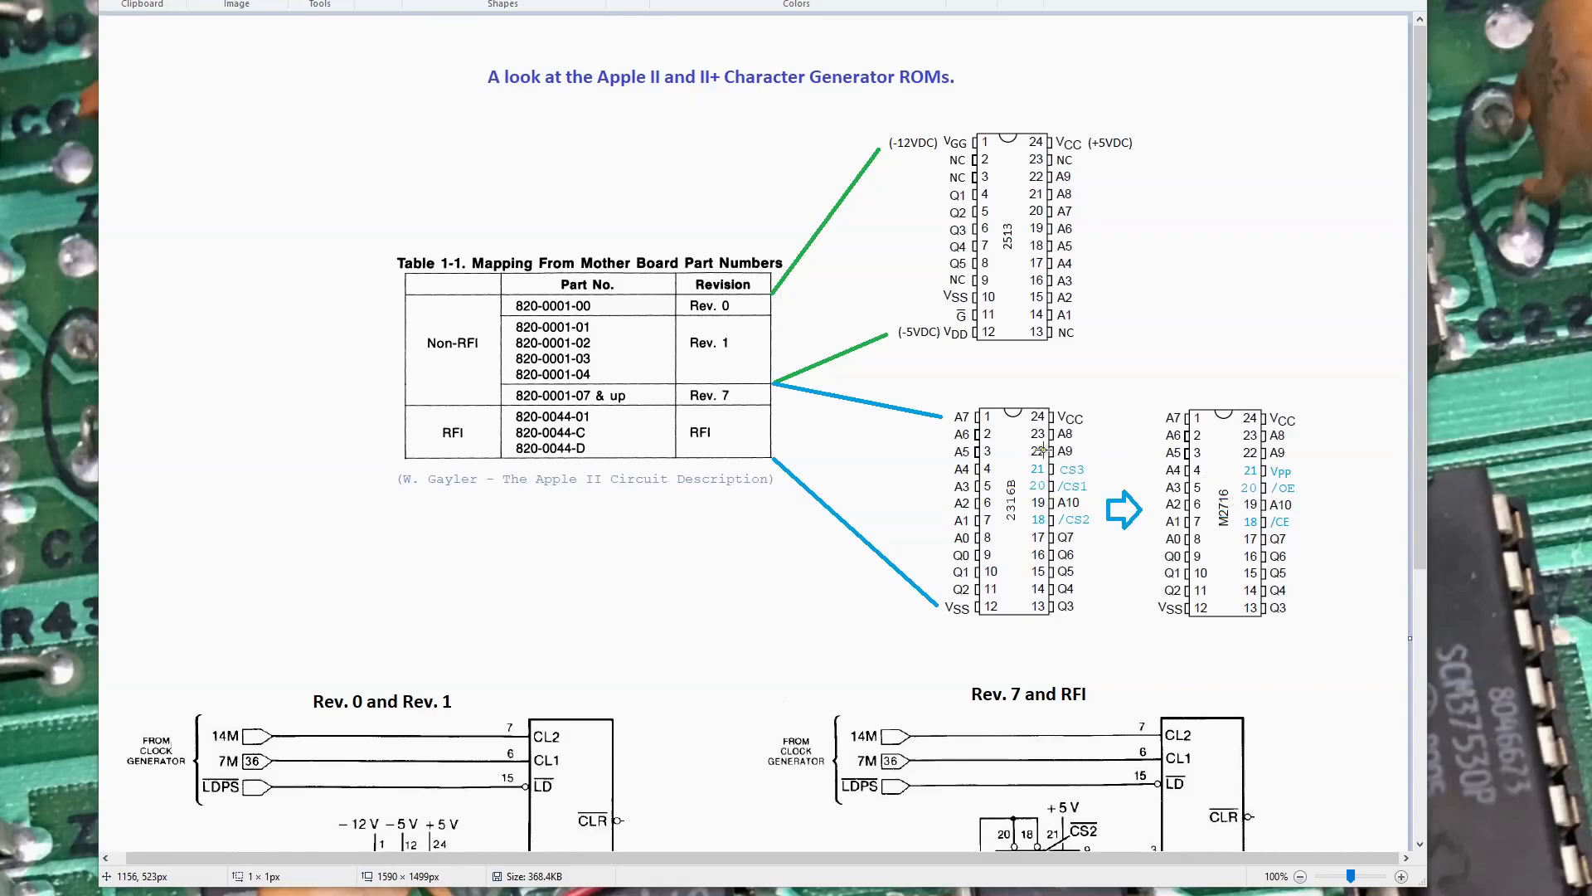
pyautogui.moveTo(1018, 319)
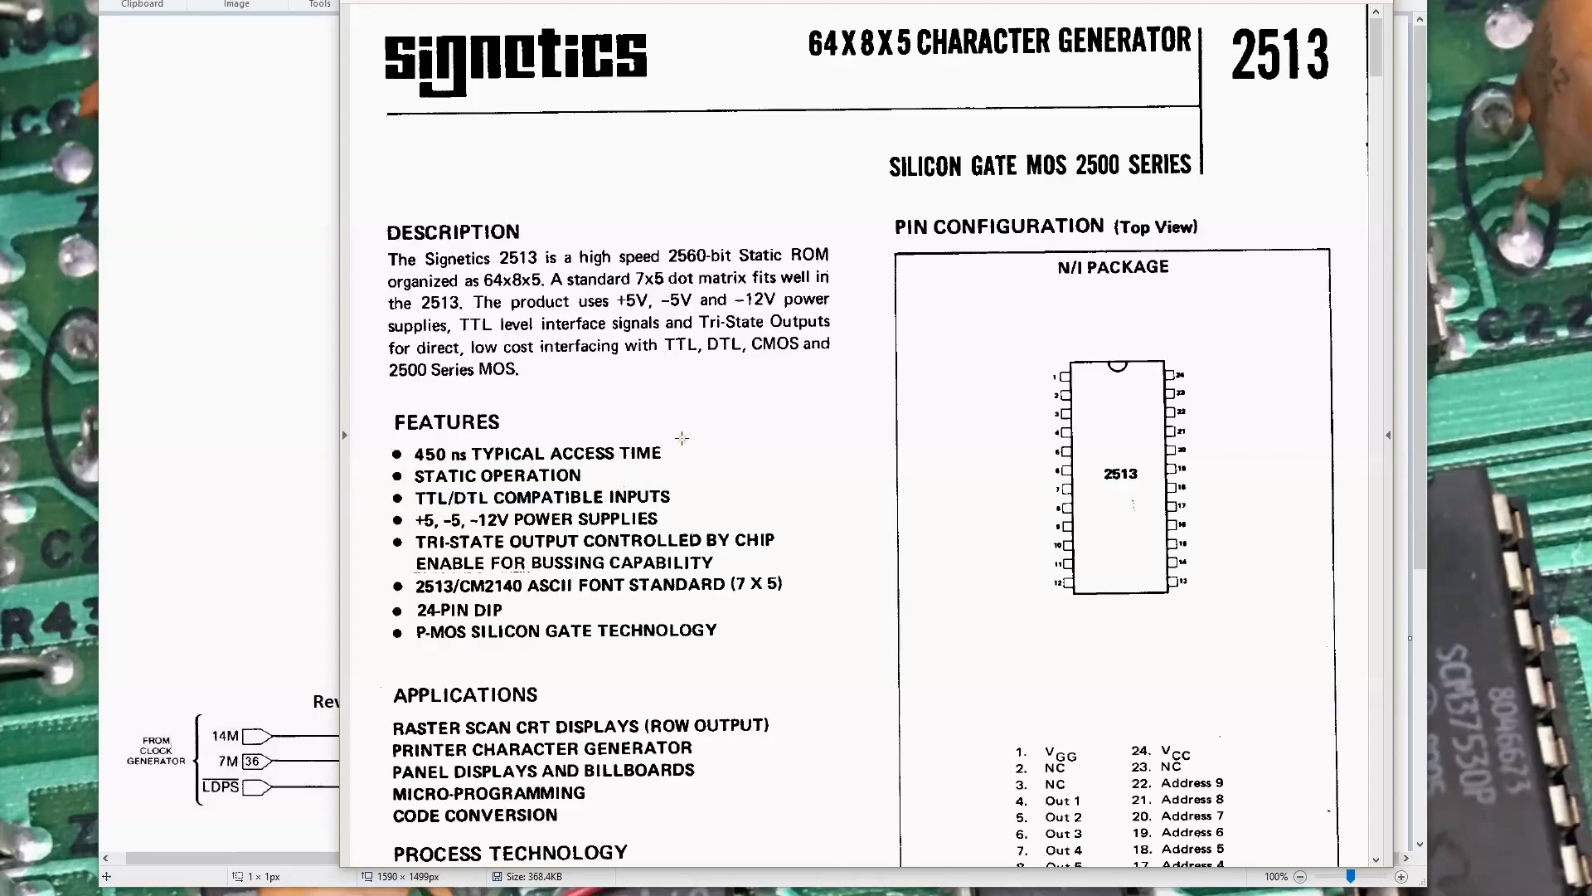
pyautogui.moveTo(848, 52)
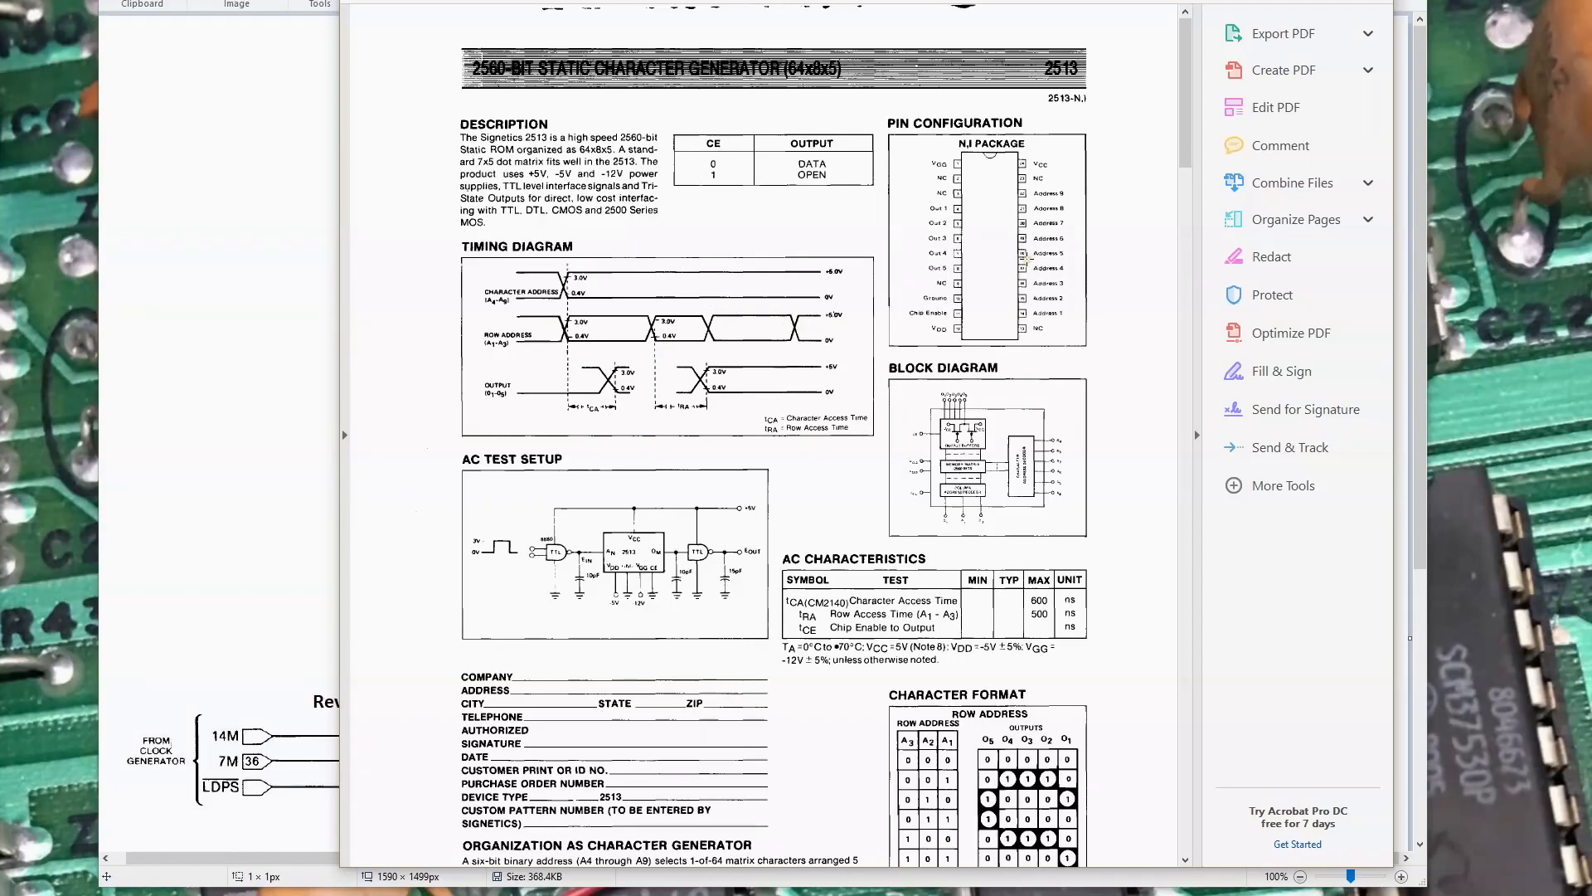
# Scroll down through the 2513 datasheet's timing, character format and punched-card pages.
pyautogui.scroll(-3)
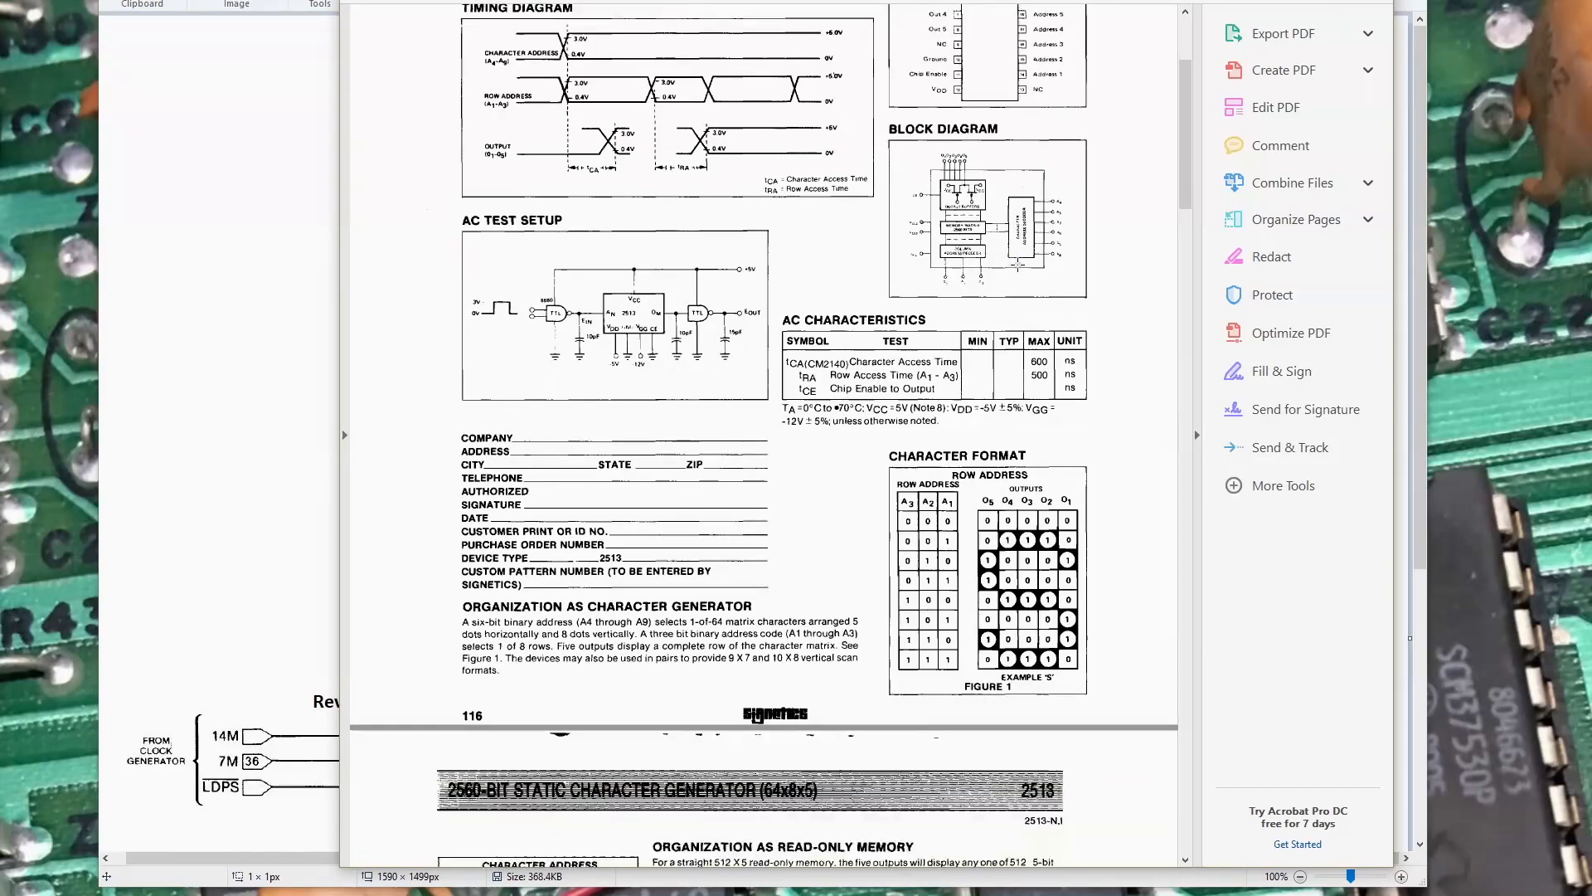
pyautogui.scroll(-3)
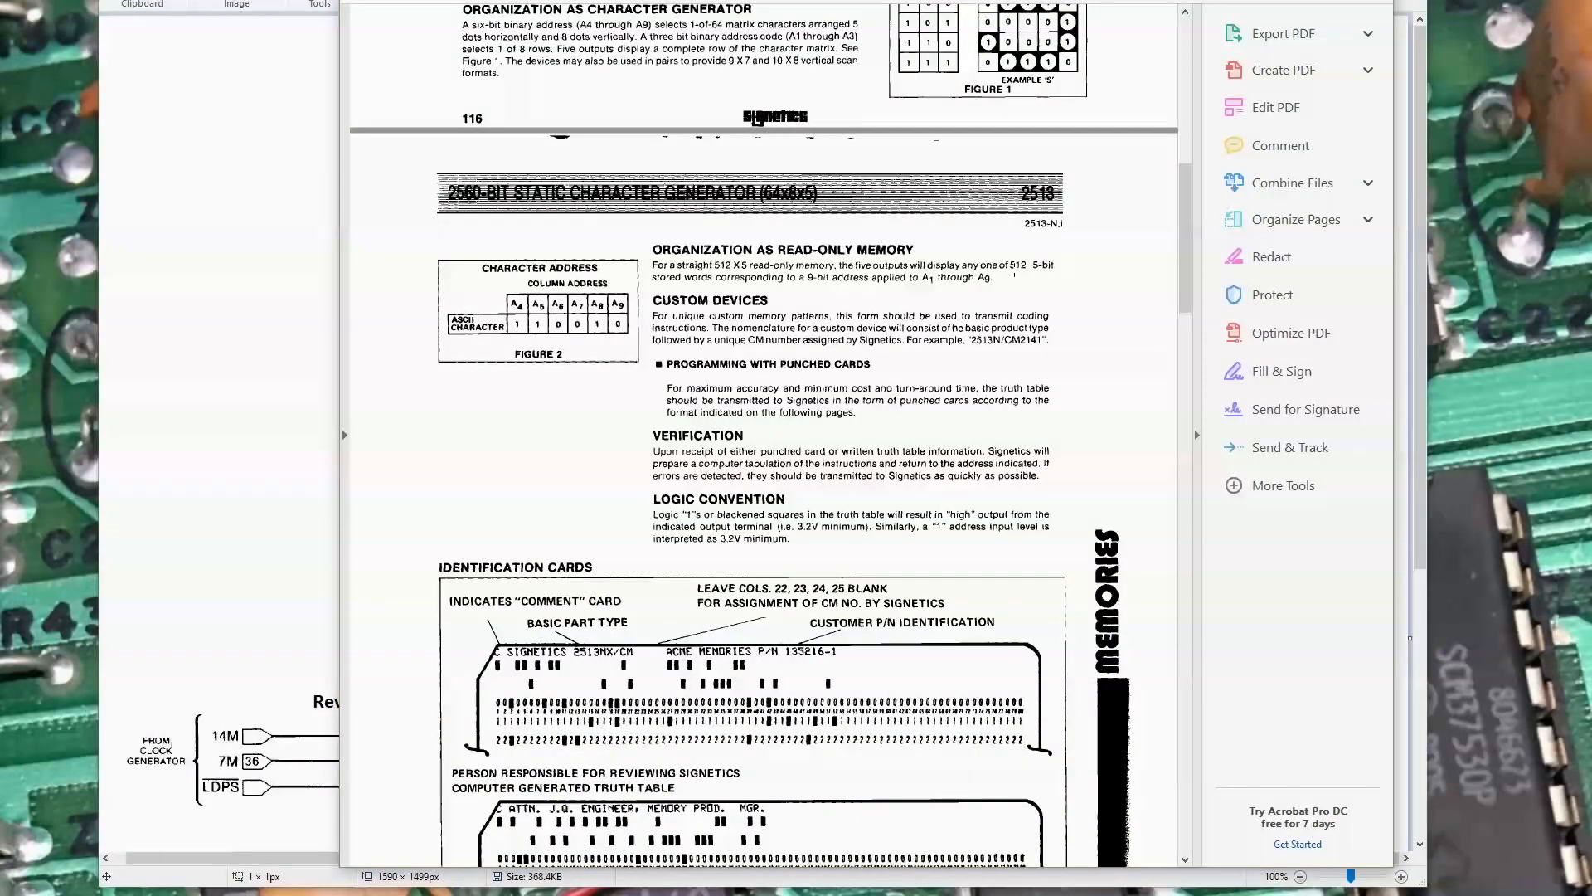
pyautogui.scroll(-3)
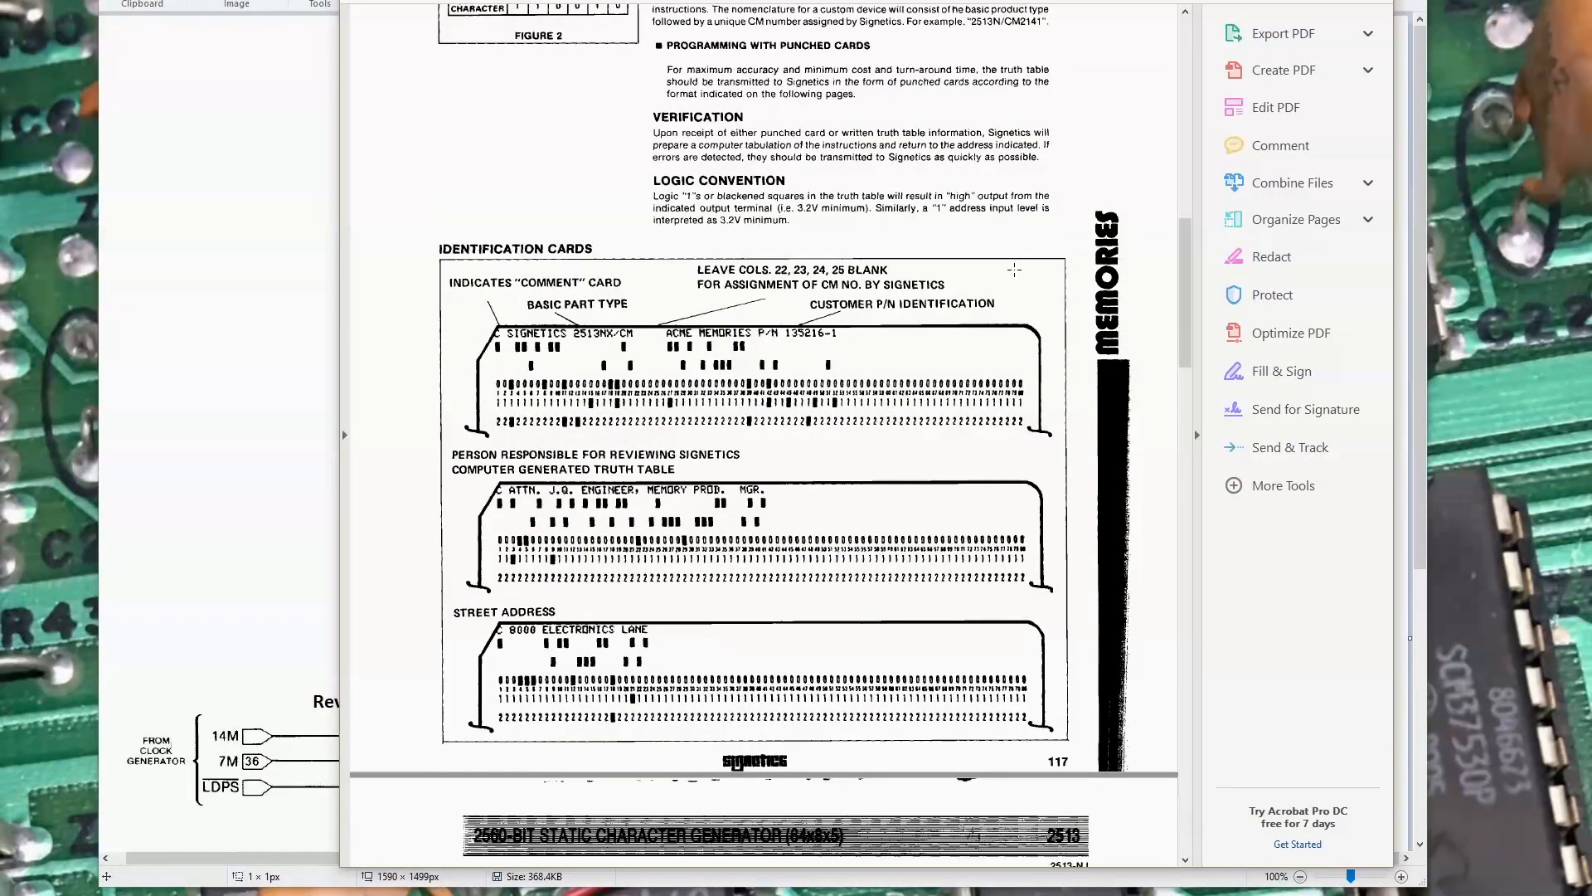
pyautogui.moveTo(481, 320)
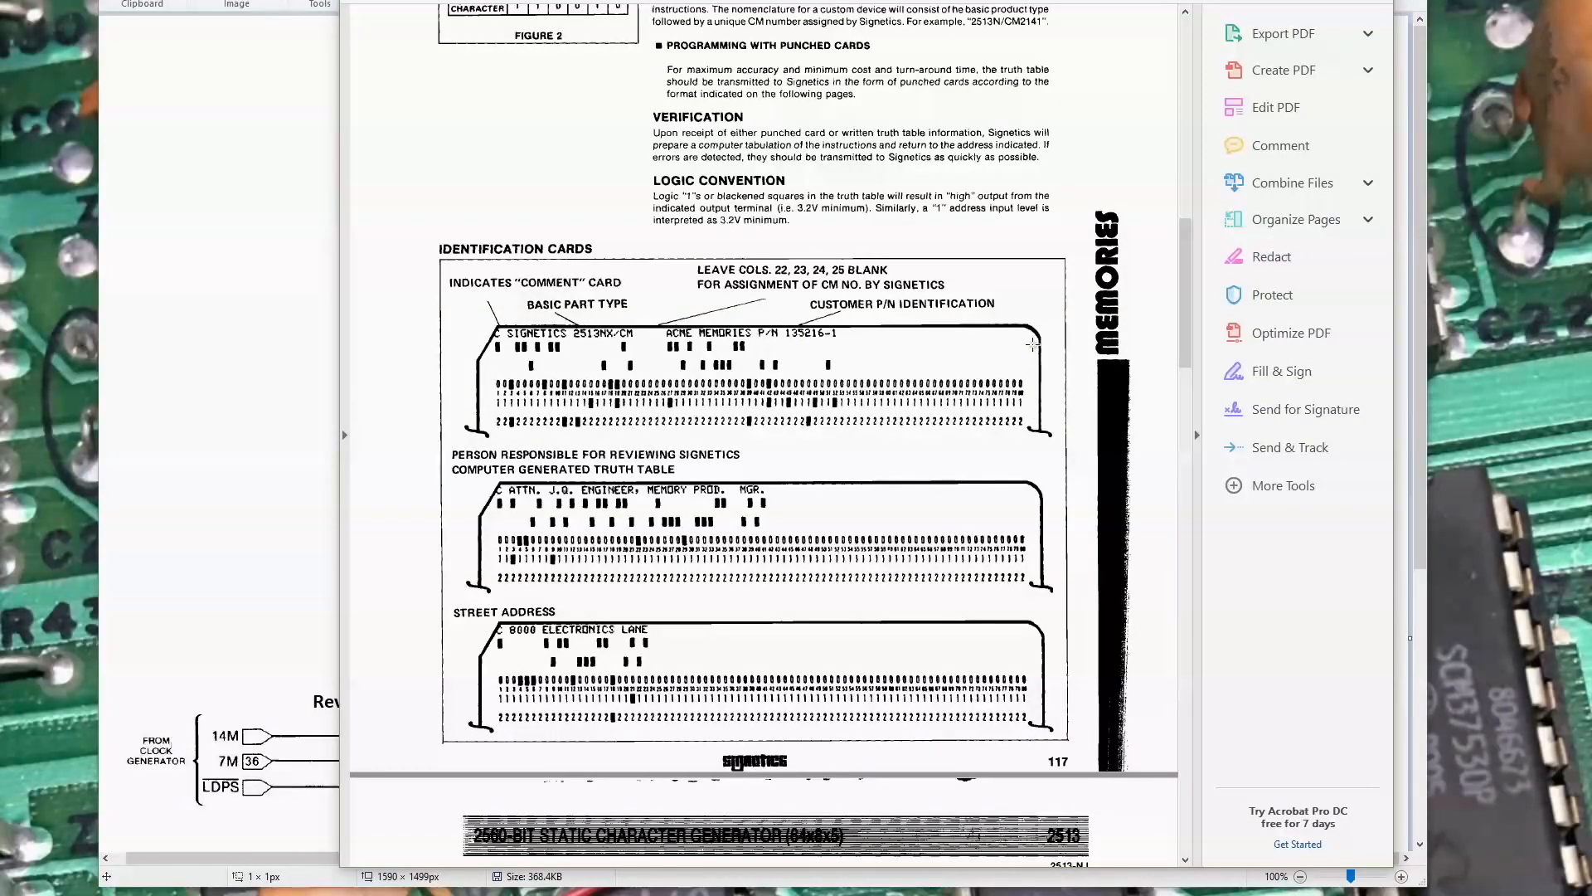
pyautogui.moveTo(894, 359)
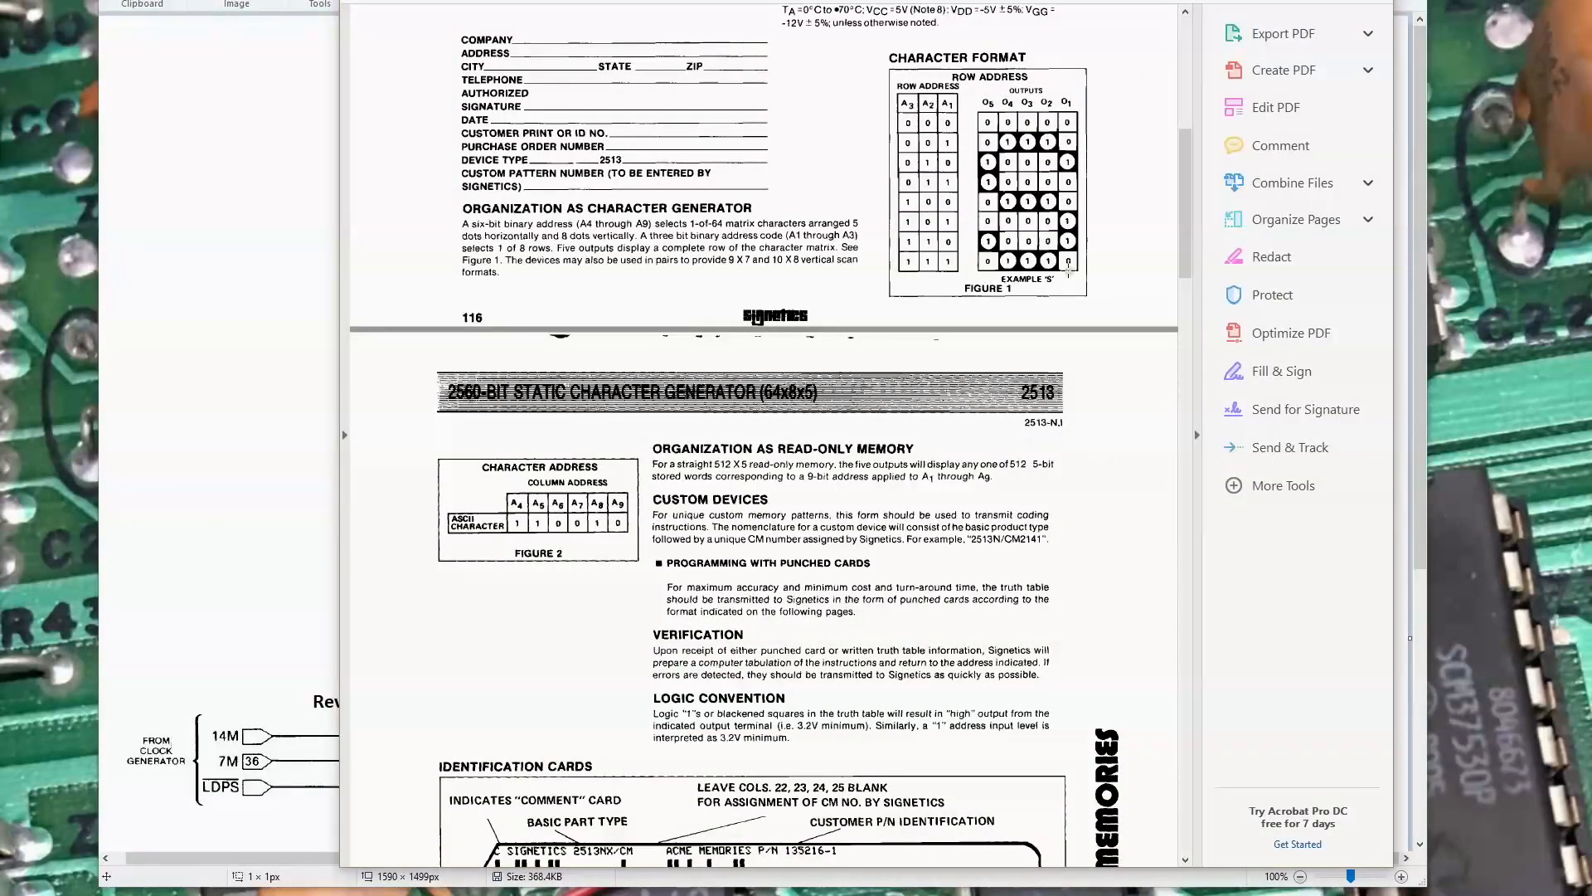
pyautogui.scroll(-3)
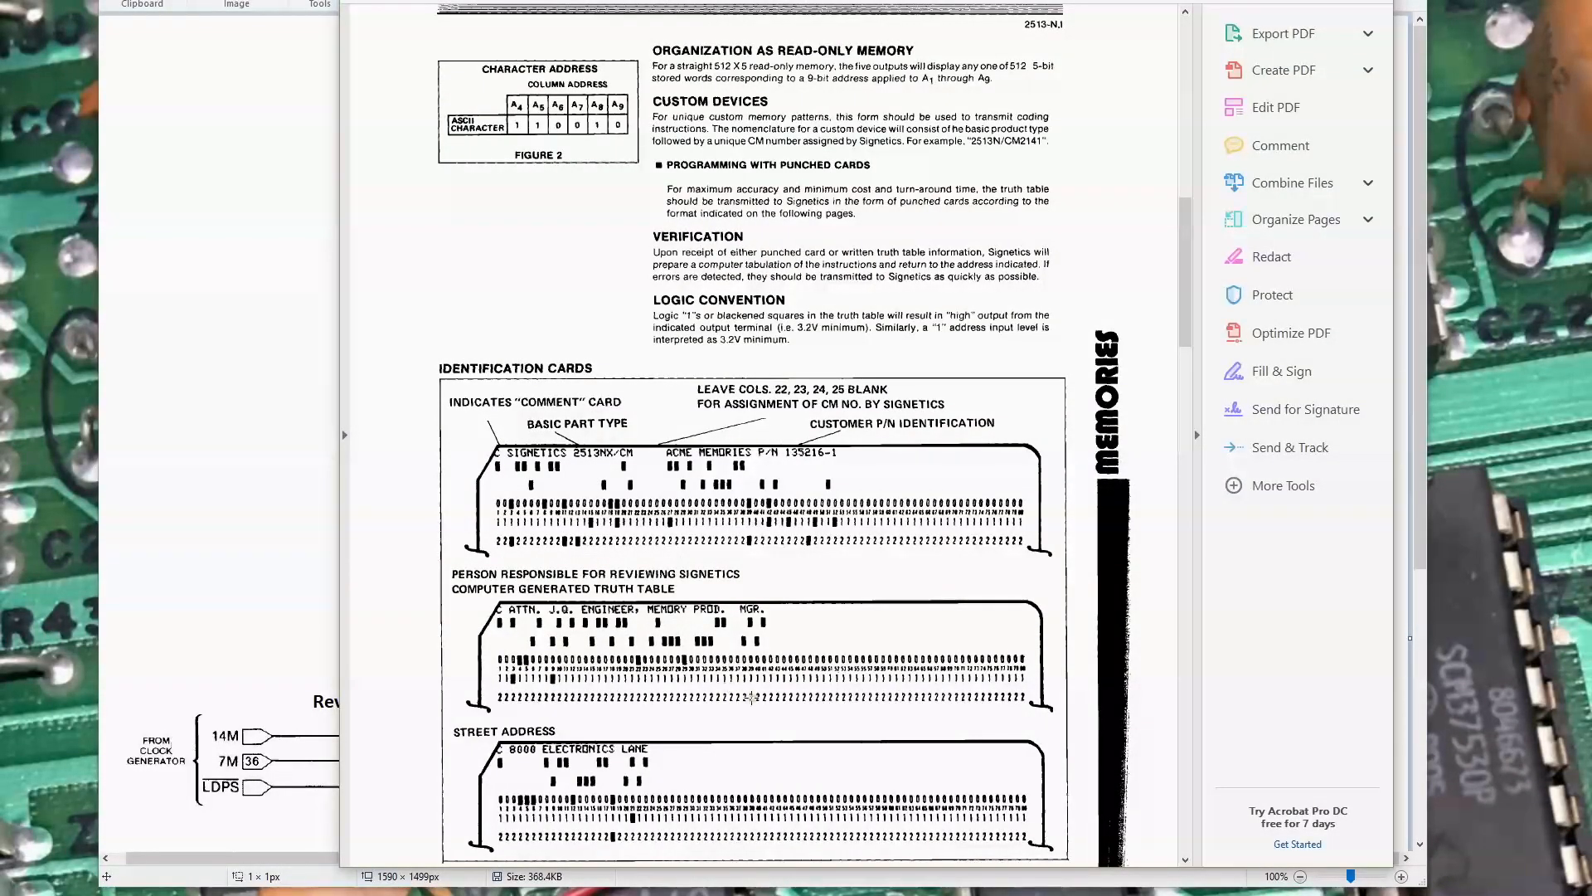
pyautogui.scroll(-3)
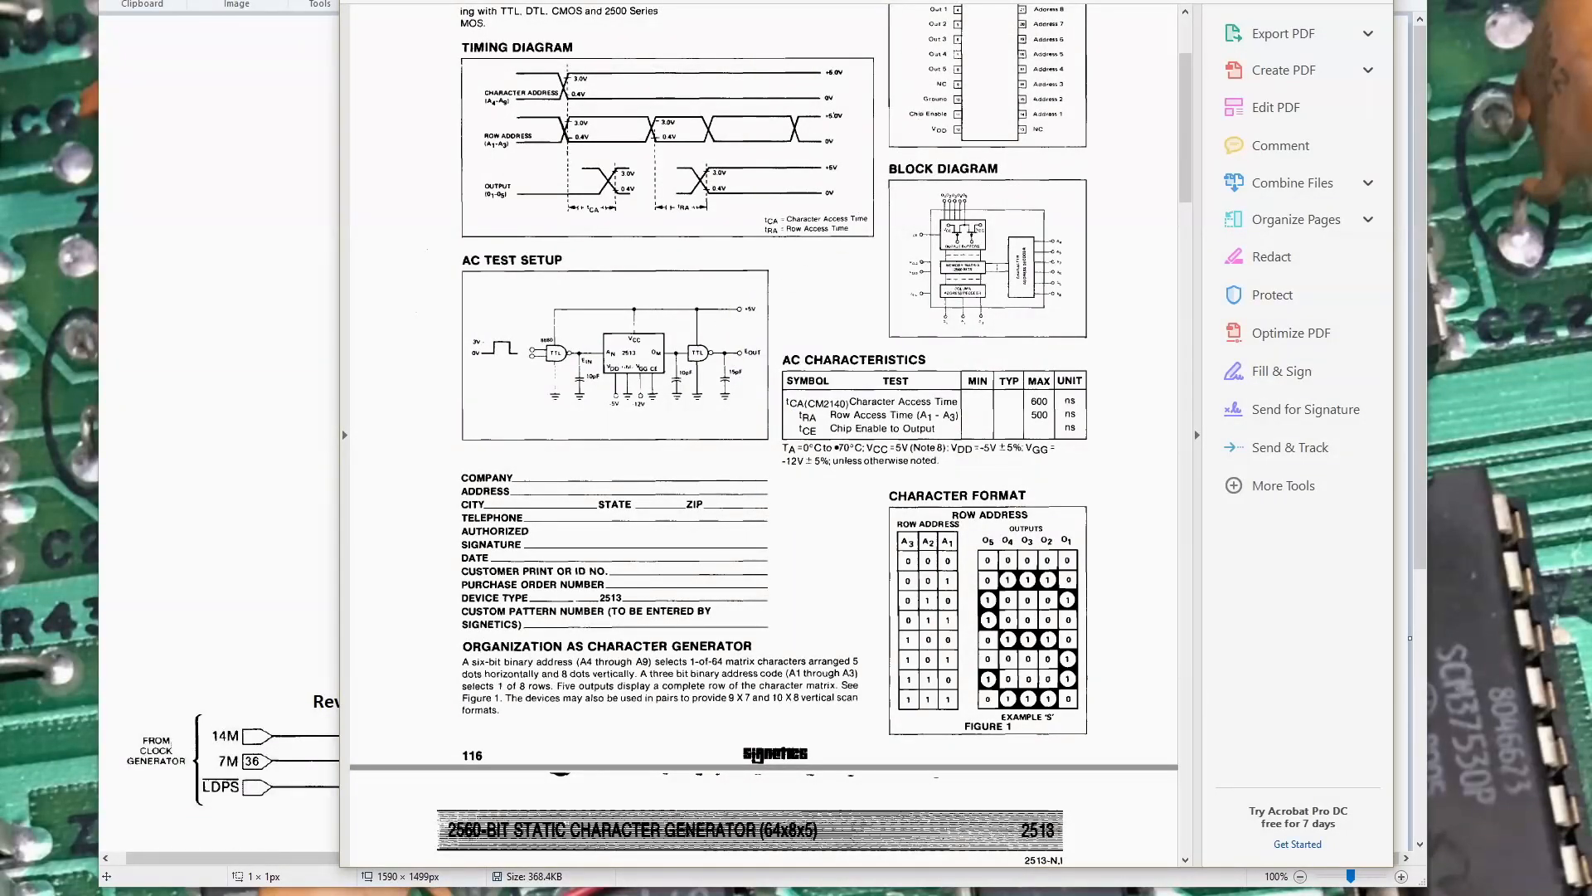
pyautogui.scroll(-3)
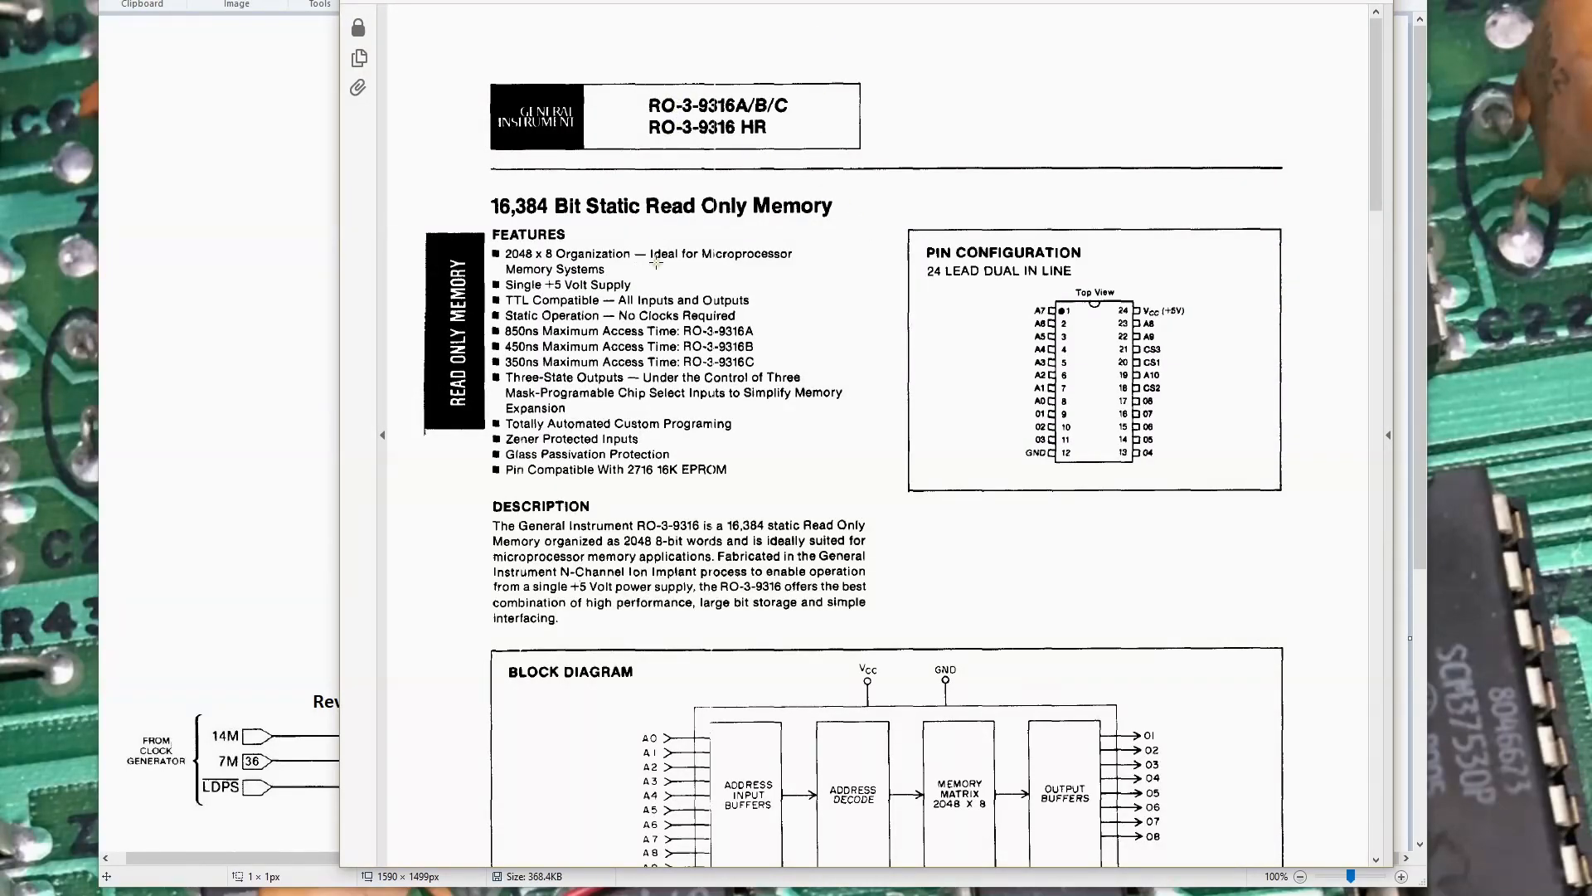
pyautogui.moveTo(781, 360)
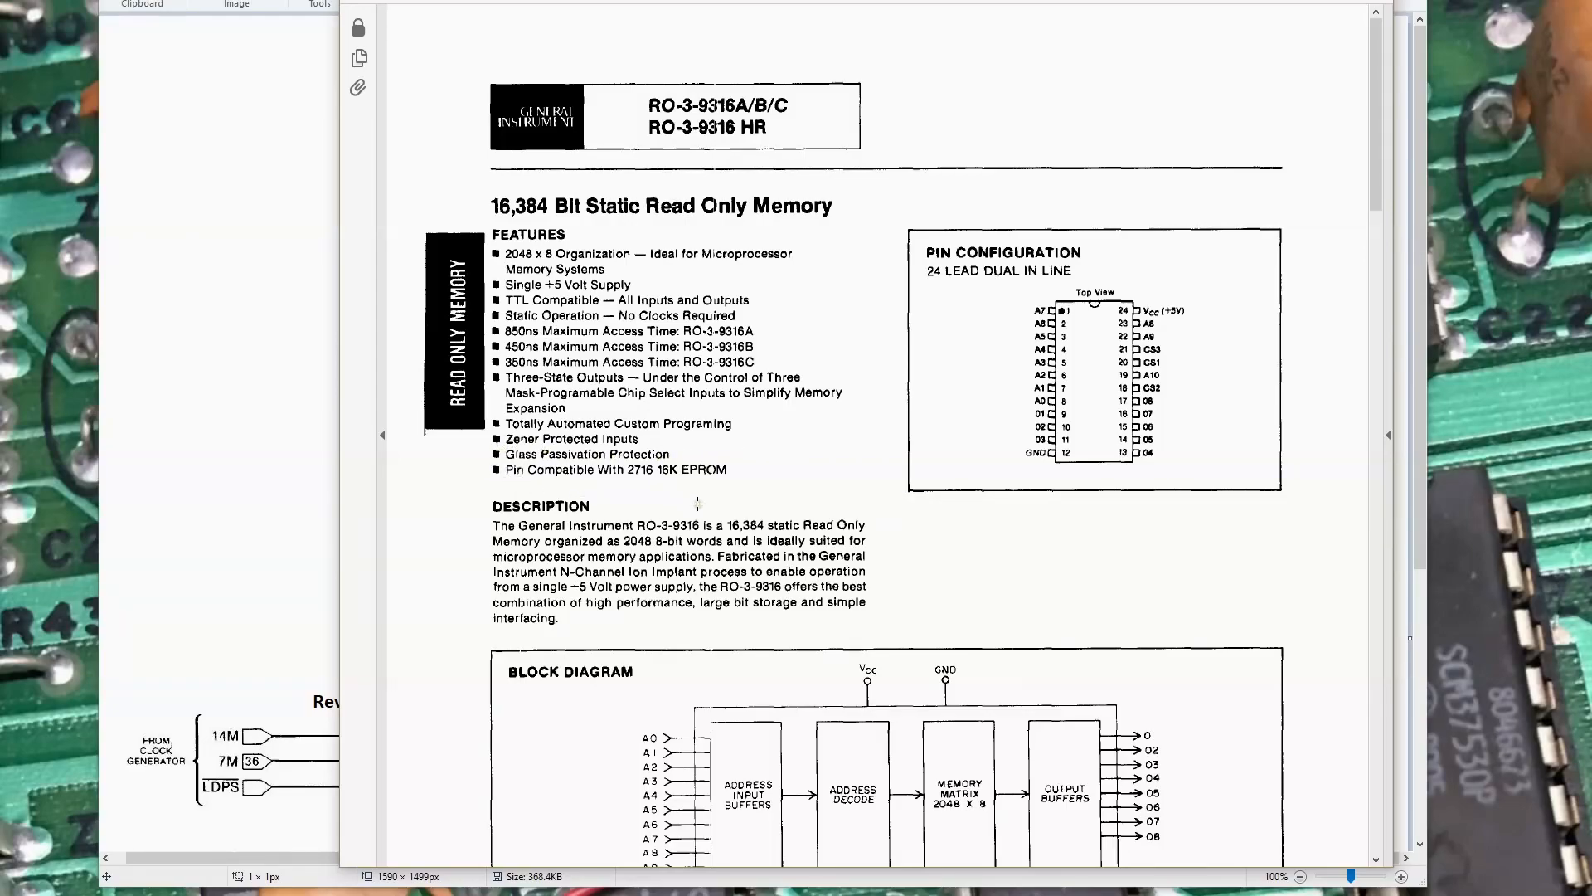
# Scroll the RO-3-9316 datasheet down past the electrical characteristics to the system application page.
pyautogui.scroll(-3)
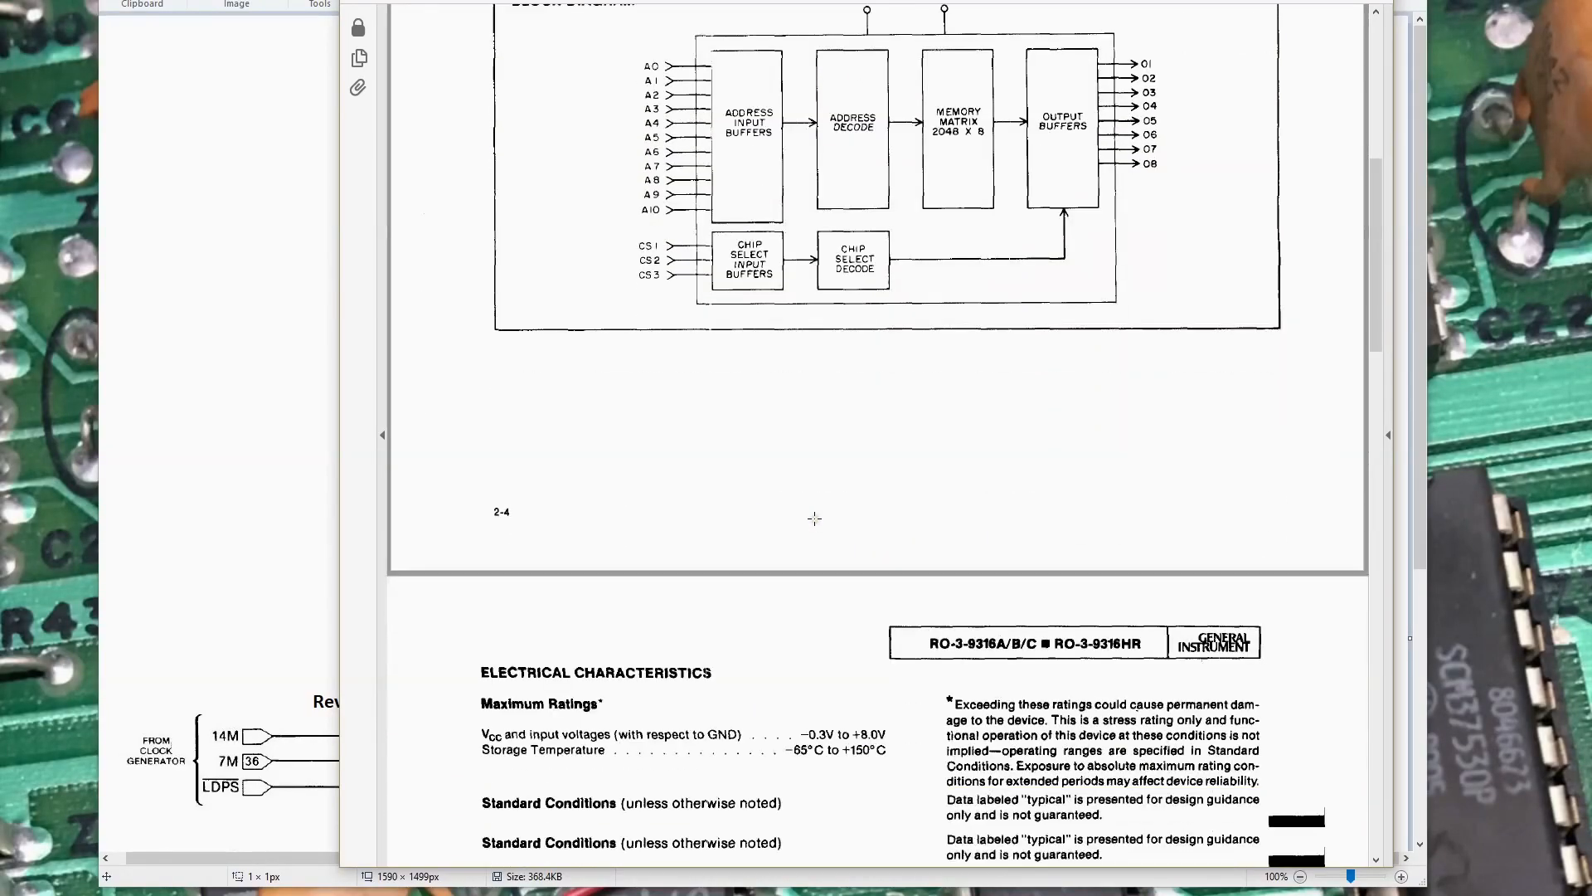
pyautogui.scroll(-3)
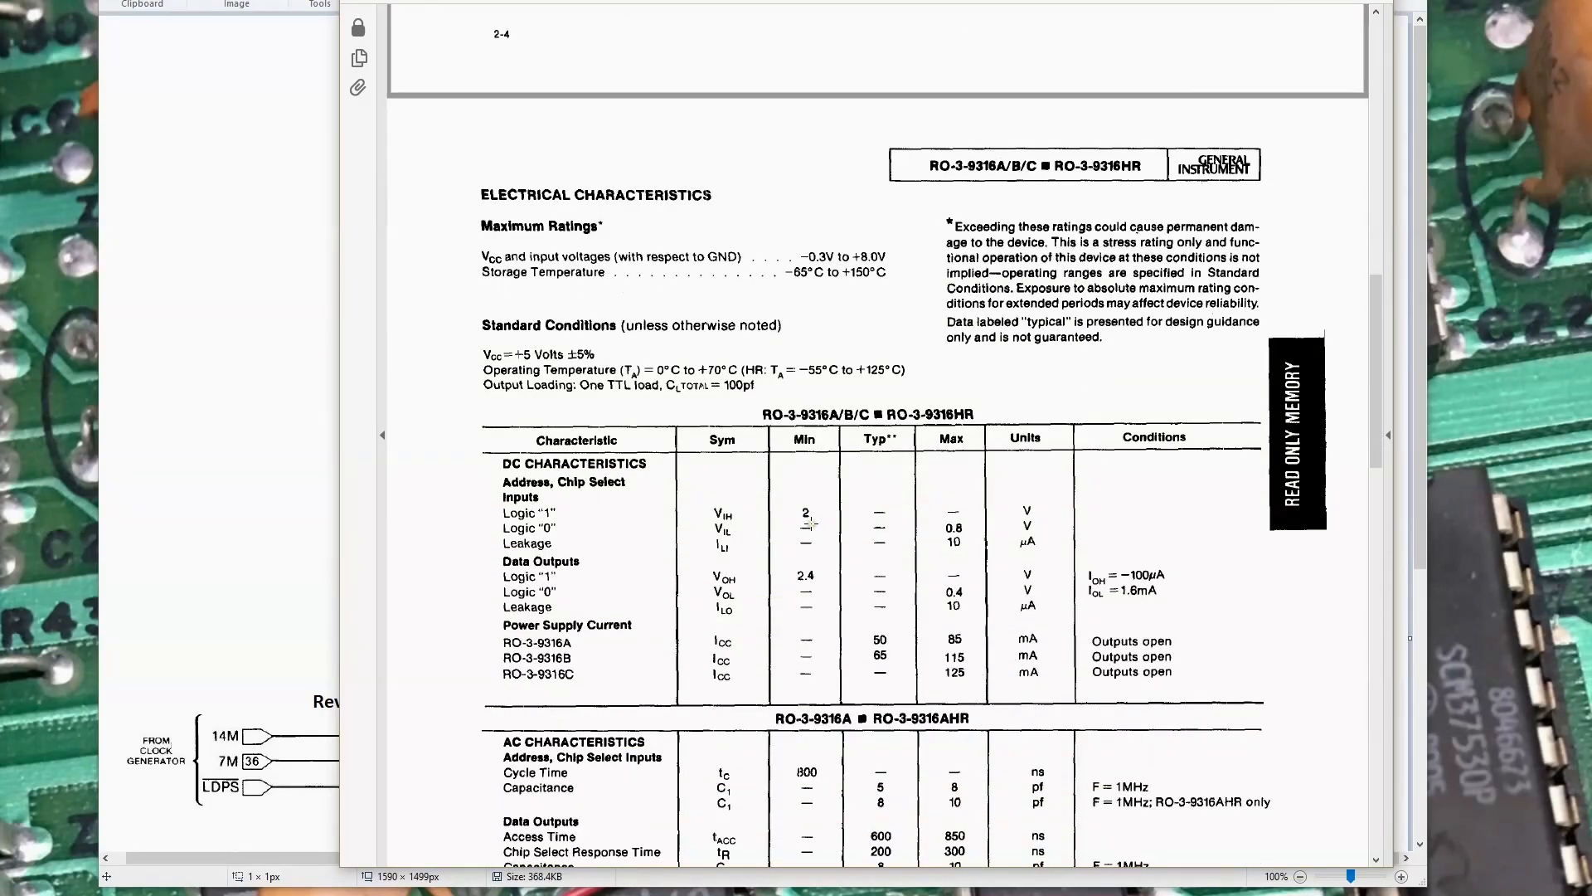
pyautogui.scroll(-3)
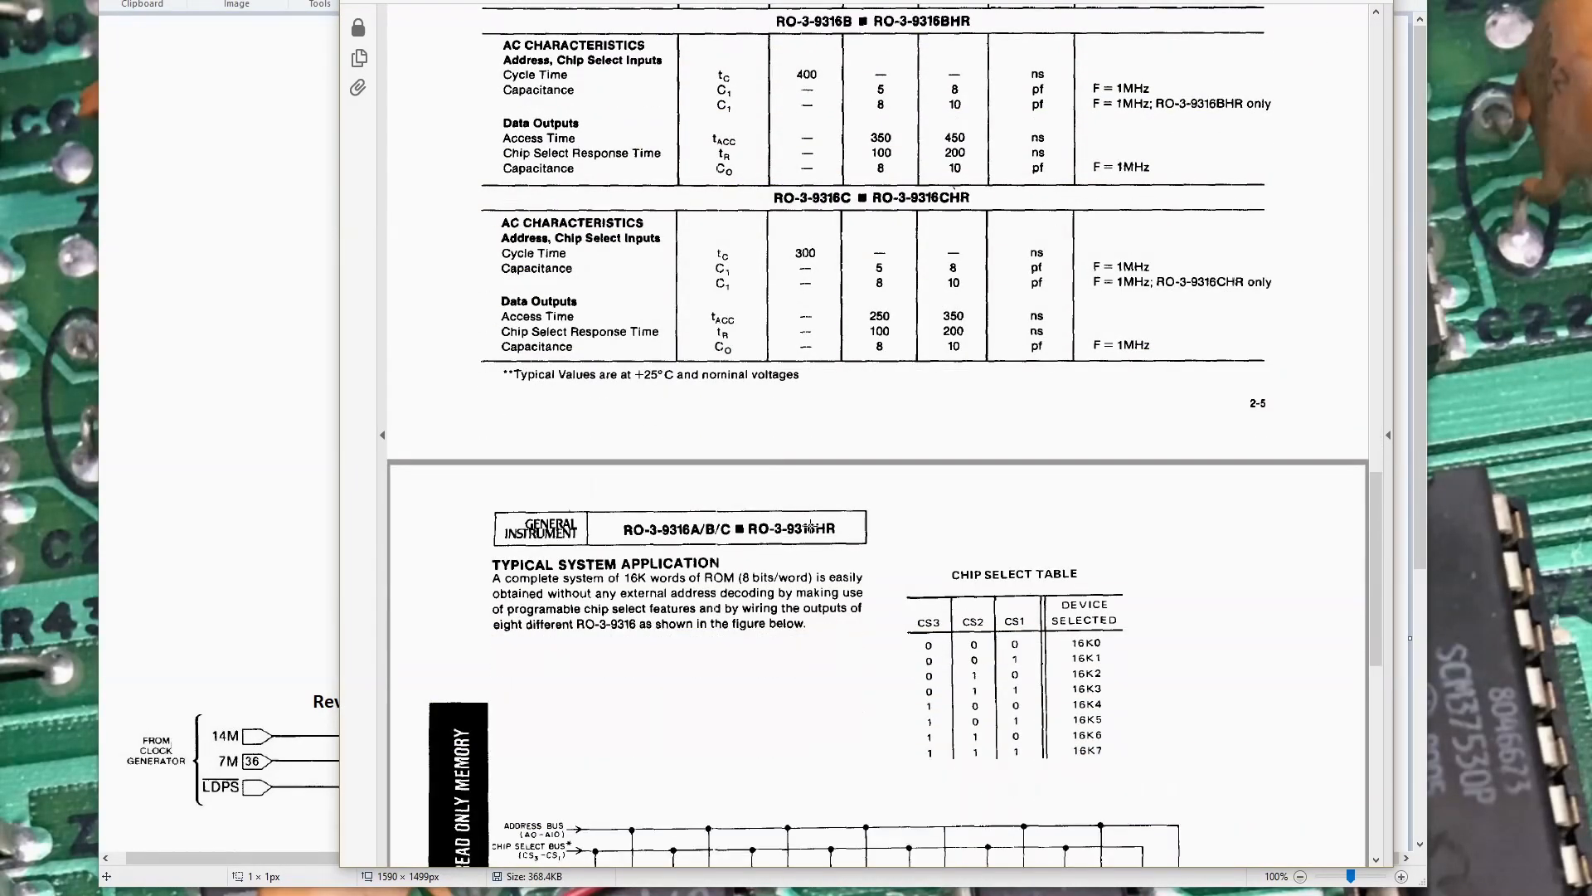
pyautogui.scroll(-3)
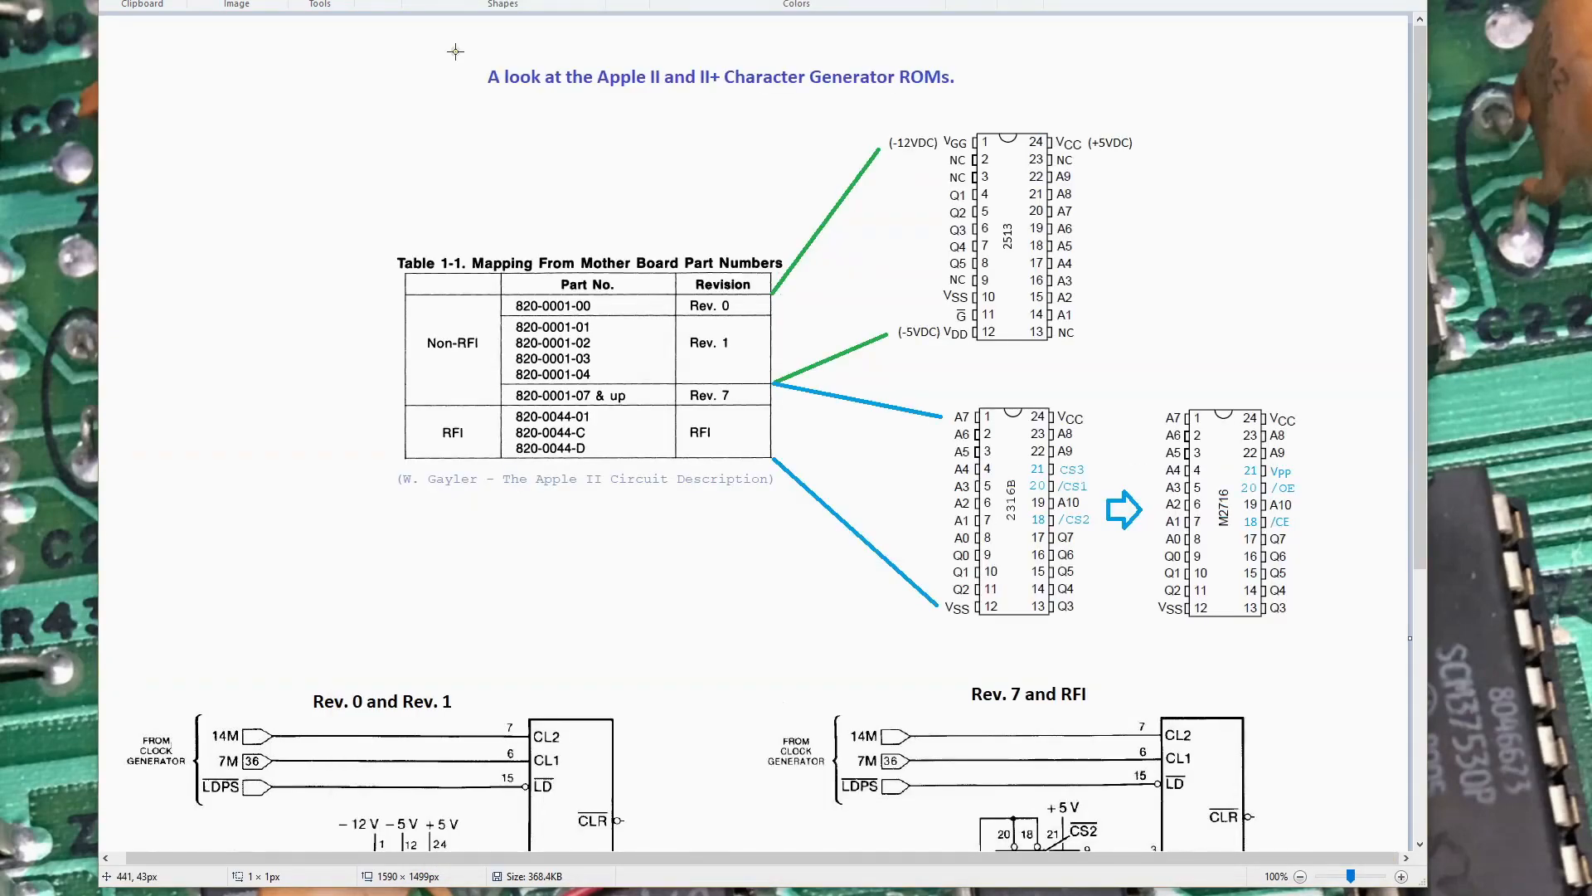
pyautogui.moveTo(1170, 302)
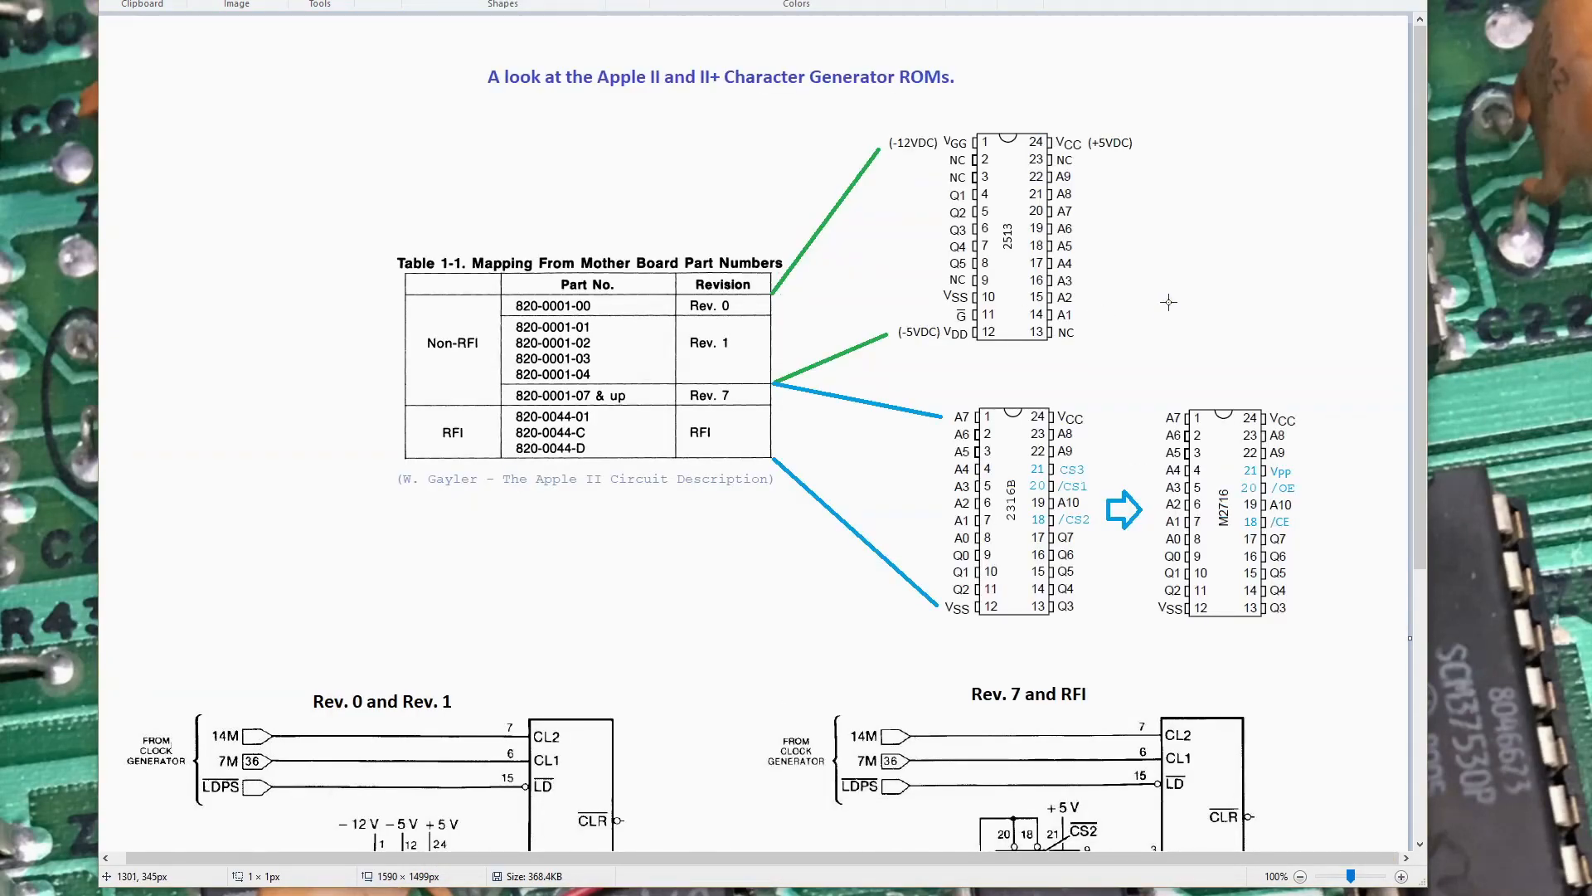
pyautogui.moveTo(1135, 232)
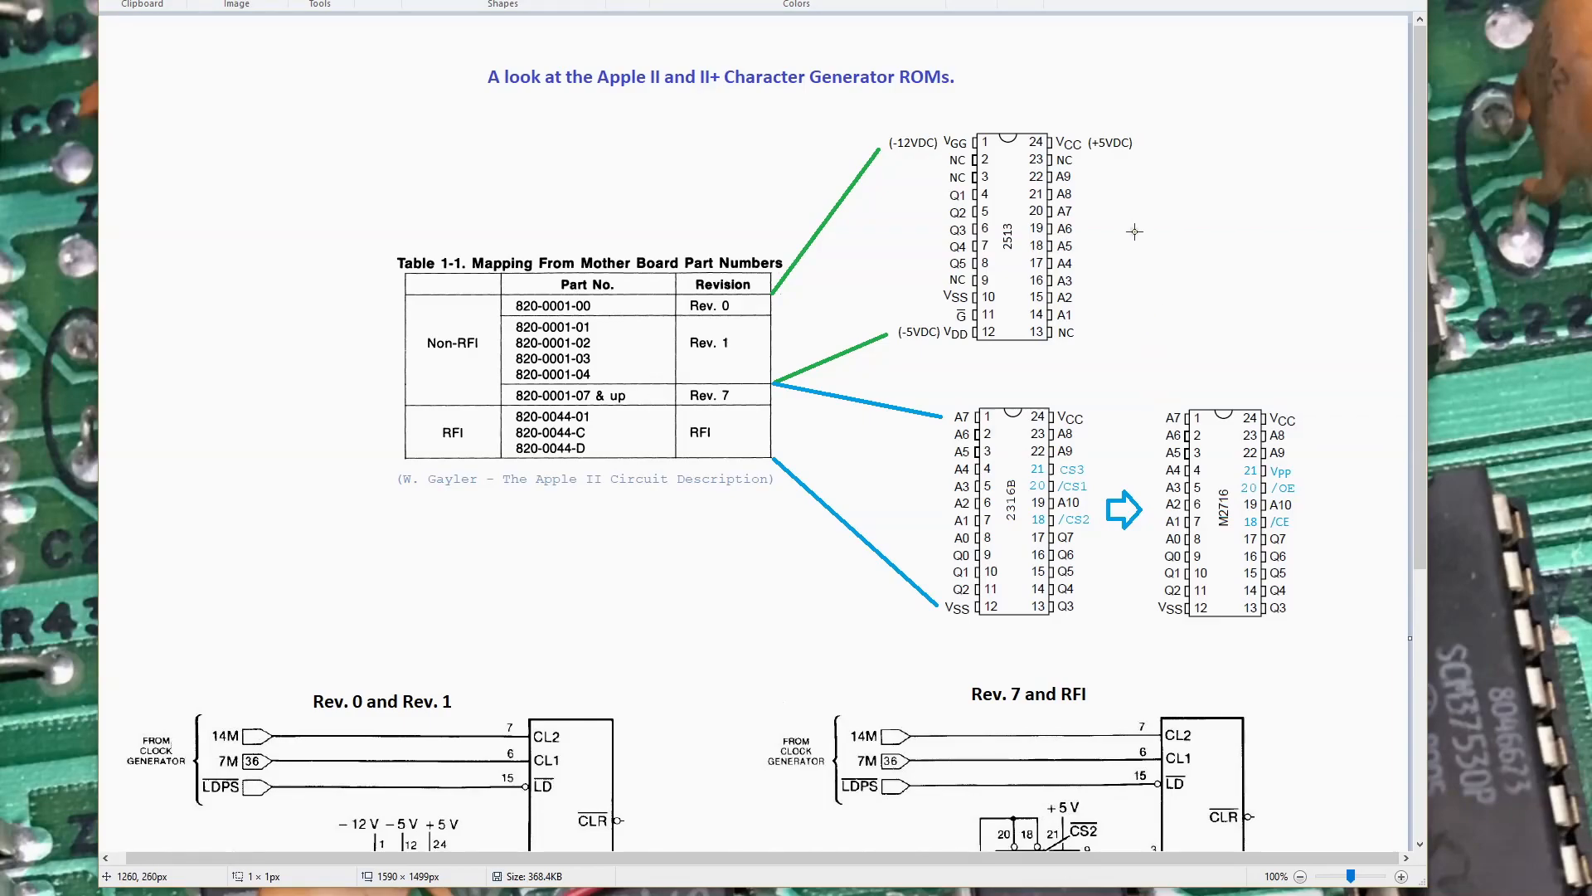
pyautogui.moveTo(1010, 236)
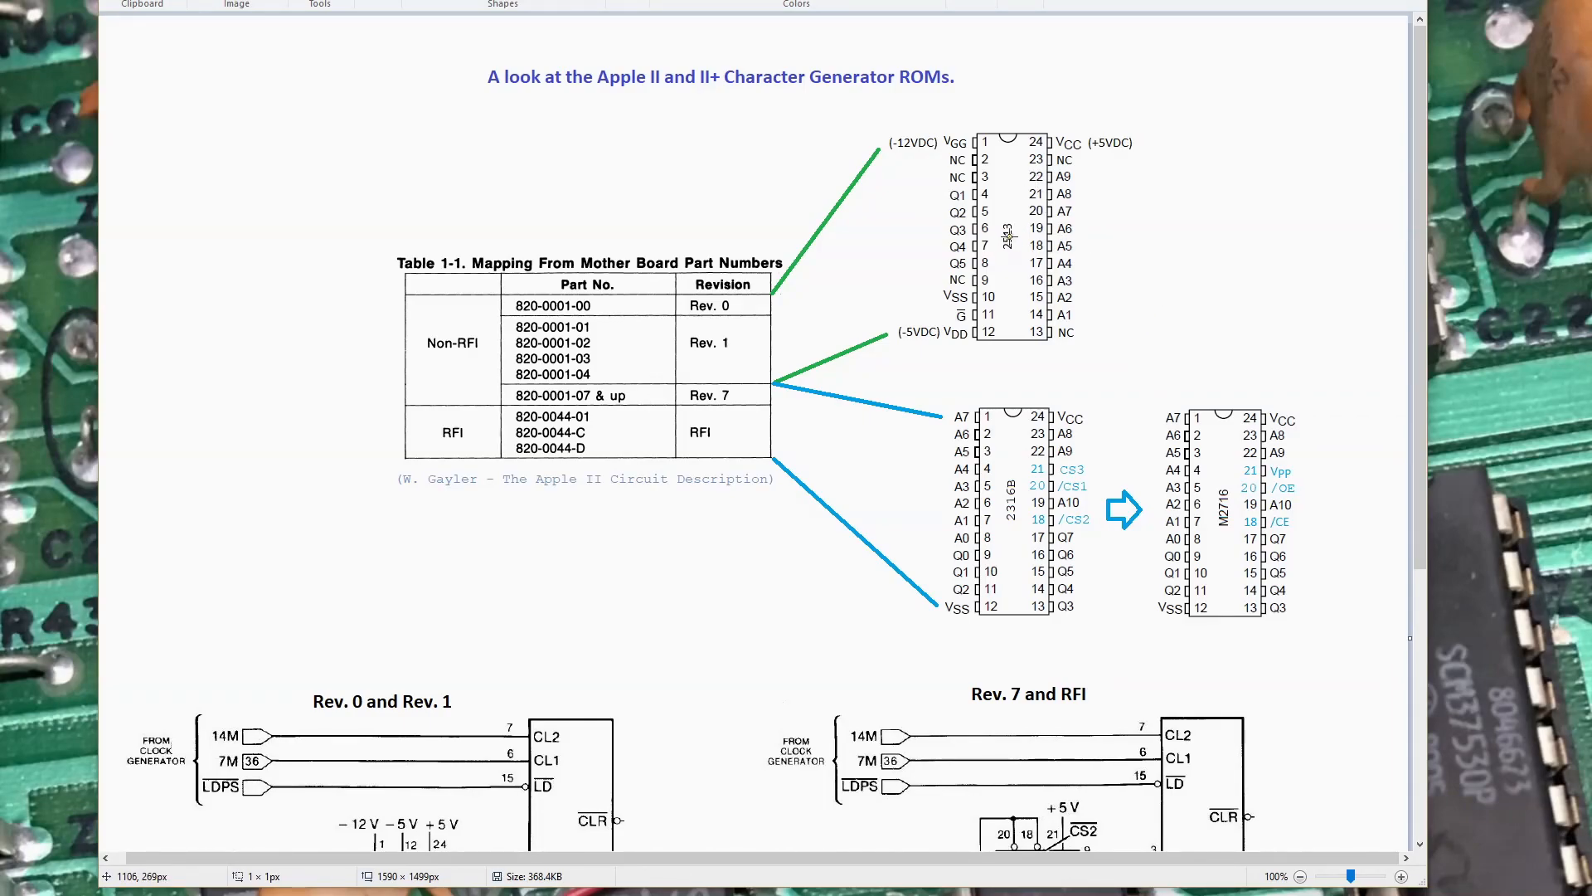
pyautogui.moveTo(1100, 143)
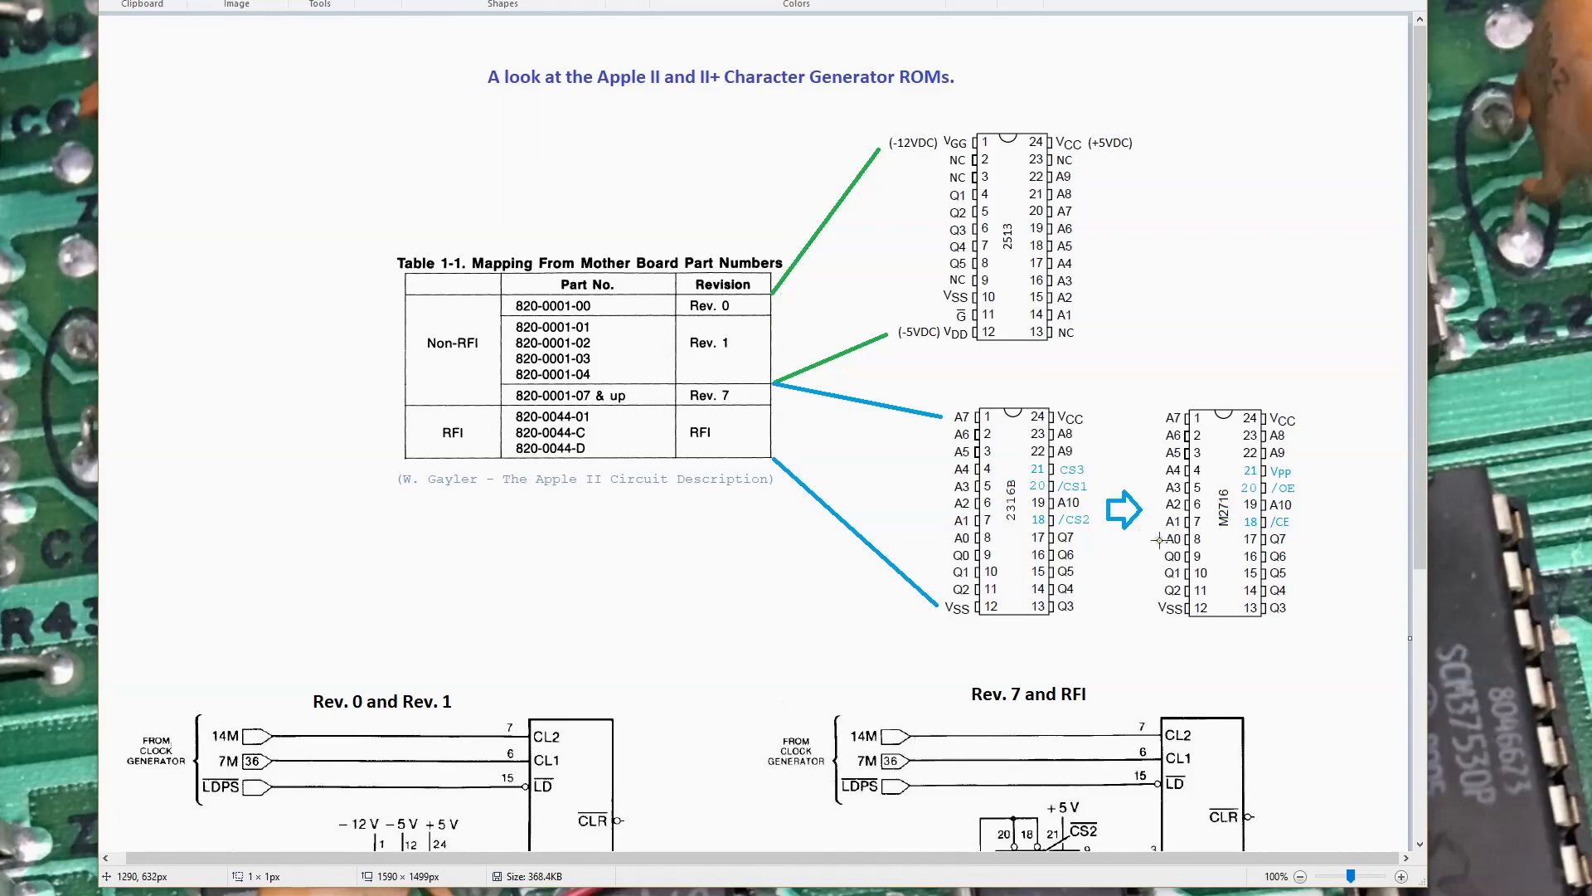
pyautogui.moveTo(1237, 527)
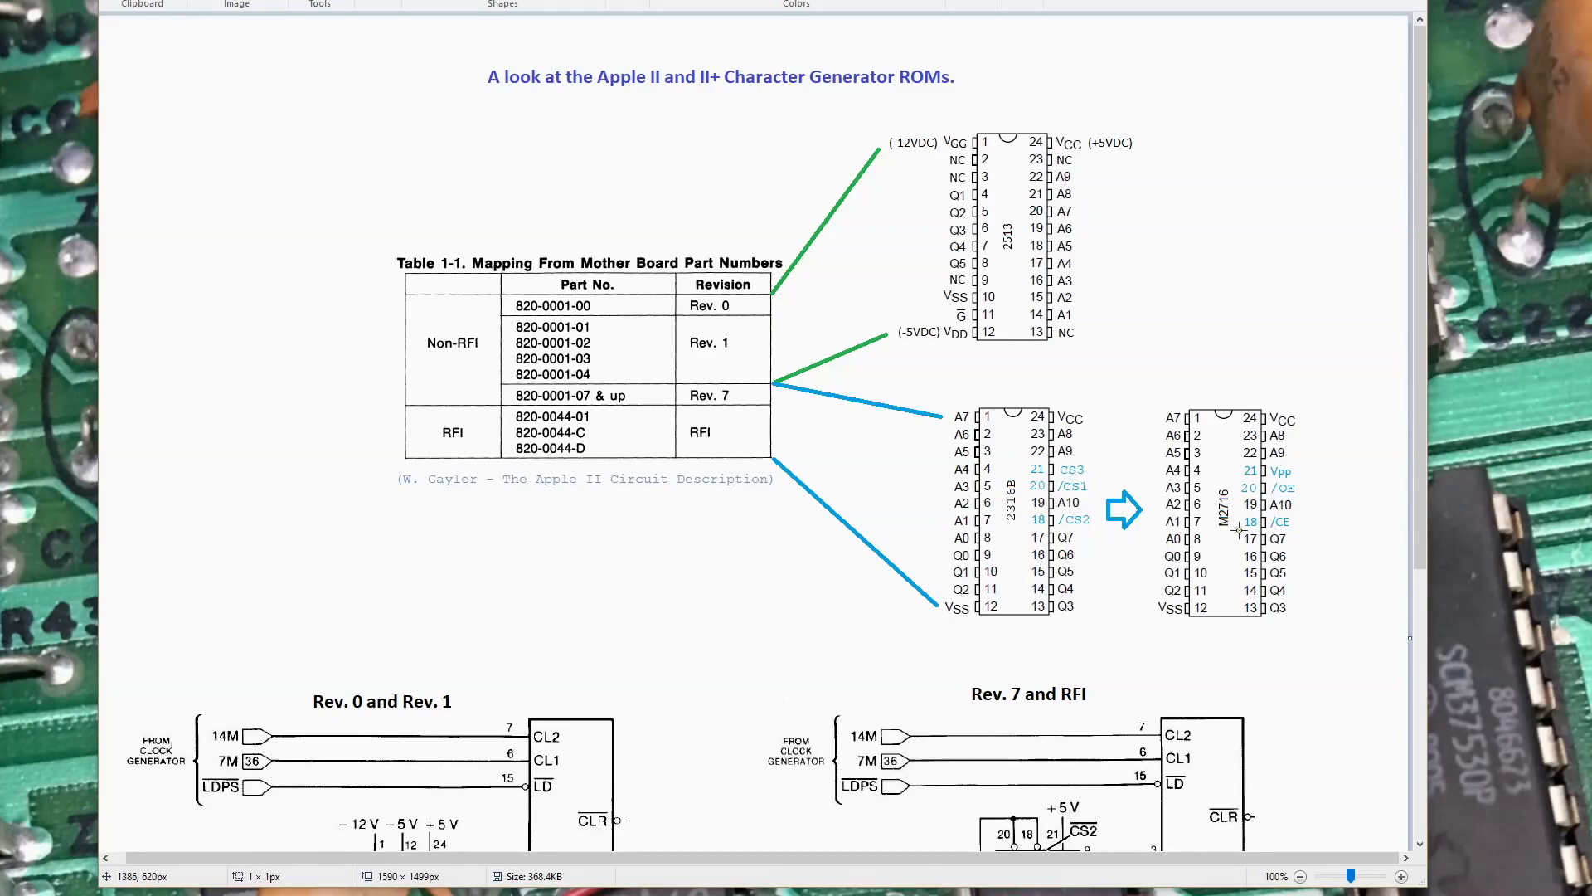
pyautogui.moveTo(1219, 554)
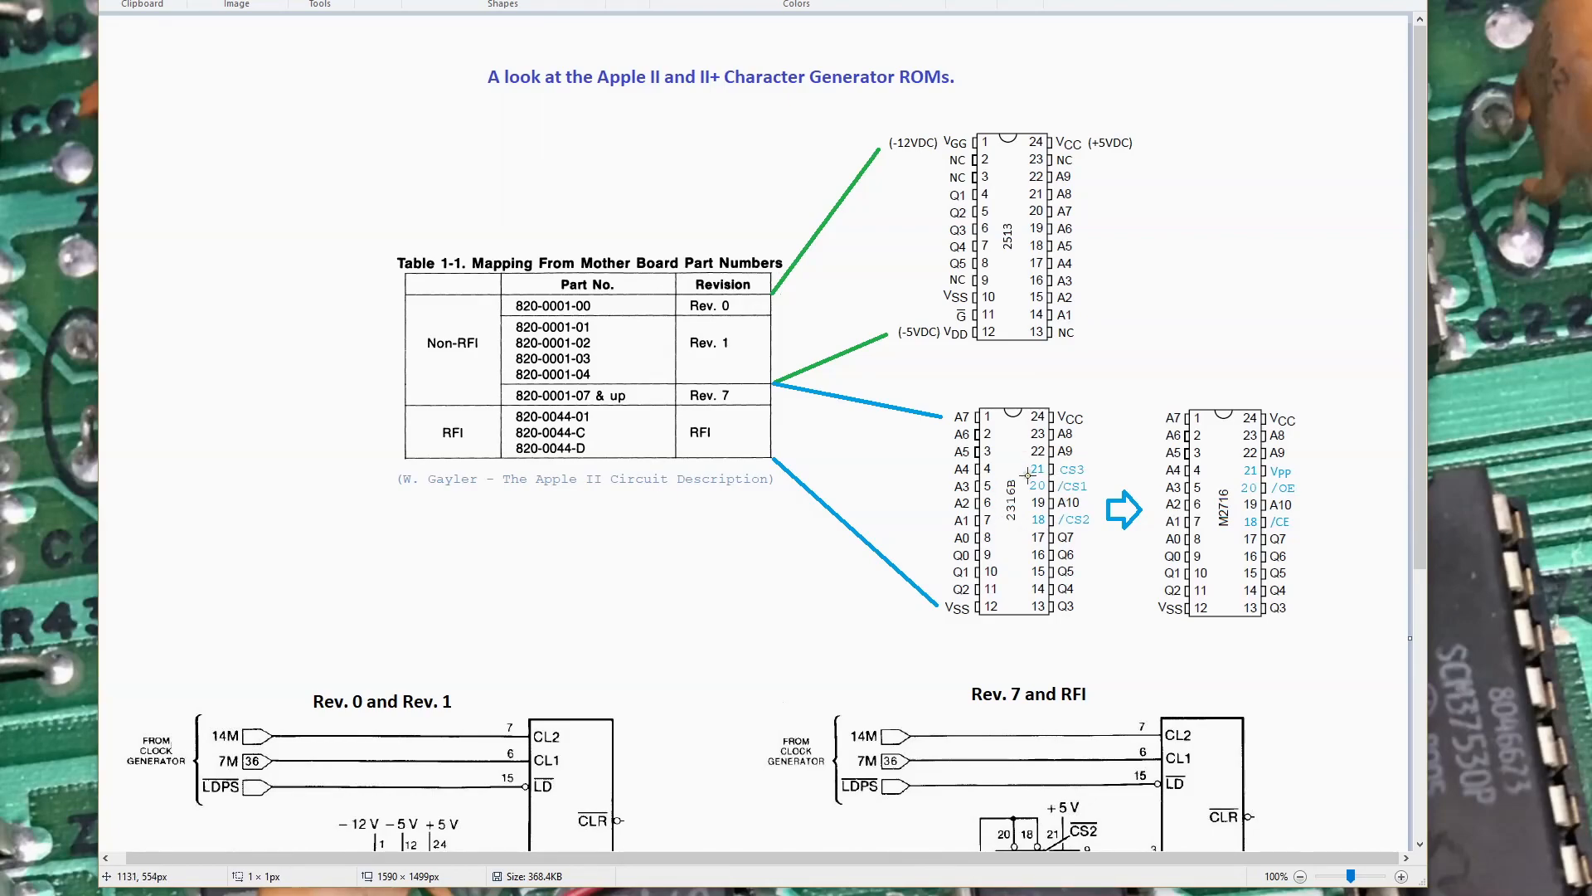
pyautogui.scroll(-3)
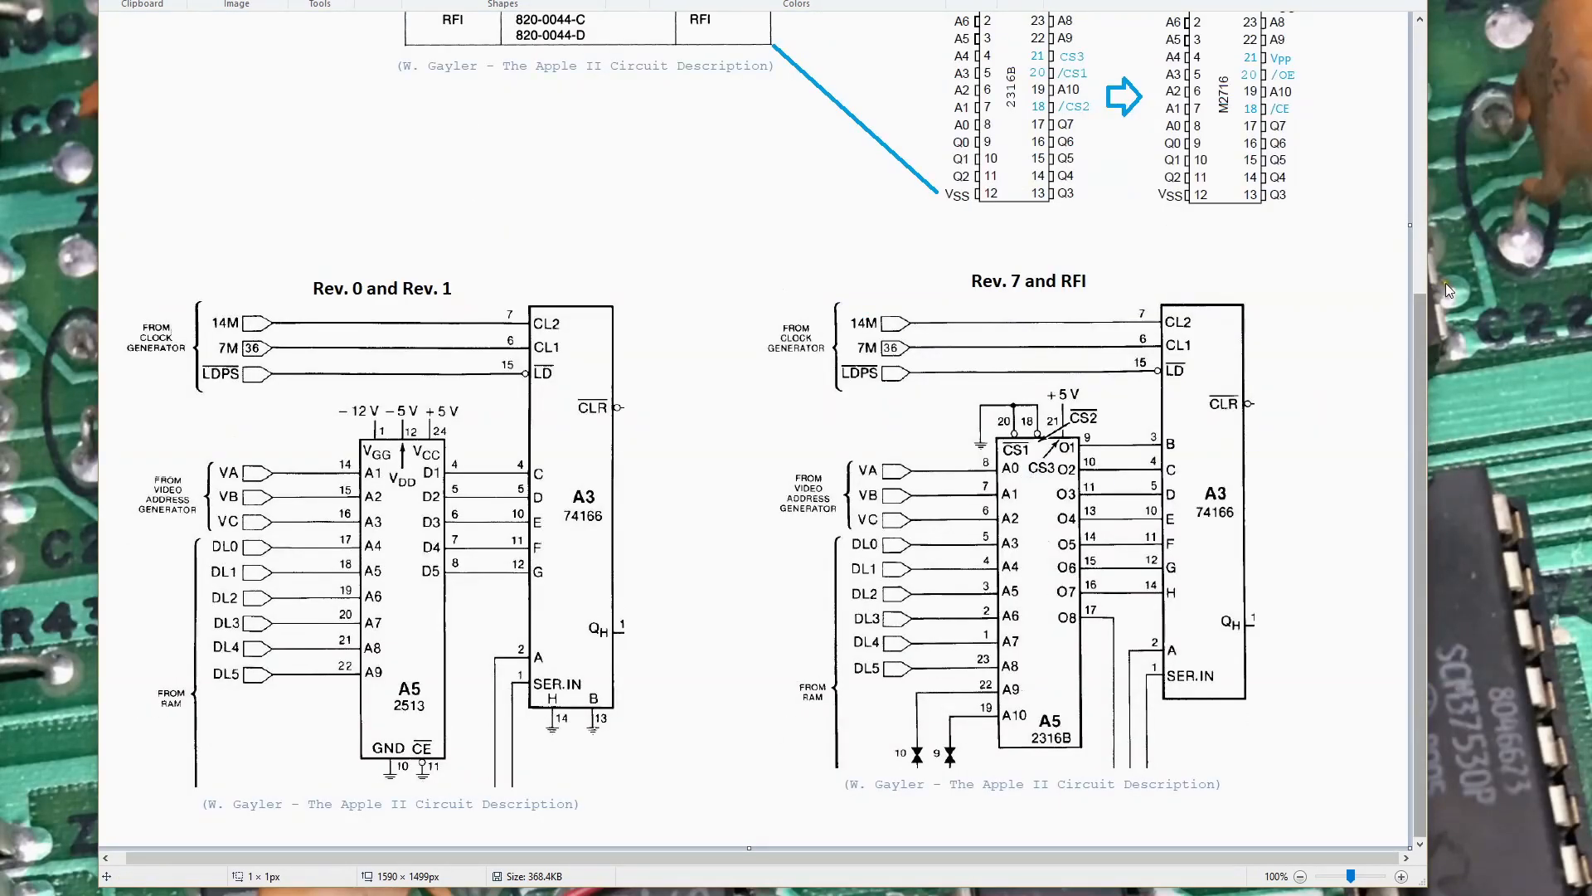
pyautogui.scroll(-3)
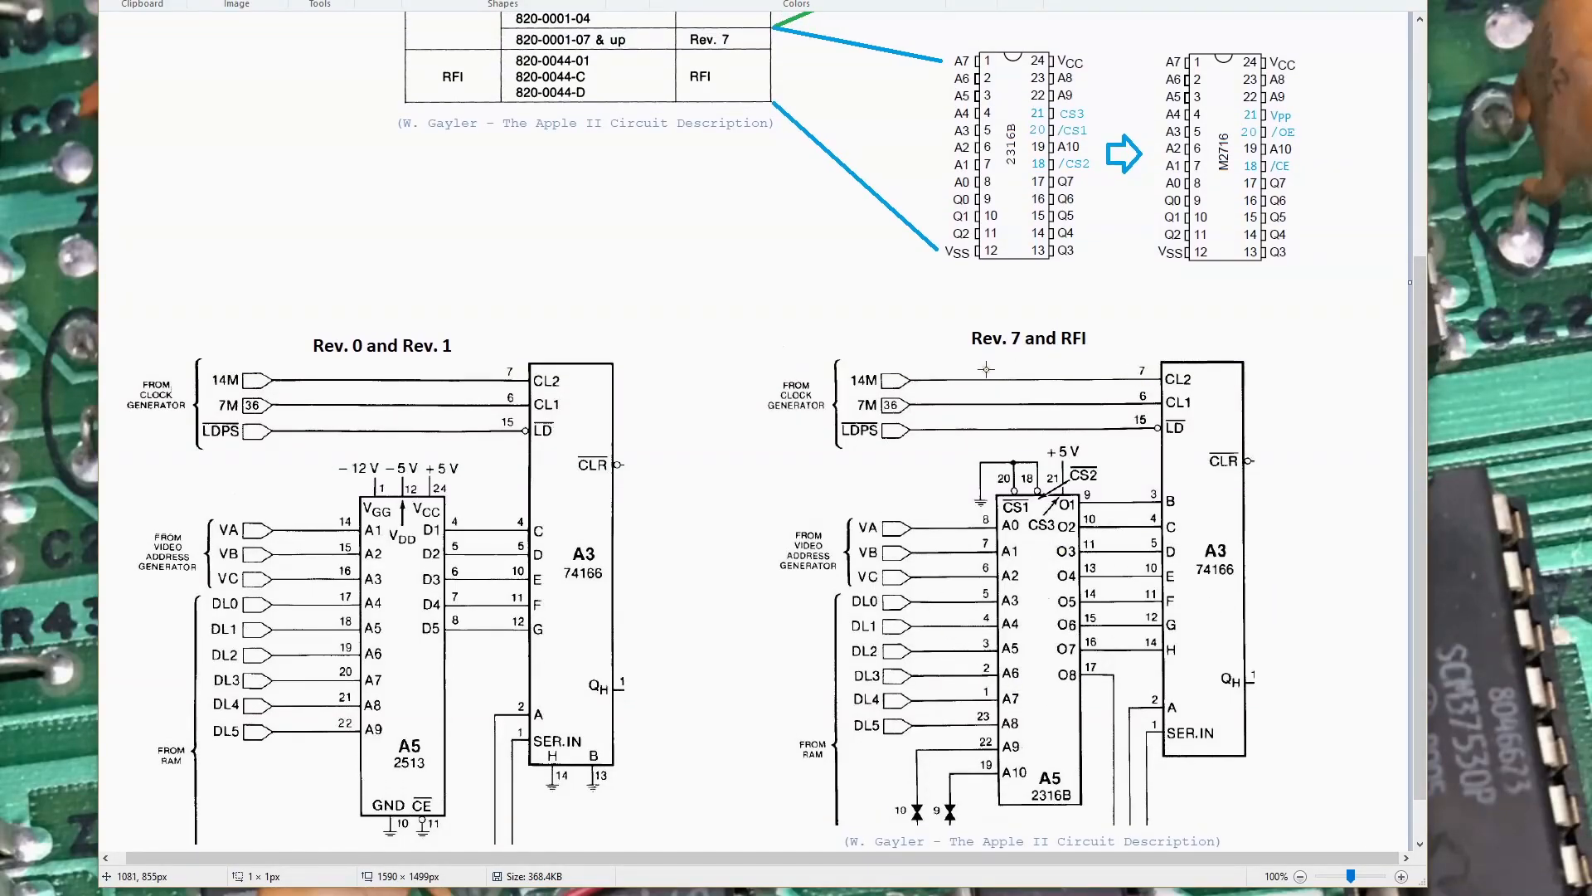
pyautogui.moveTo(1075, 361)
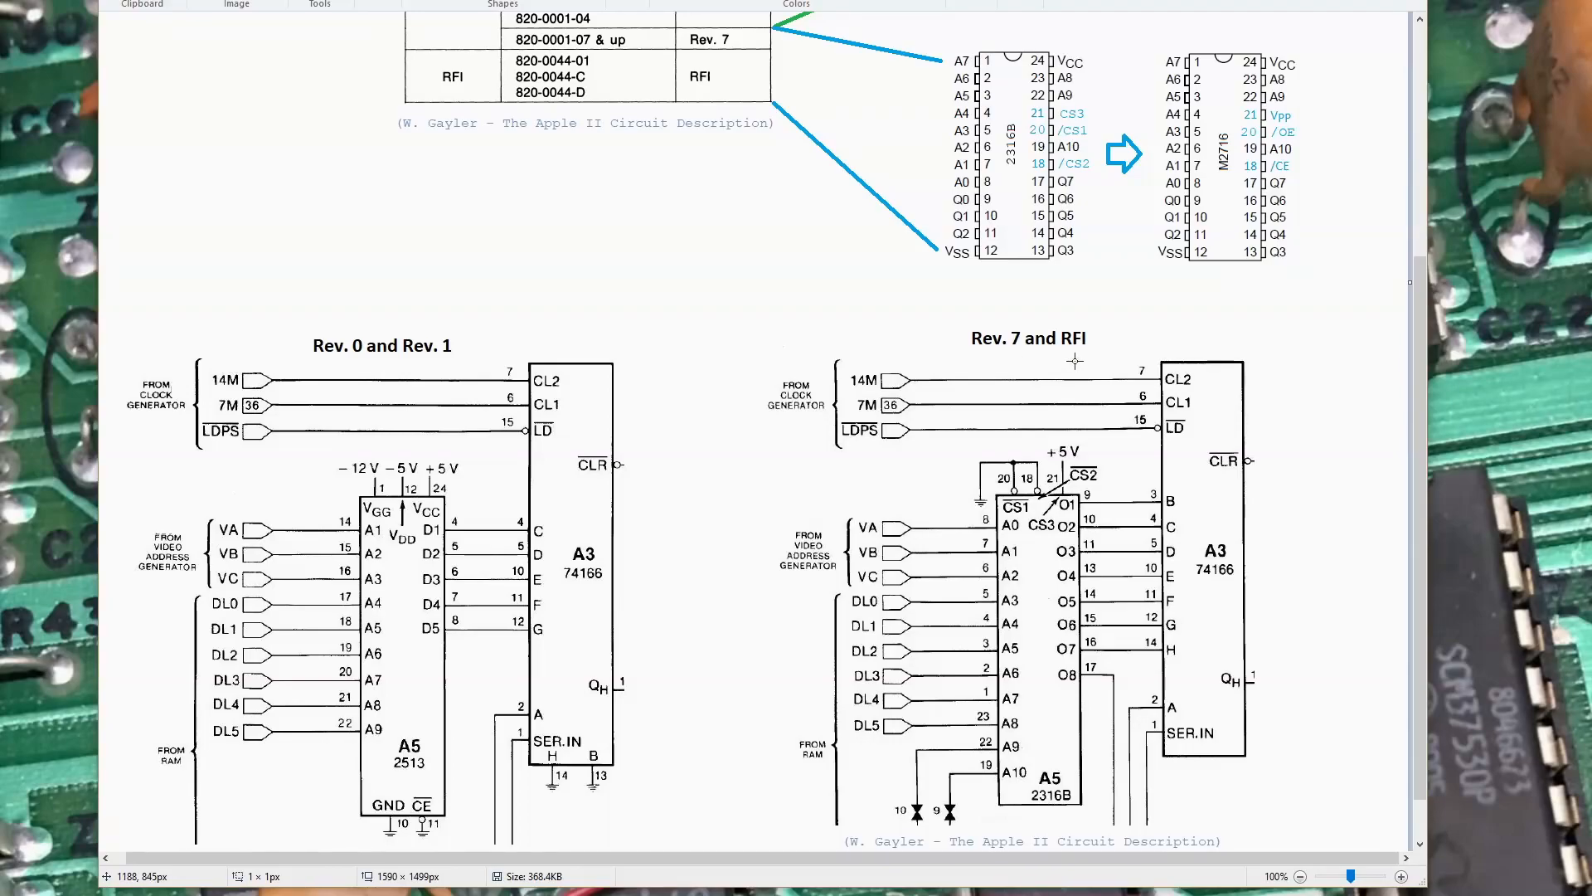
pyautogui.moveTo(1090, 614)
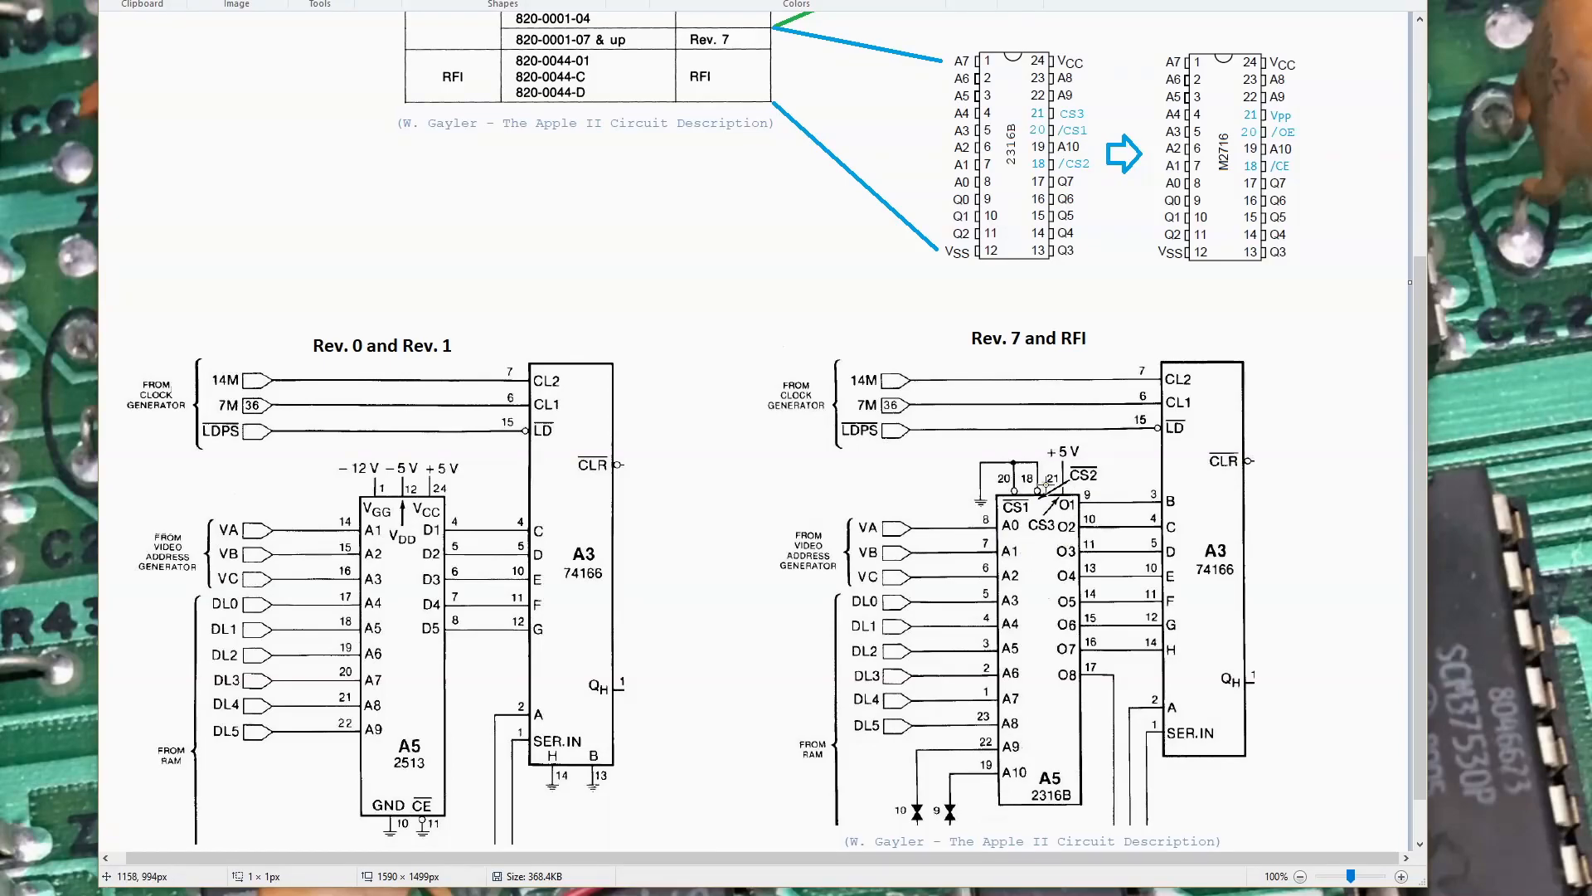
pyautogui.moveTo(1036, 630)
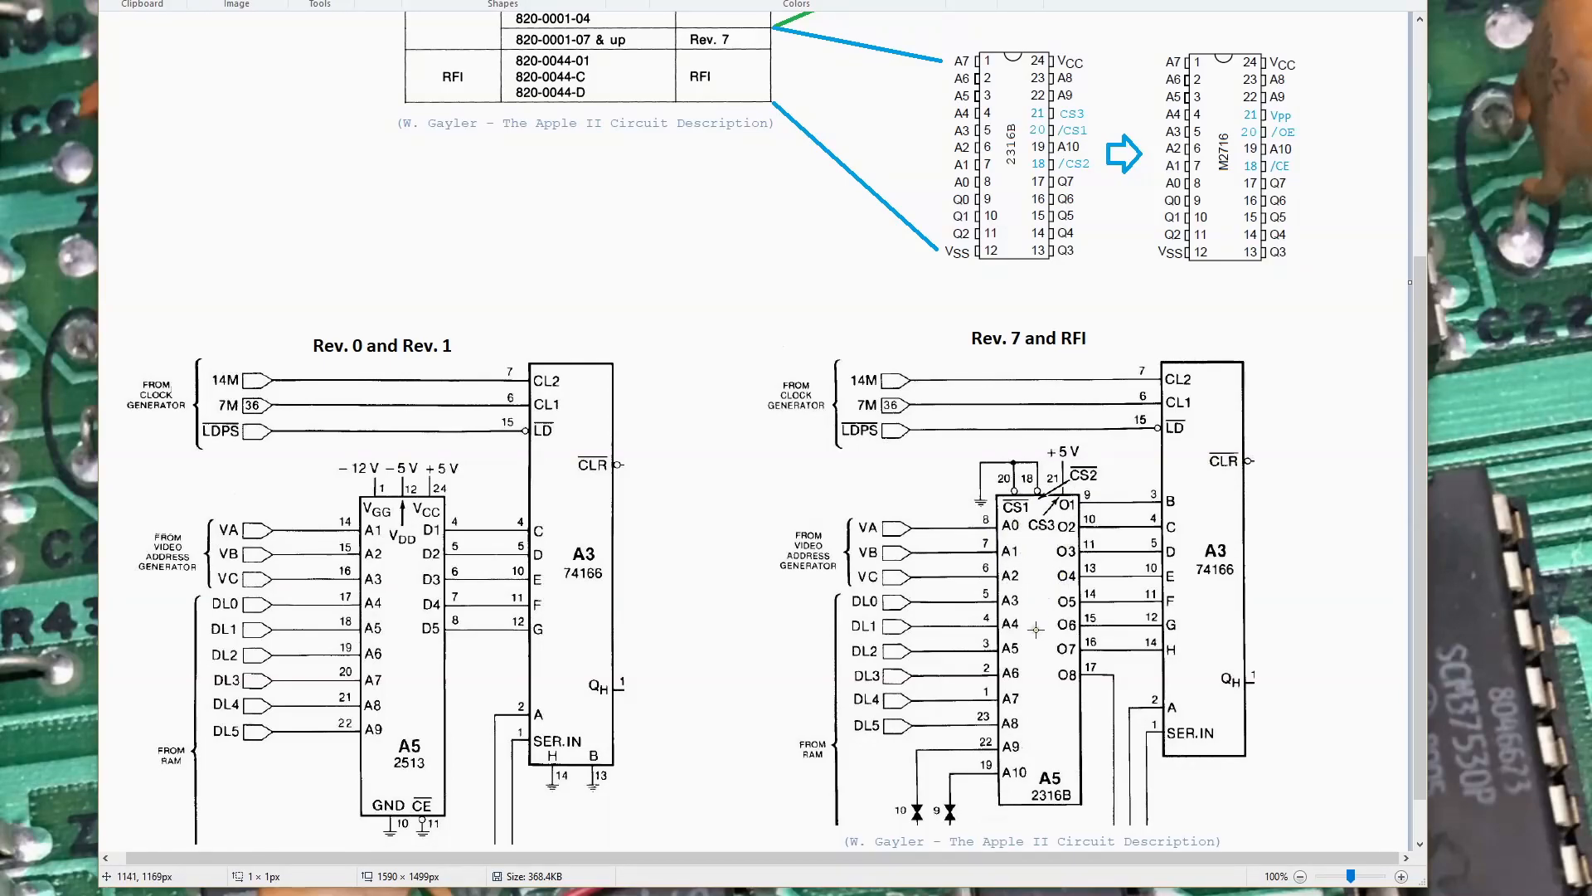
pyautogui.moveTo(1009, 651)
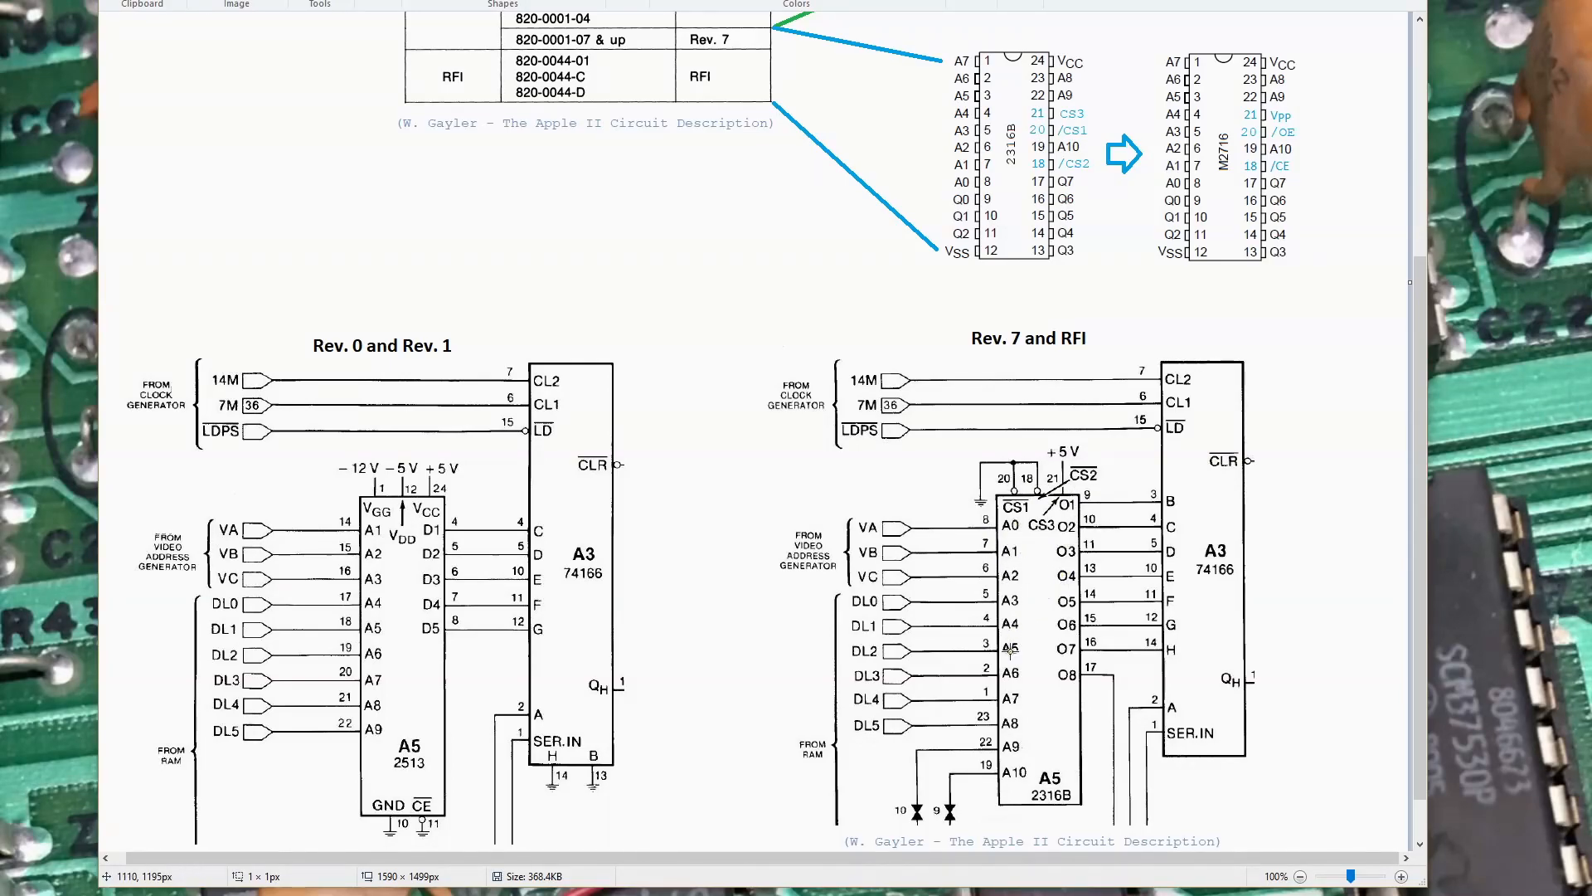
pyautogui.moveTo(1107, 169)
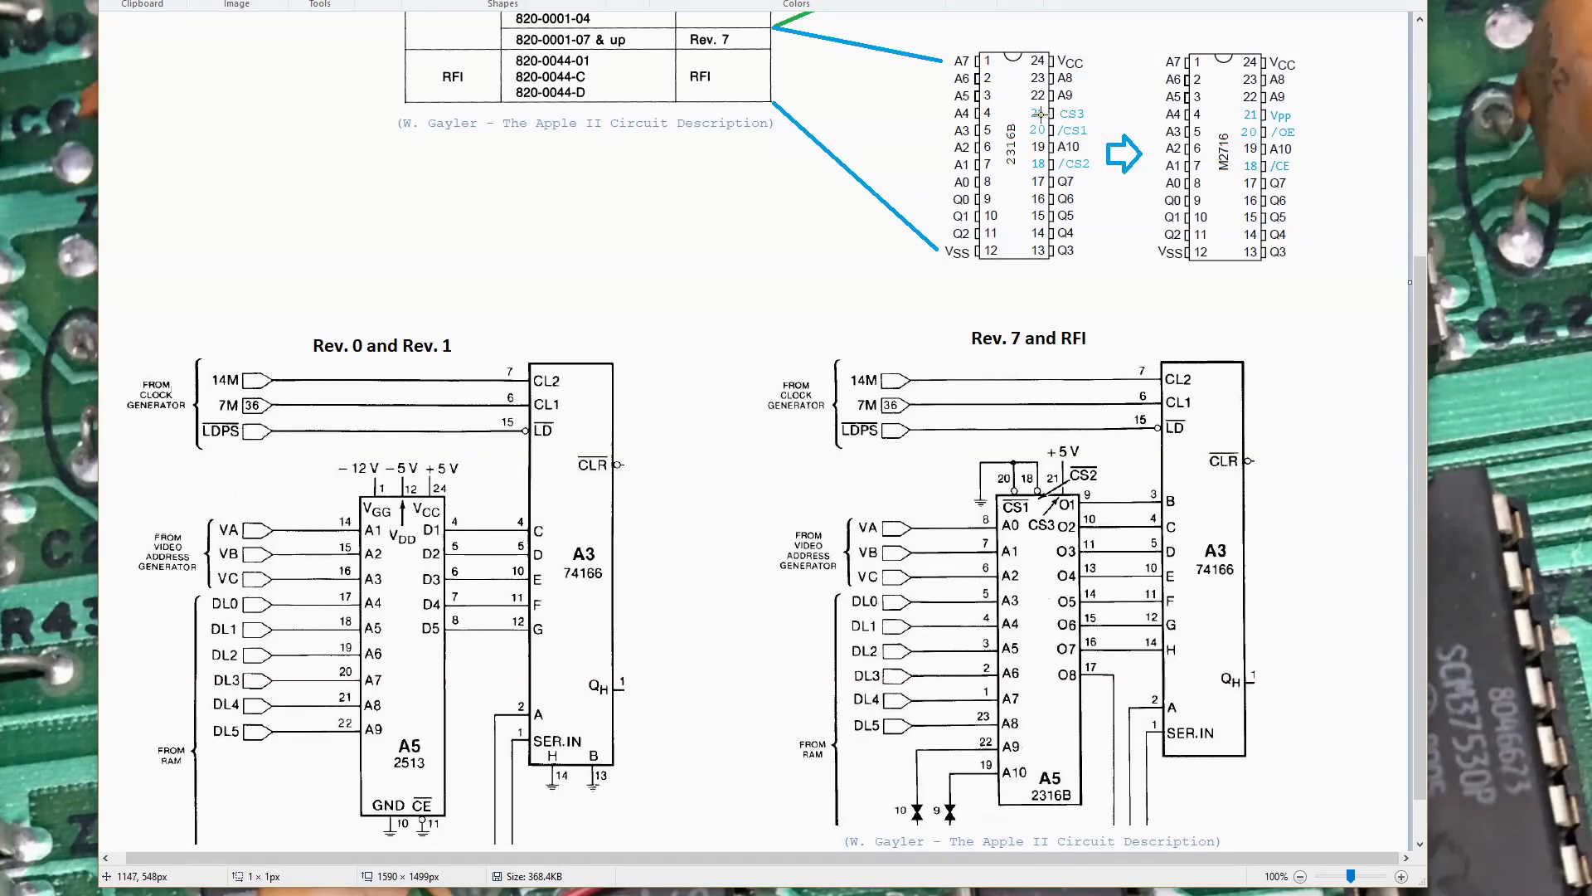
pyautogui.moveTo(1269, 111)
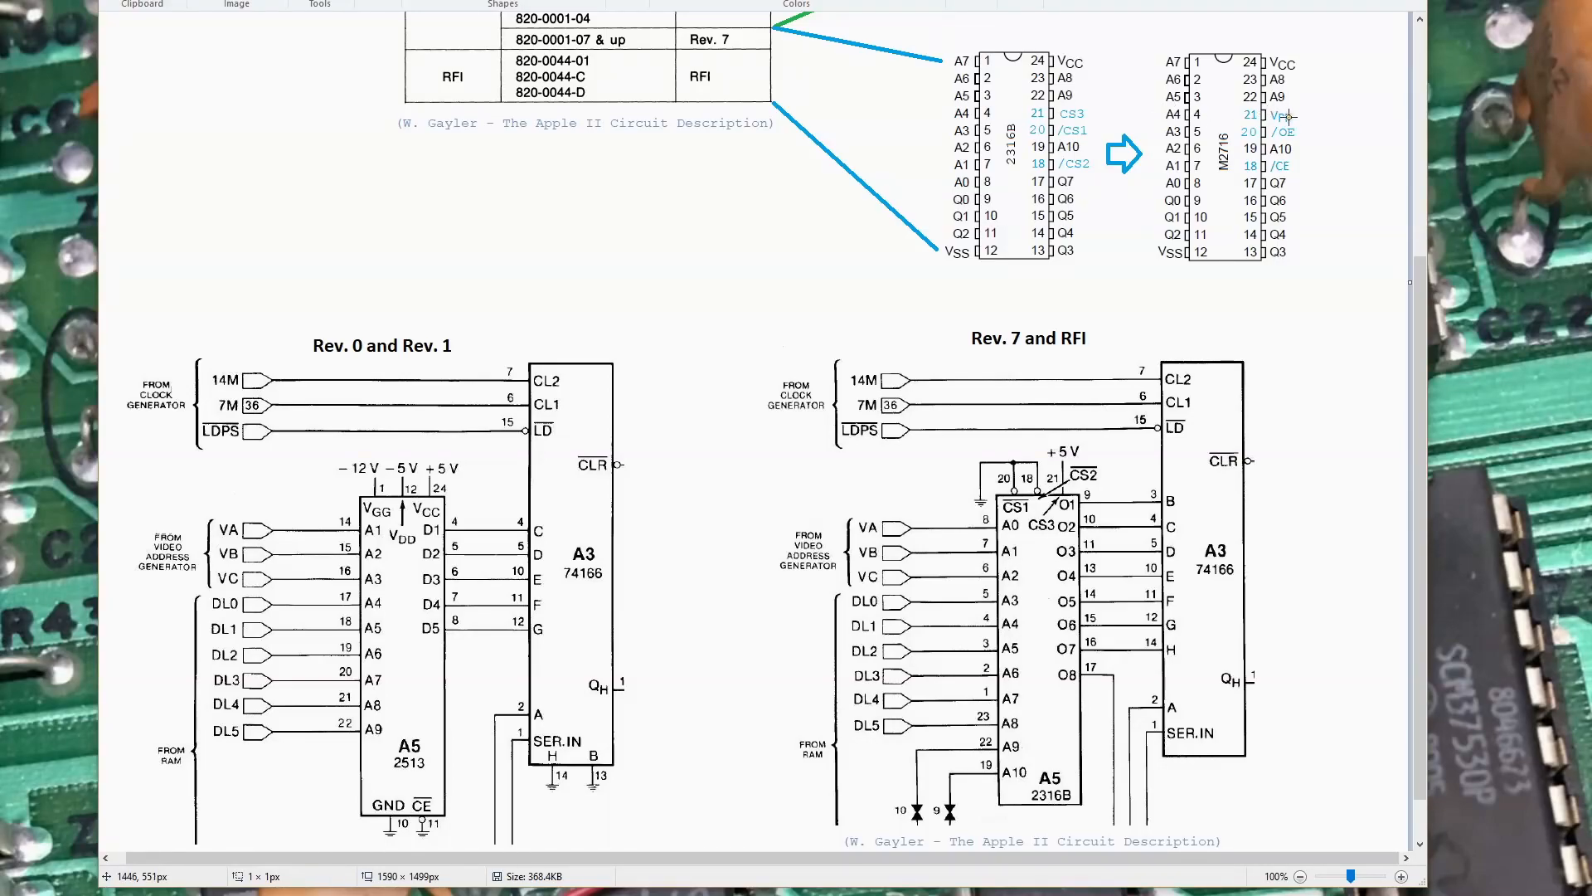
pyautogui.moveTo(1283, 115)
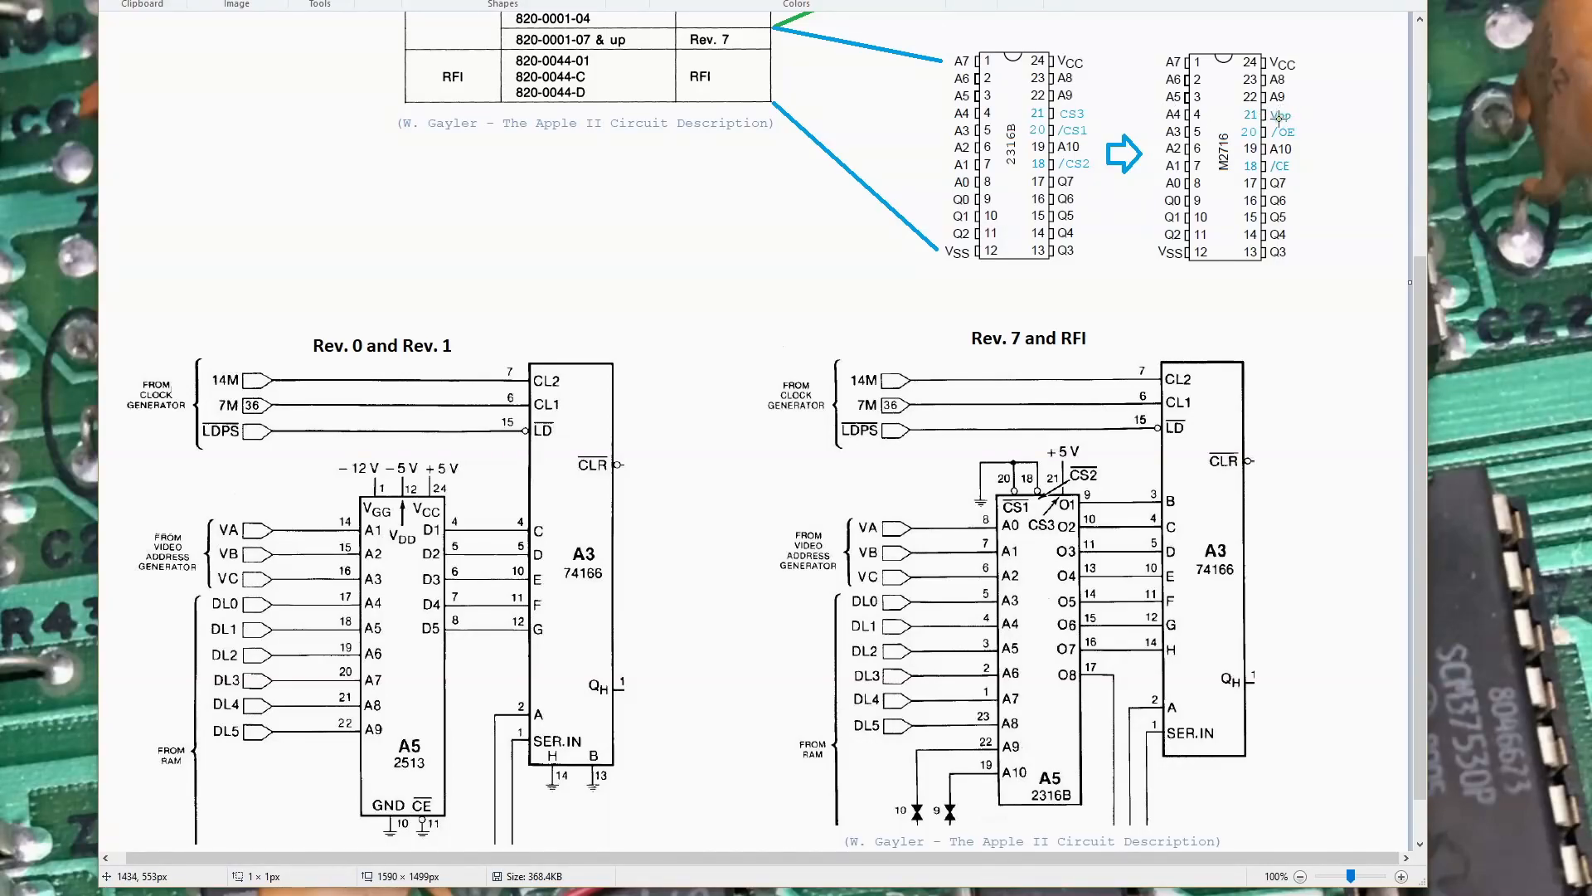
pyautogui.moveTo(1277, 114)
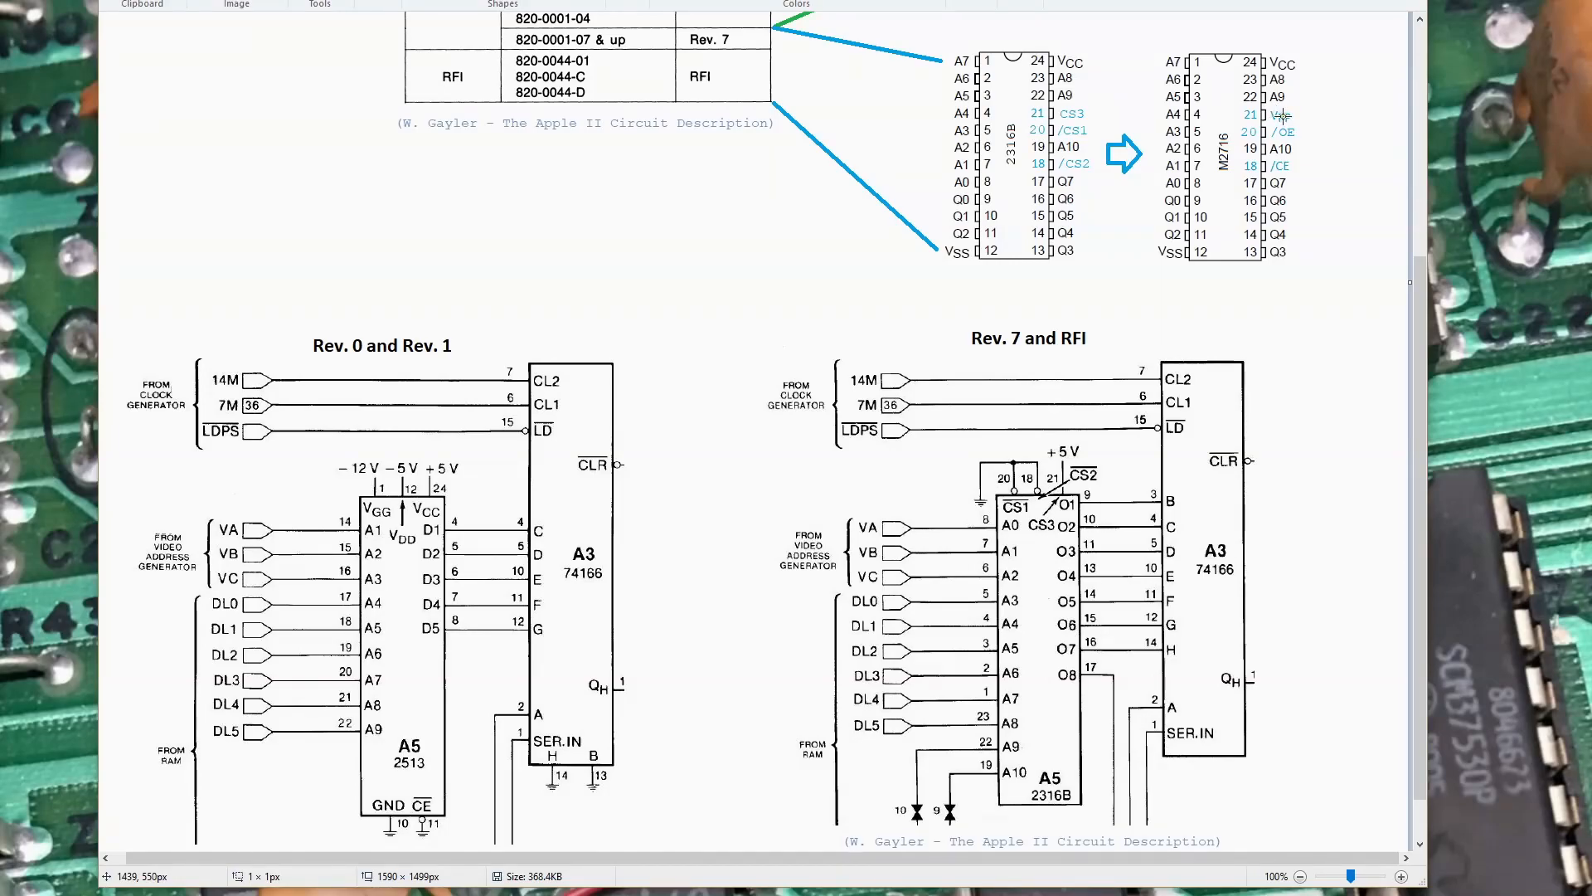
pyautogui.moveTo(1283, 115)
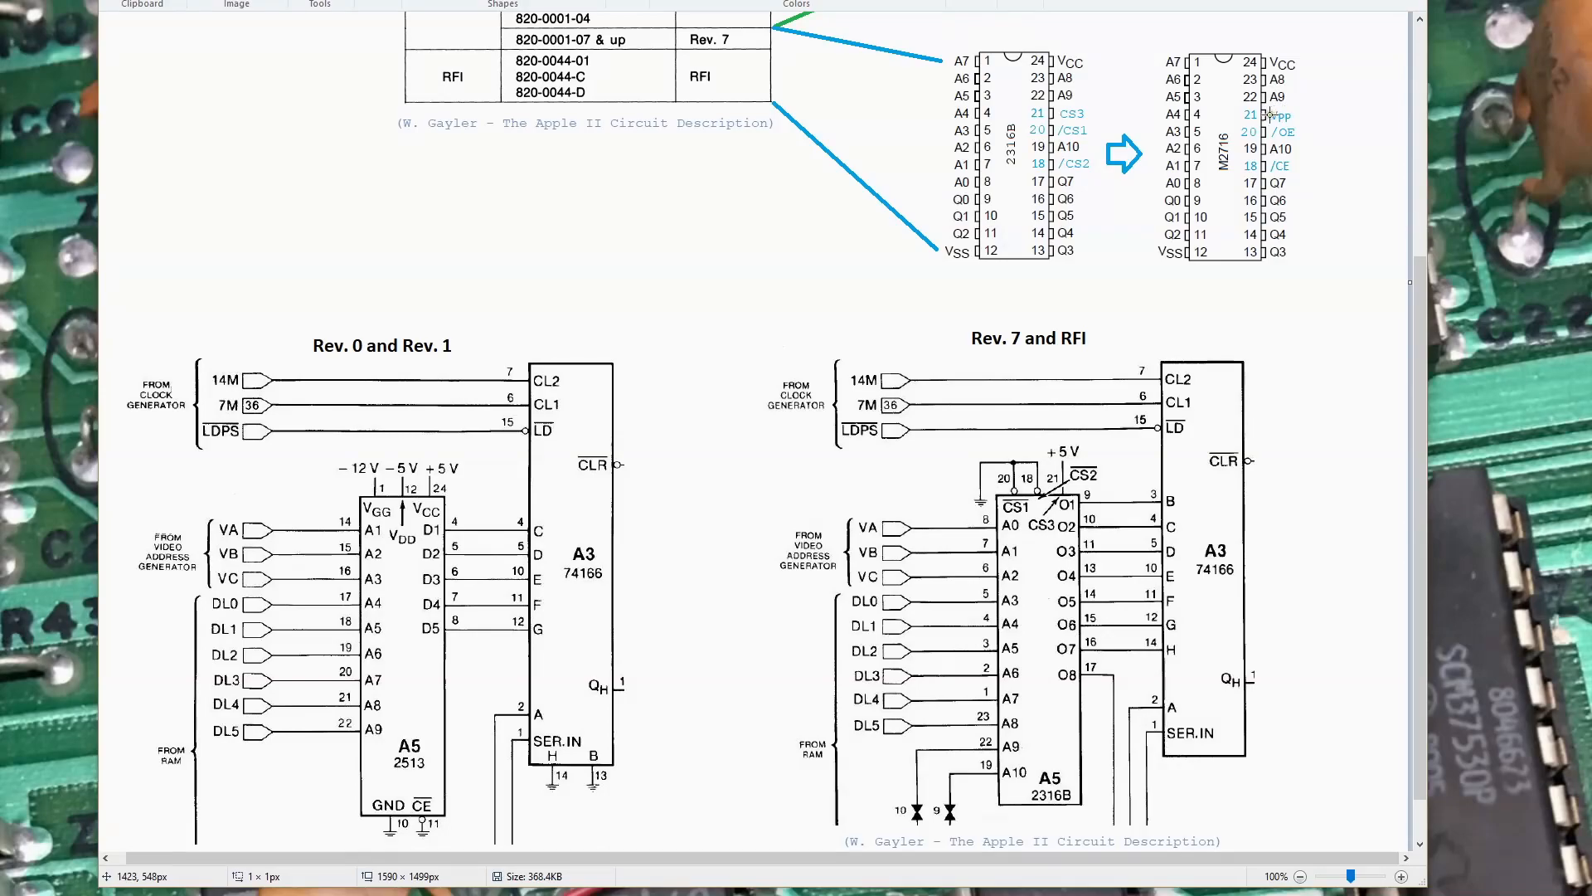
pyautogui.moveTo(1057, 496)
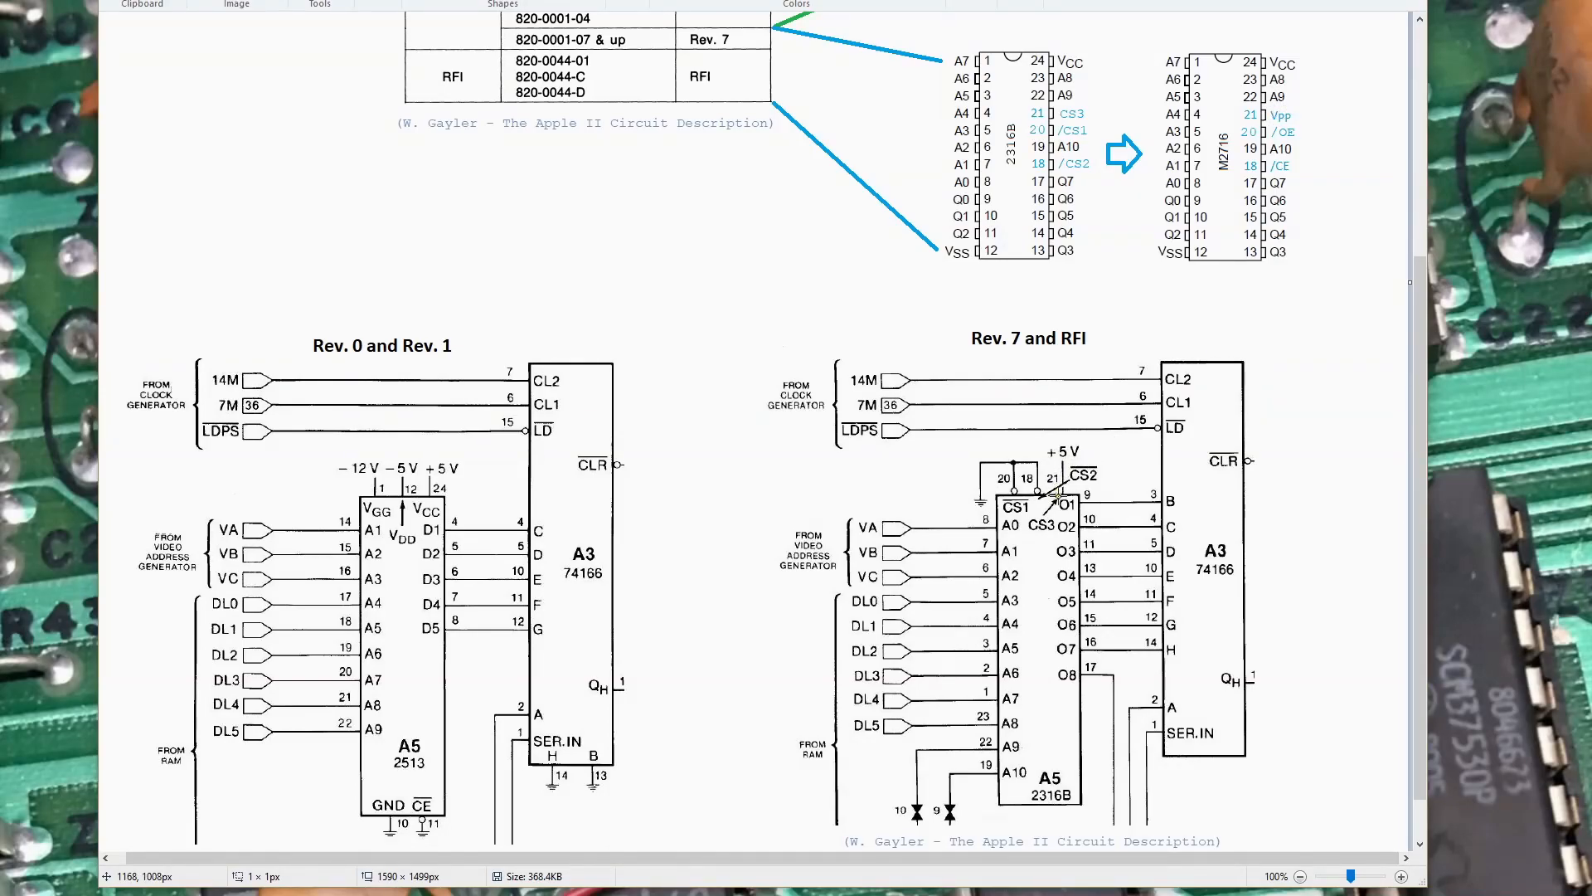
pyautogui.moveTo(1239, 115)
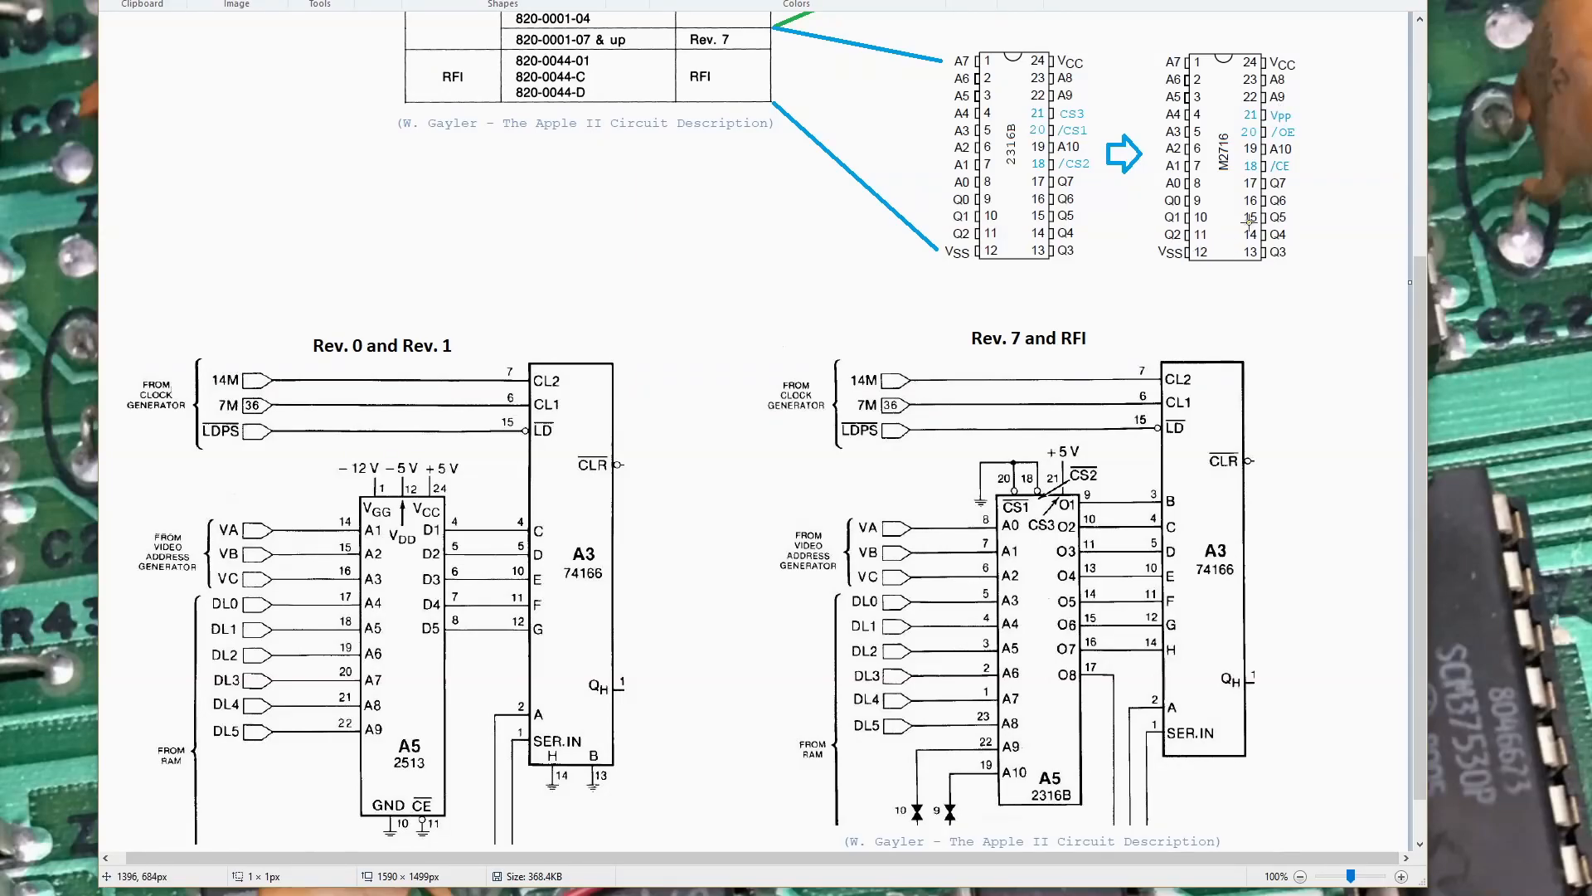
pyautogui.moveTo(1062, 121)
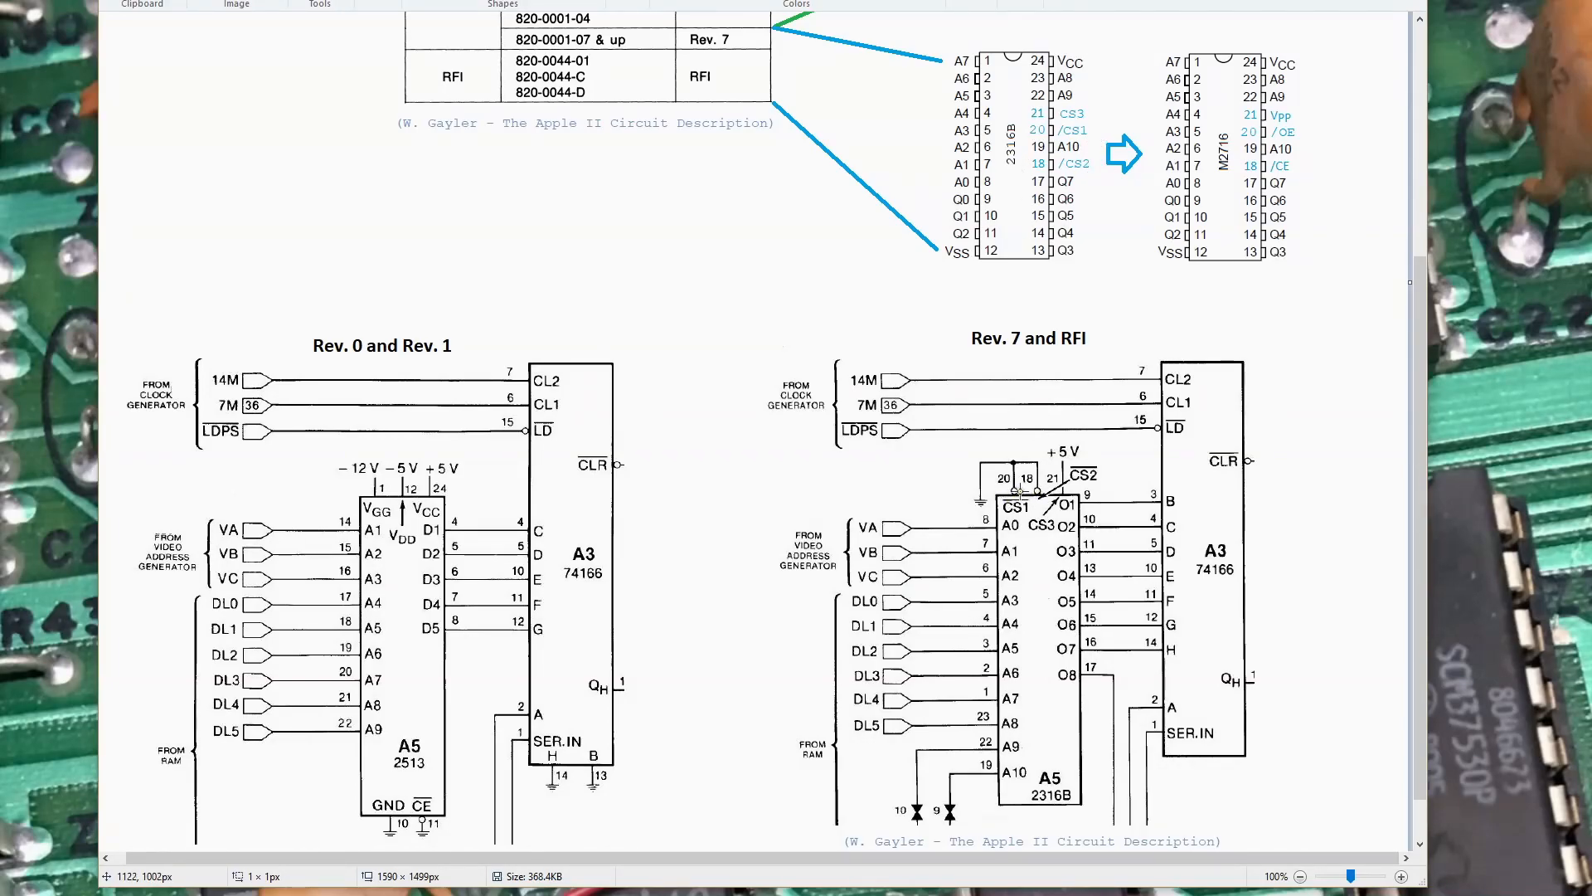
pyautogui.moveTo(1291, 164)
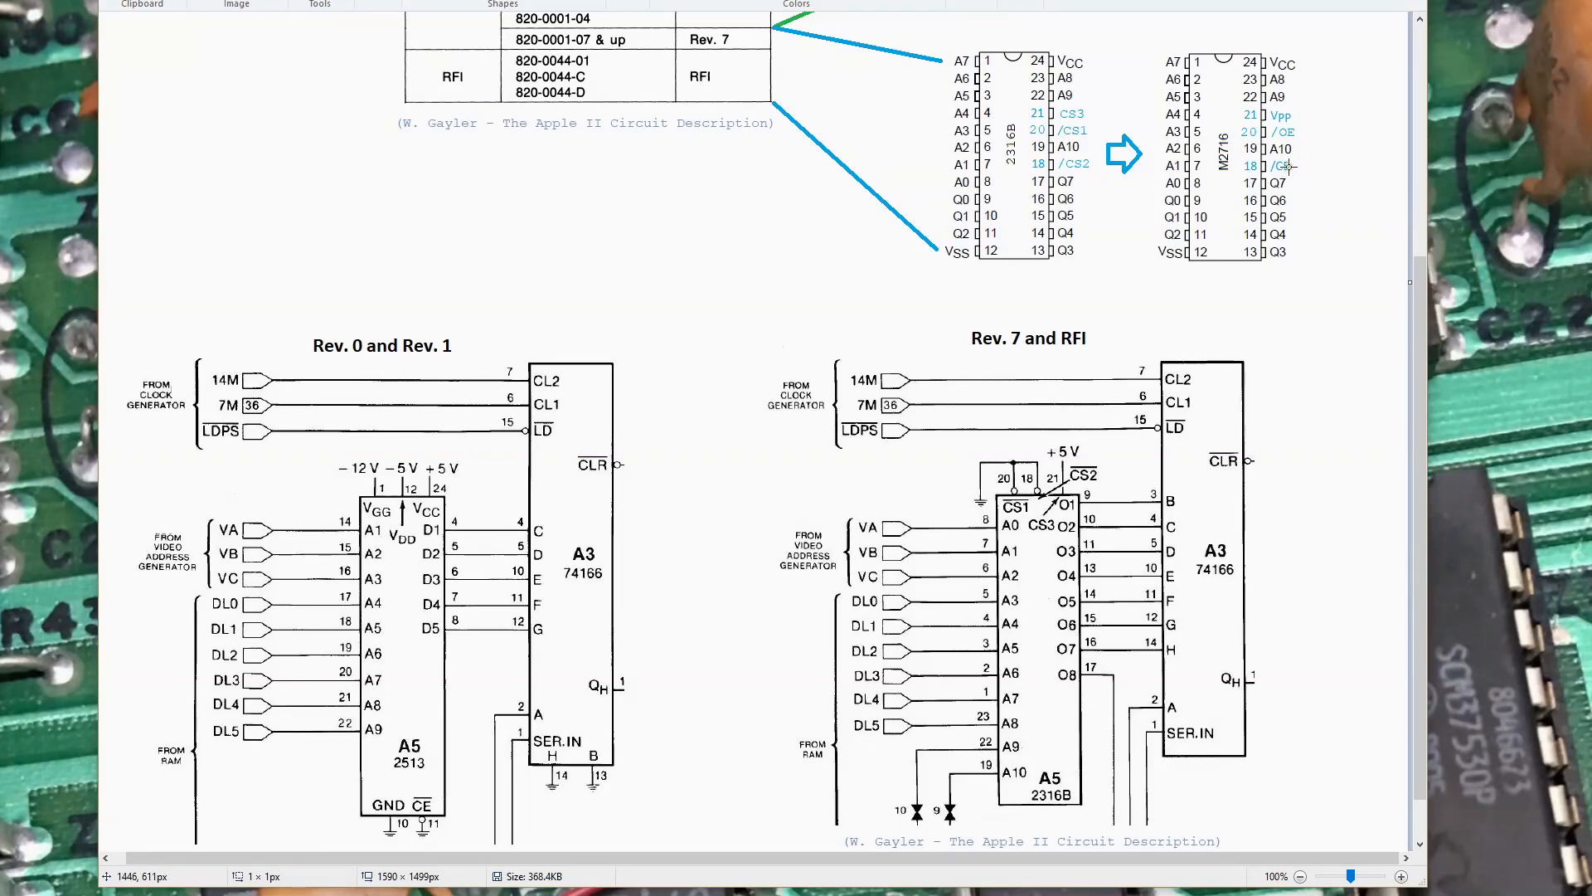
pyautogui.moveTo(1034, 556)
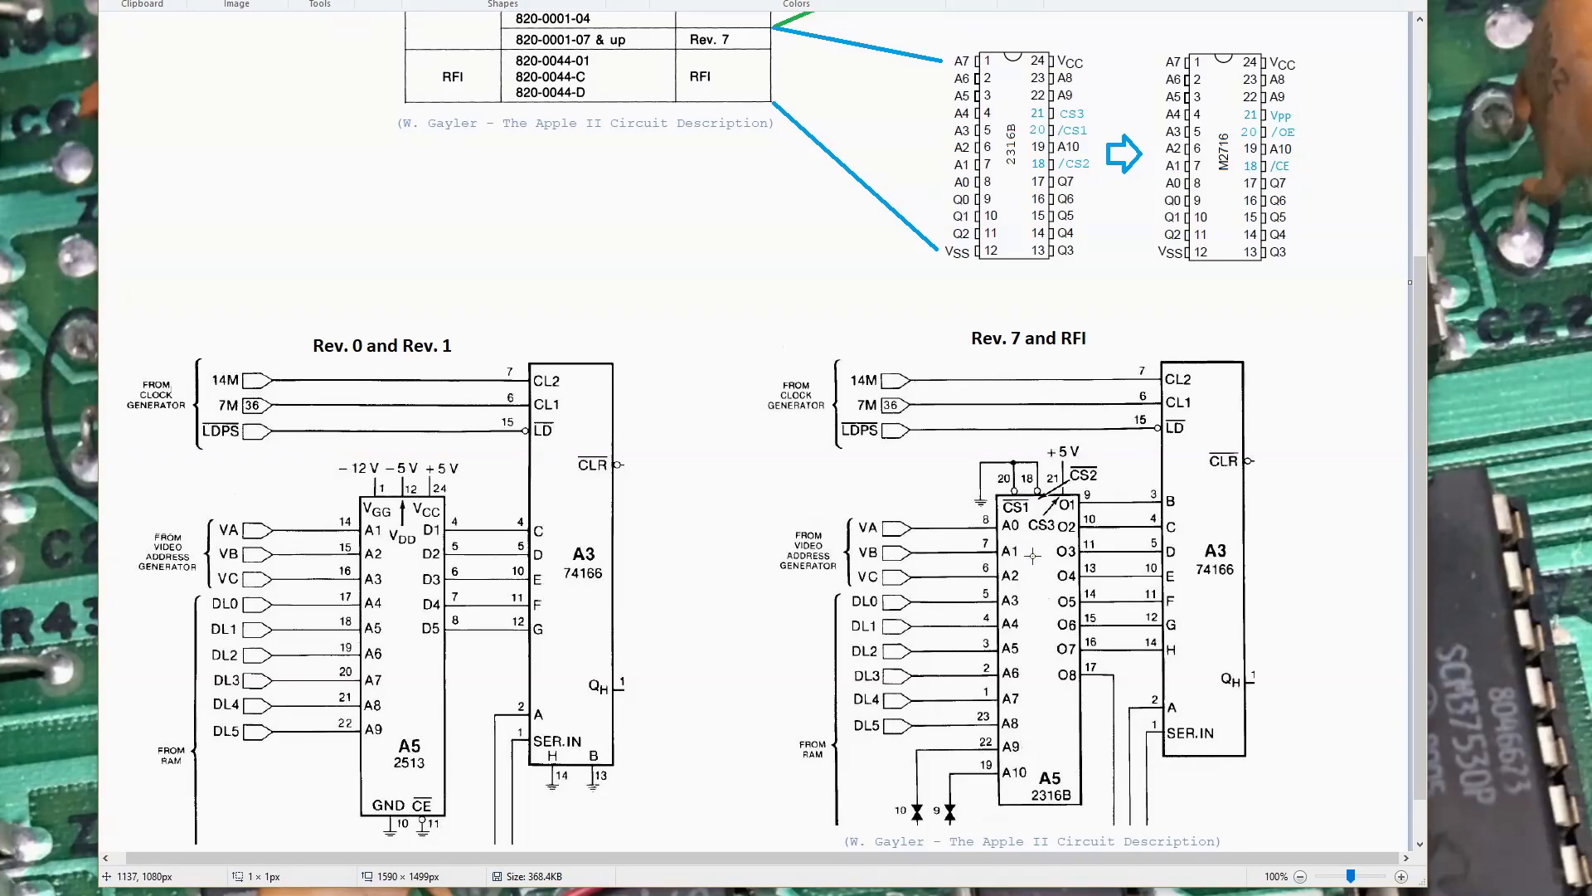
pyautogui.moveTo(1042, 575)
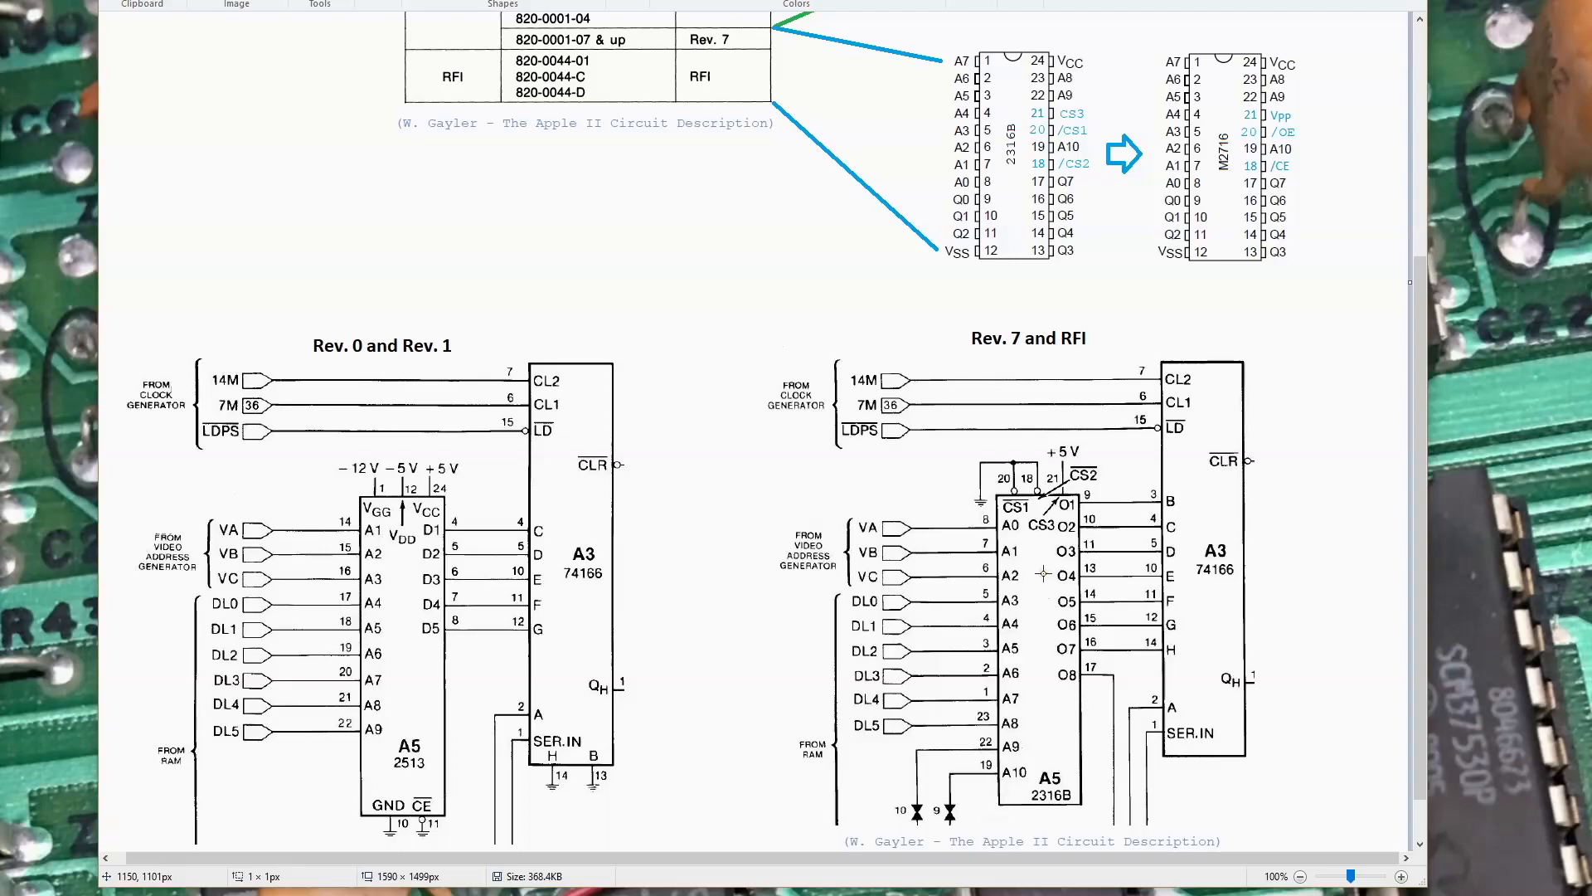
pyautogui.scroll(-3)
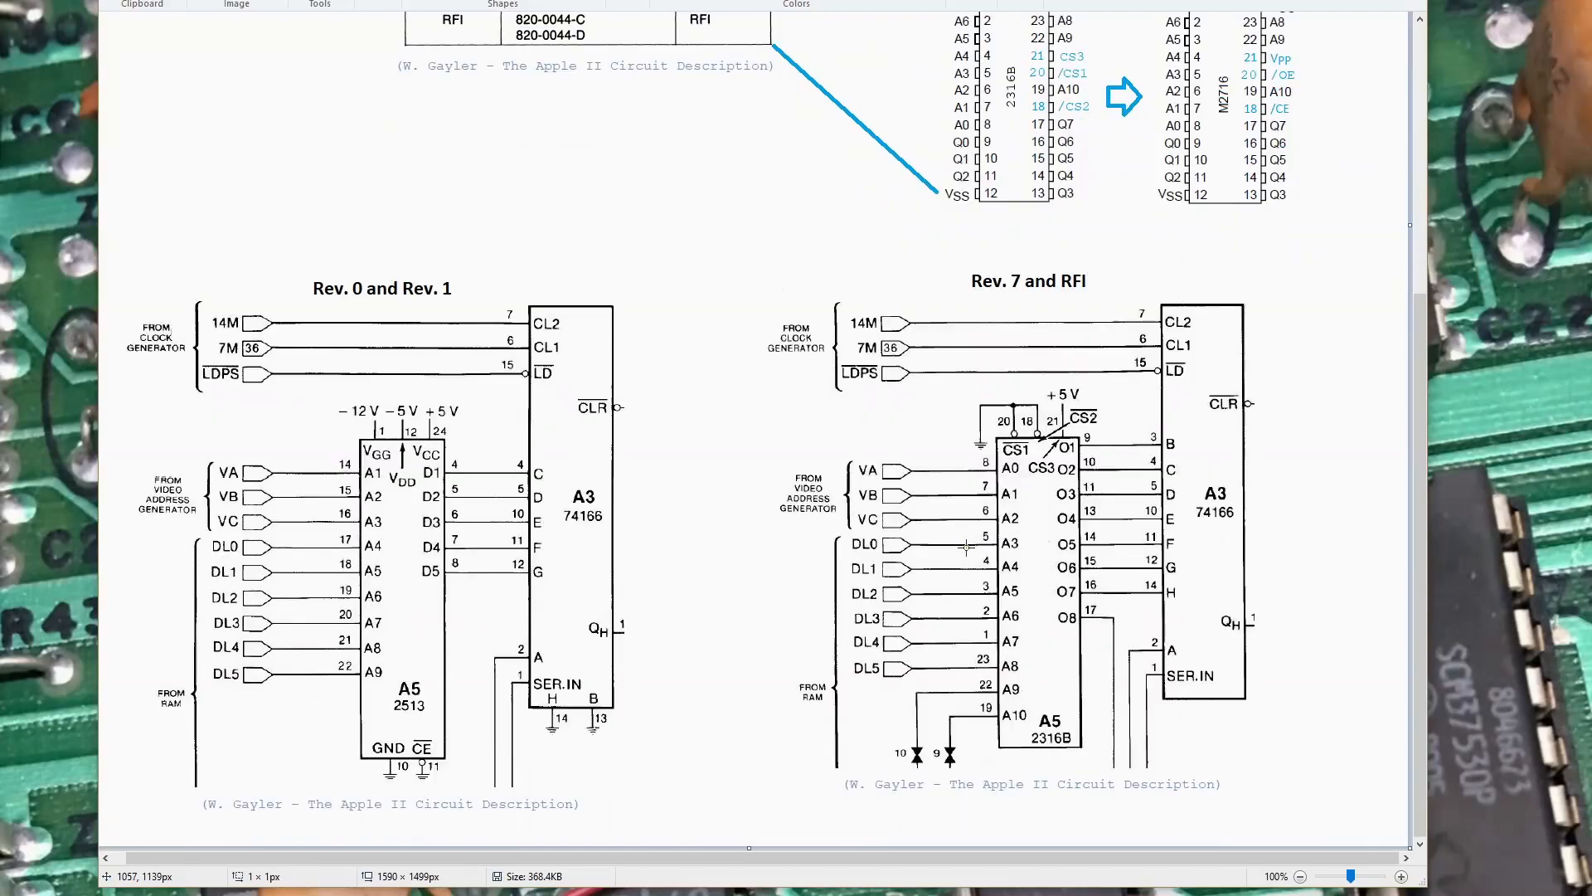
pyautogui.moveTo(966, 549)
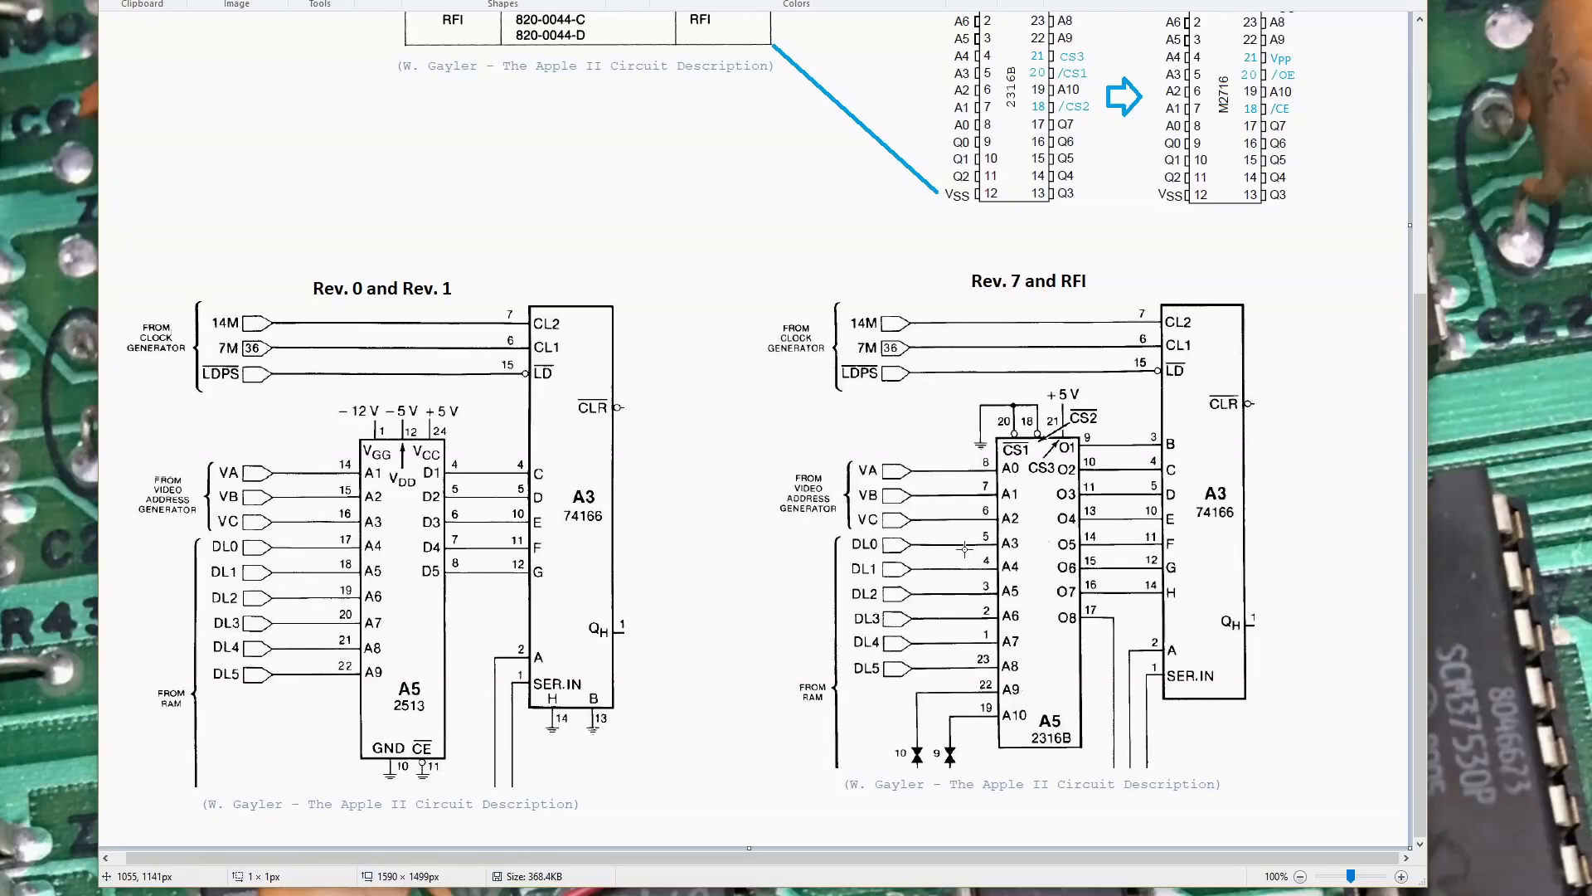
pyautogui.moveTo(1062, 295)
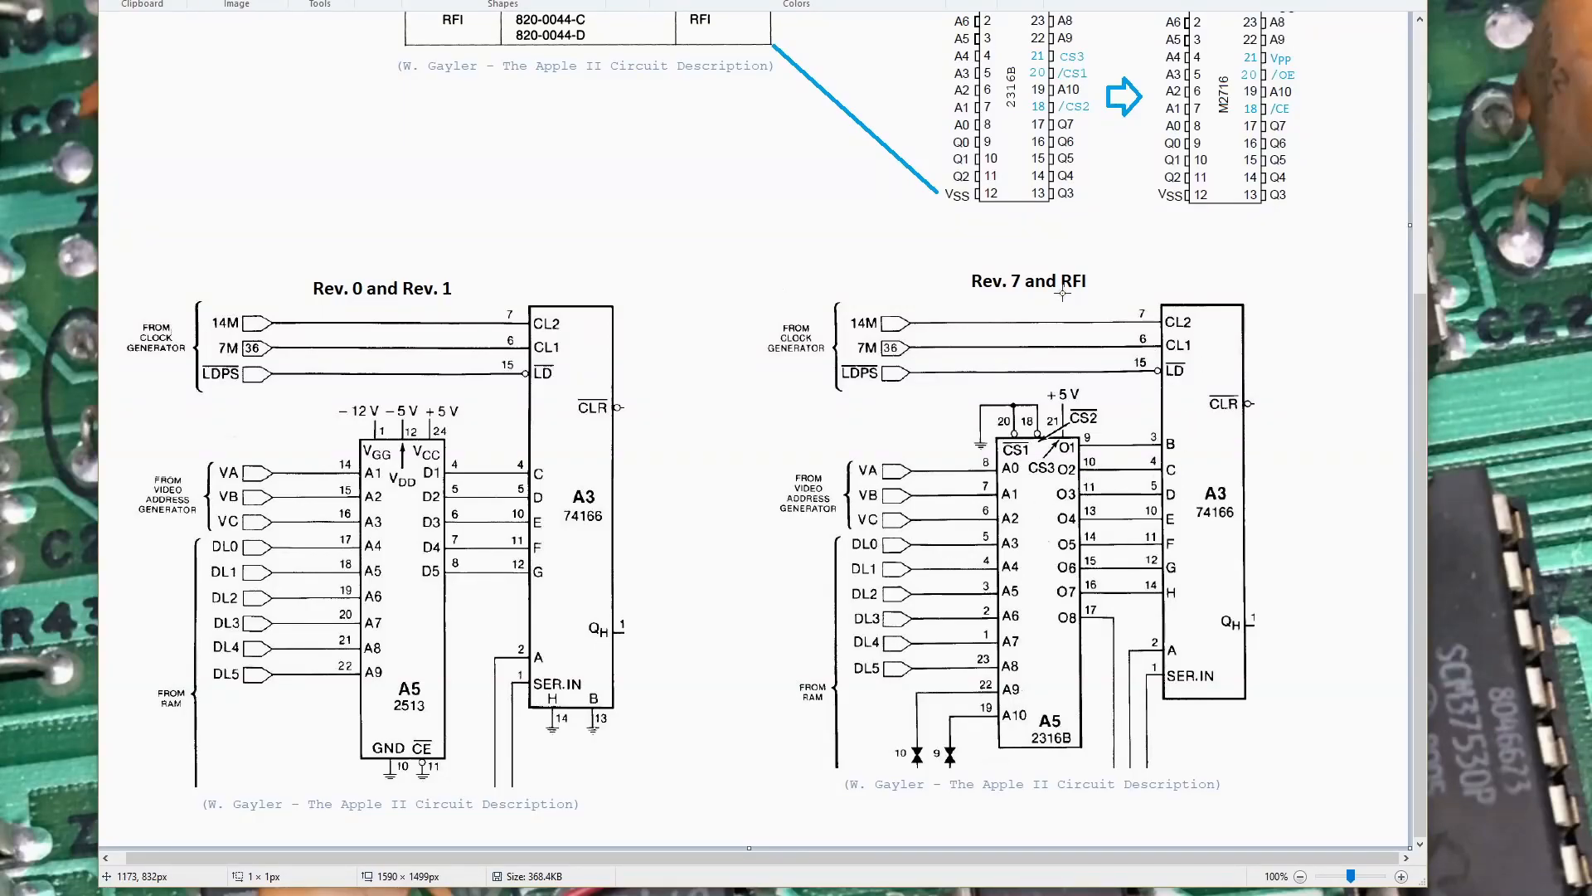
pyautogui.scroll(-3)
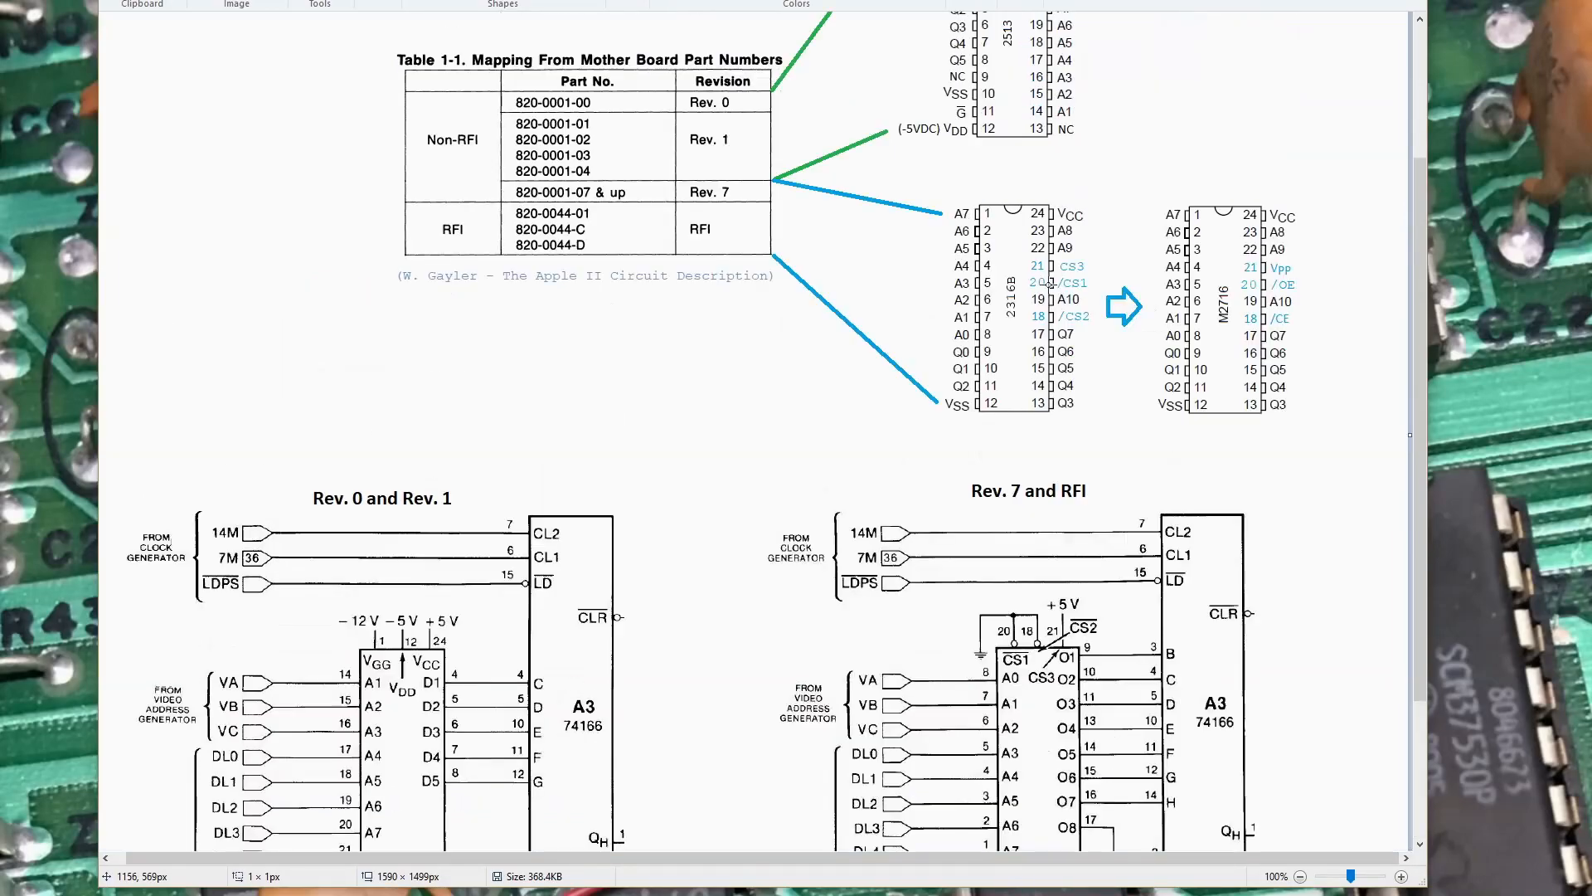
pyautogui.scroll(-3)
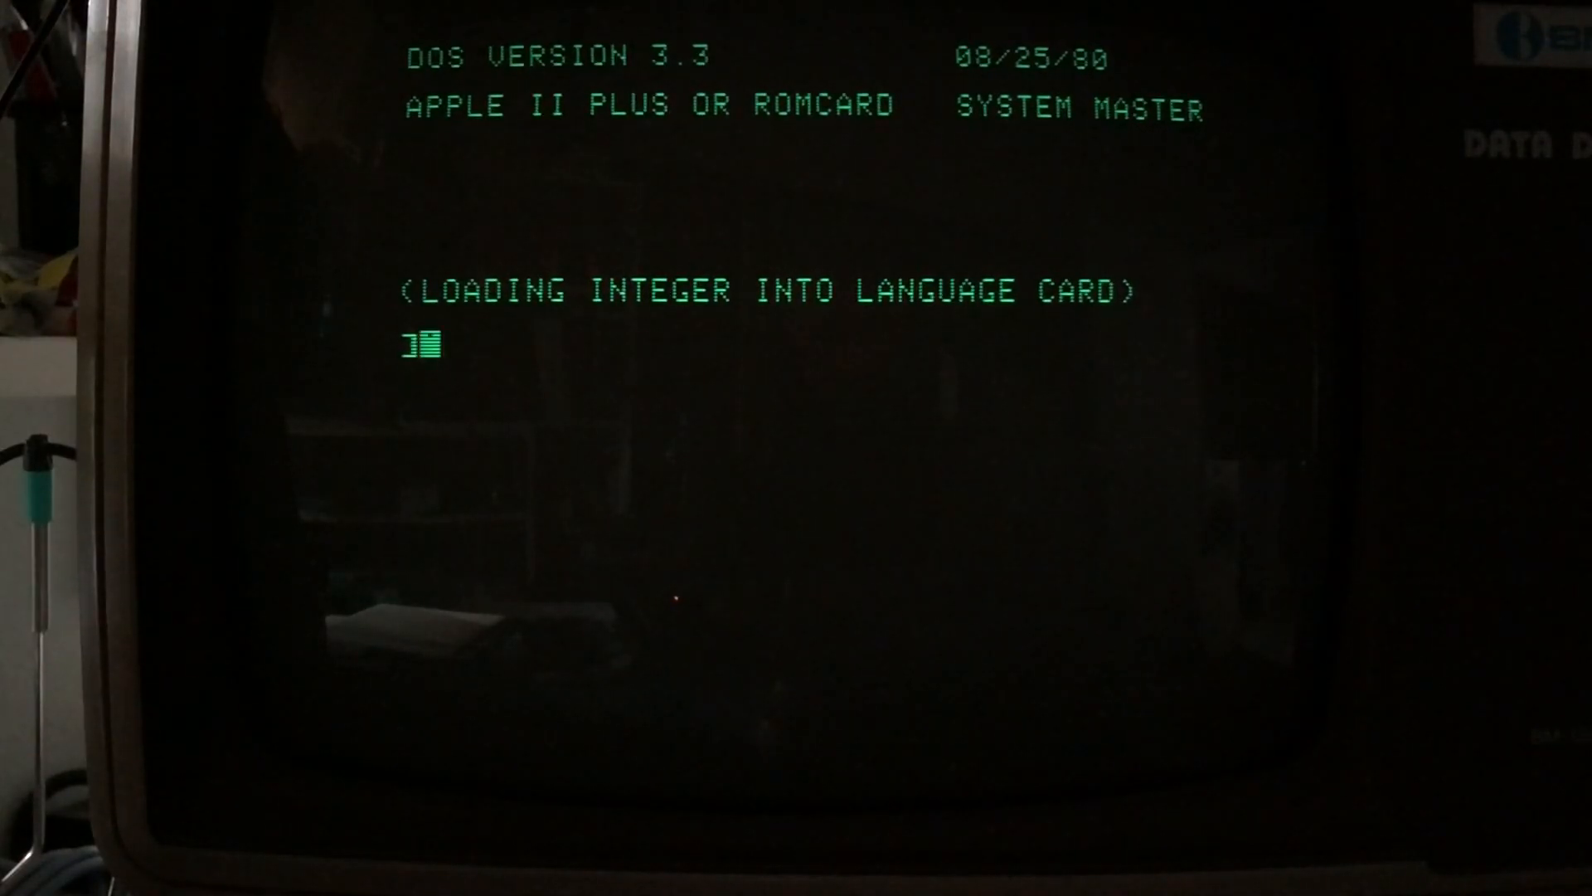
# Load the ROM program from disk and list its Applesoft BASIC lines.
pyautogui.write('LOAD R')
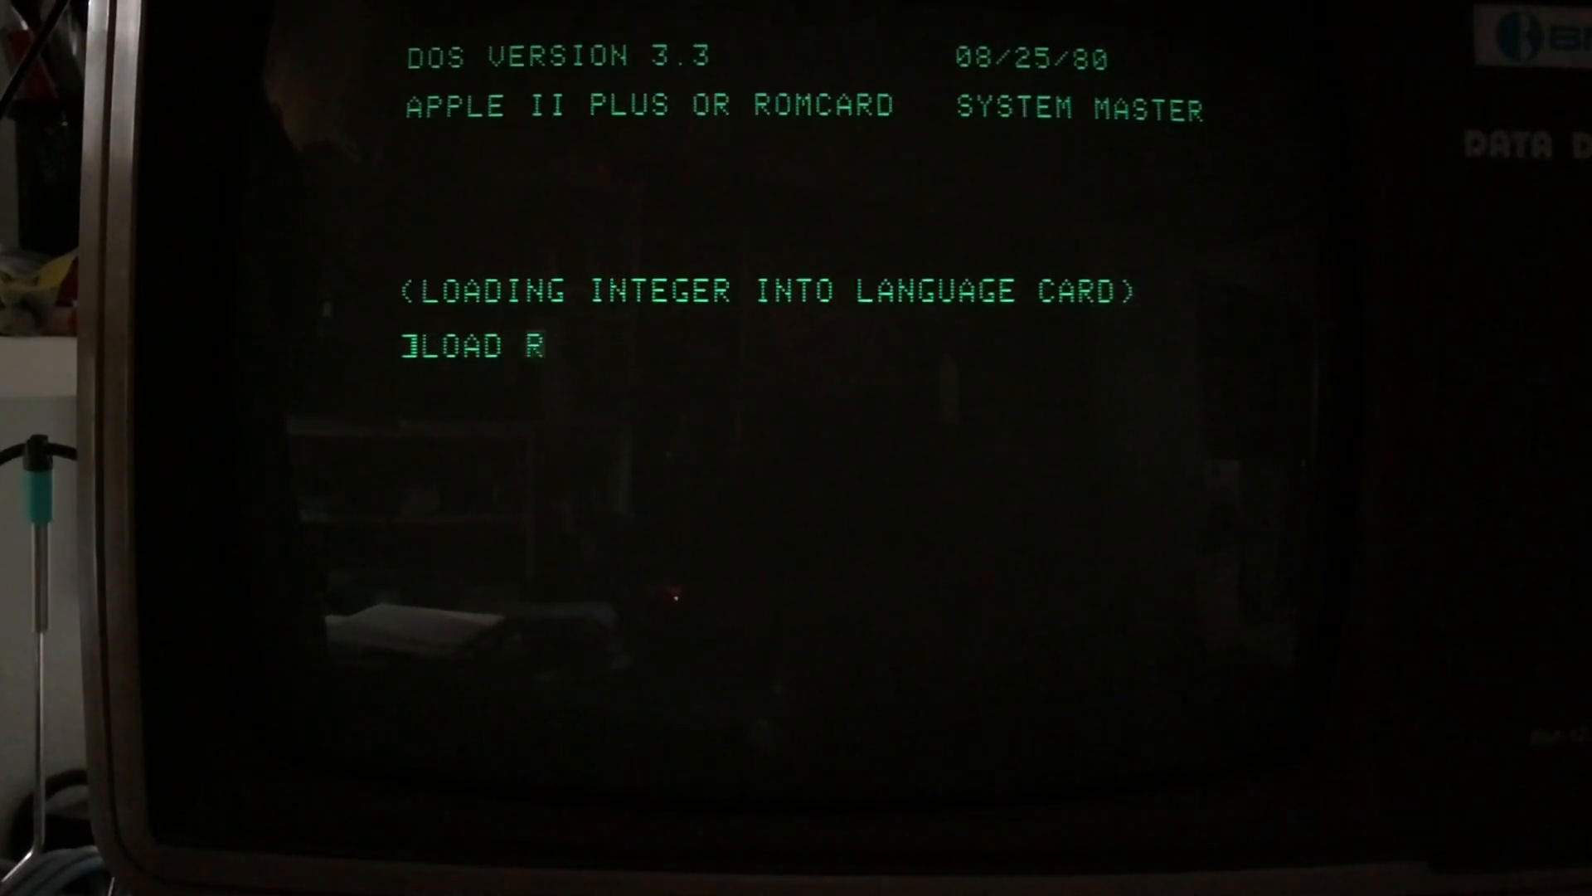
pyautogui.write('OM')
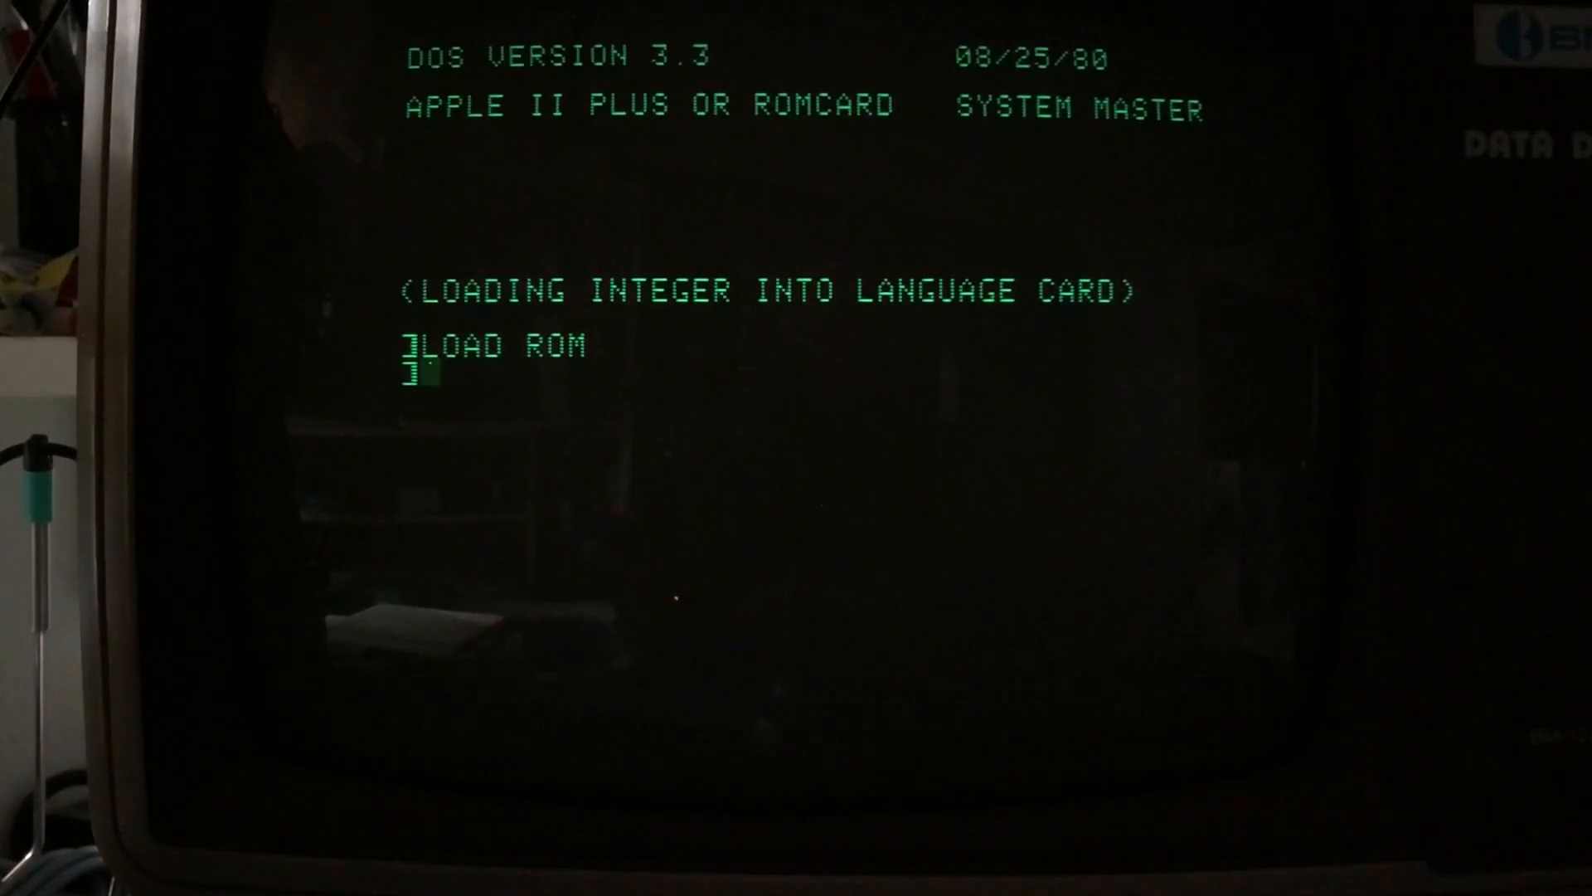
pyautogui.write('LIST')
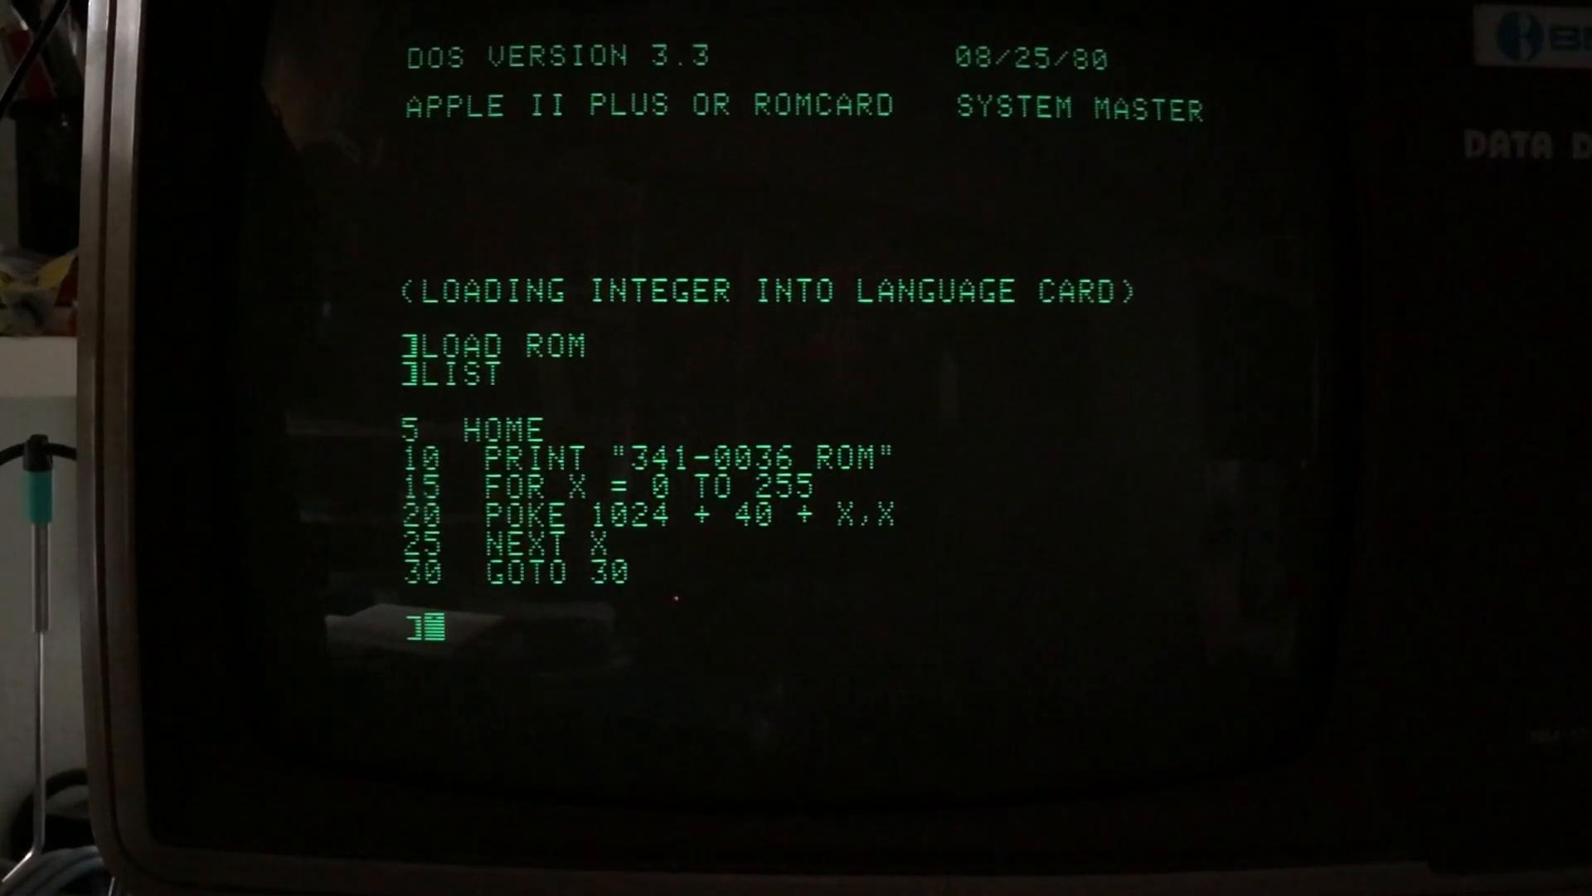
# Run the ROM character display program.
pyautogui.write('RUN')
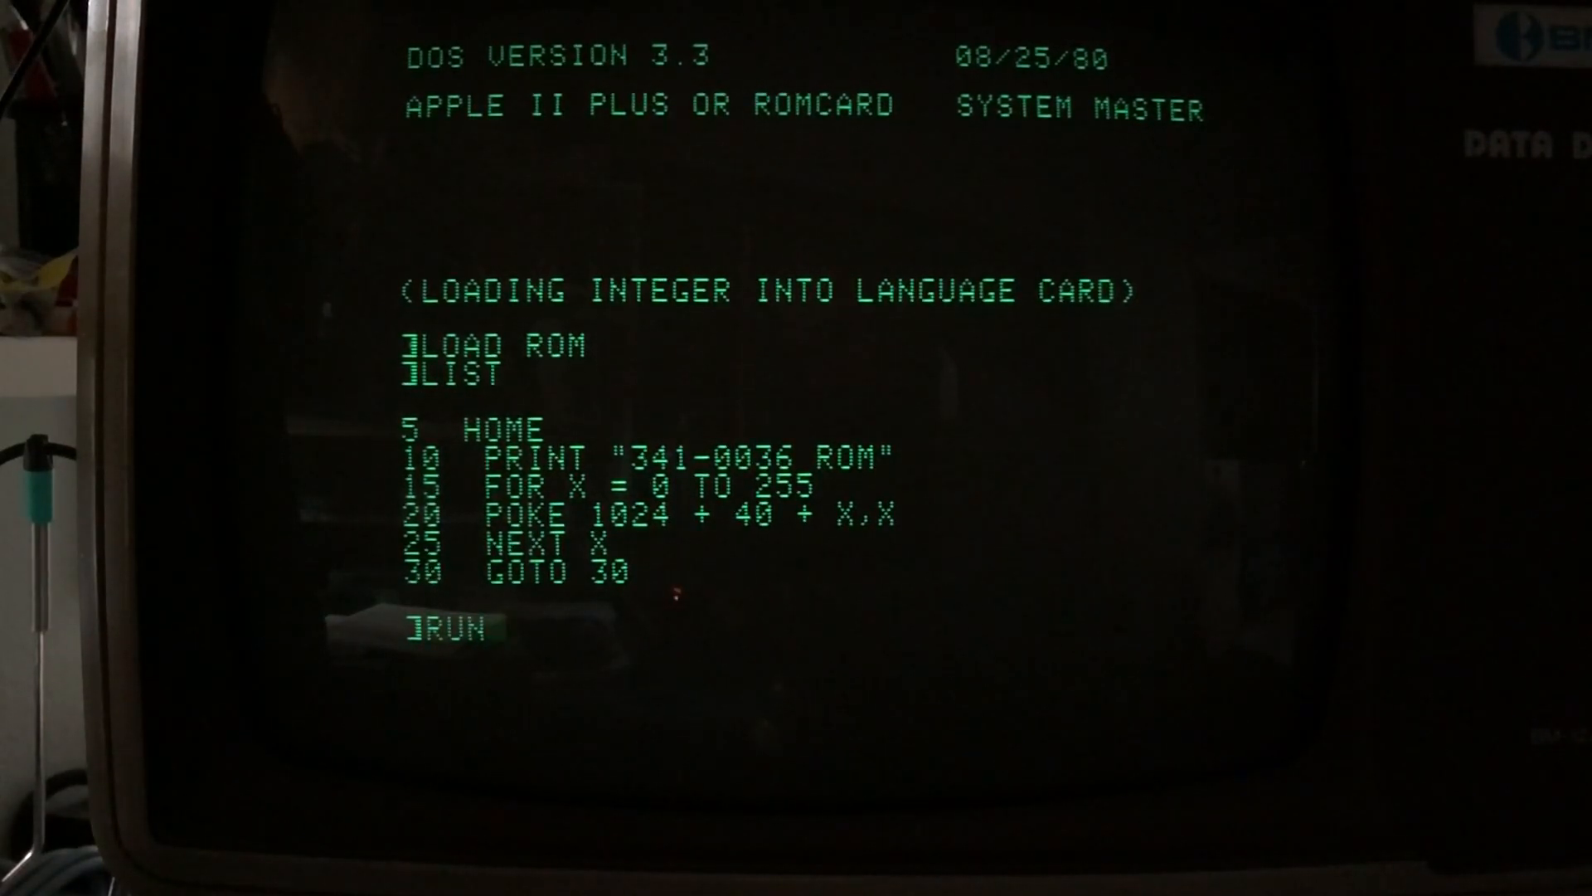
pyautogui.press('Return')
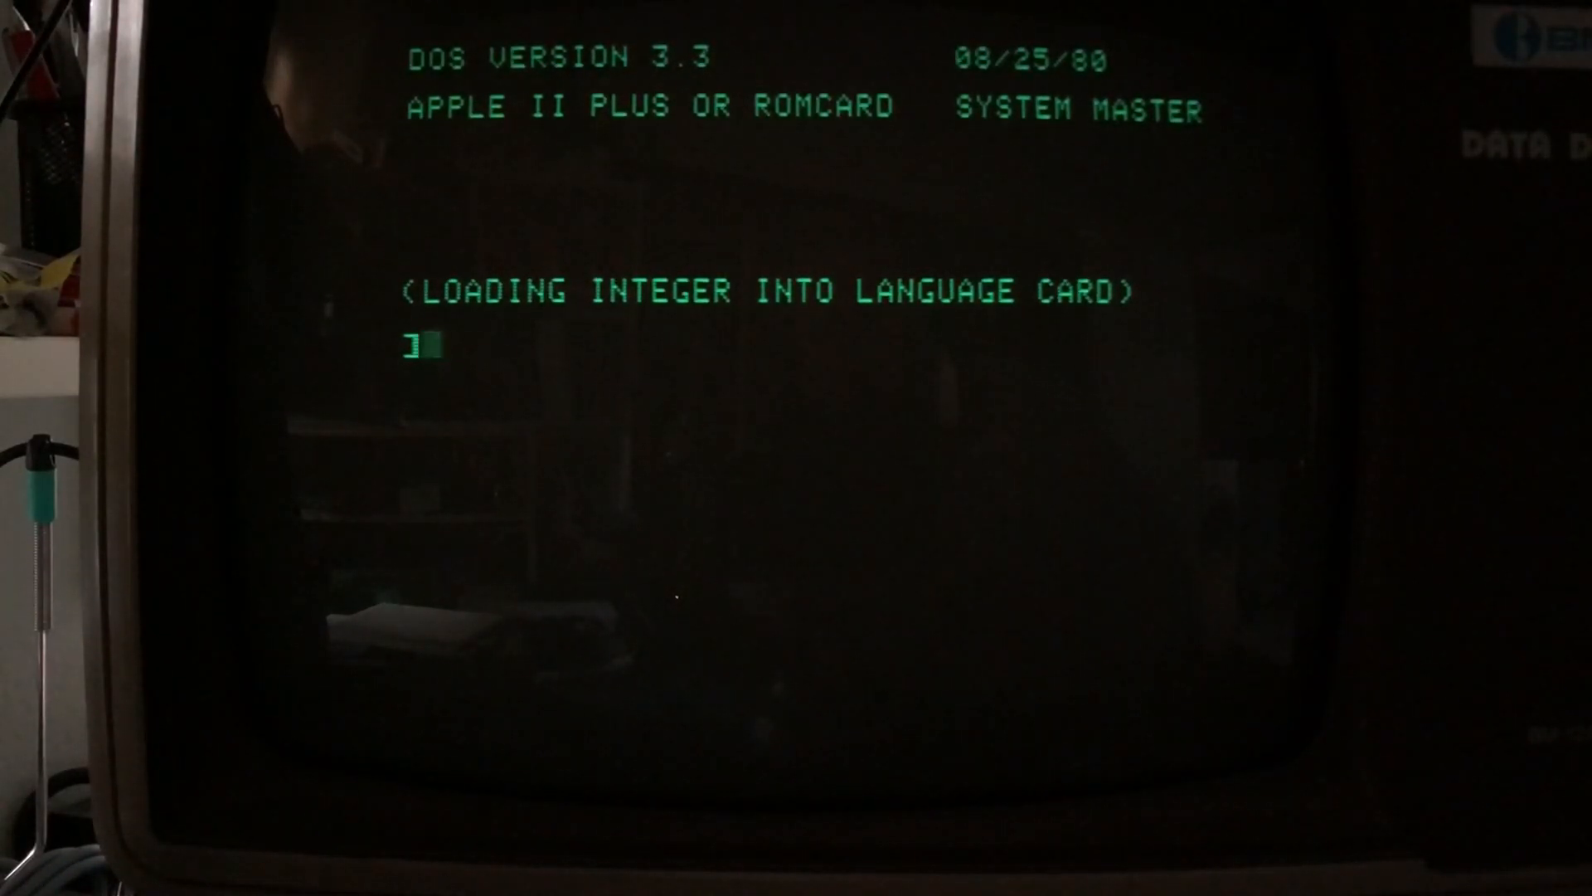
# Load the EPROM program from disk and list its BASIC program lines.
pyautogui.write('LOAD EP')
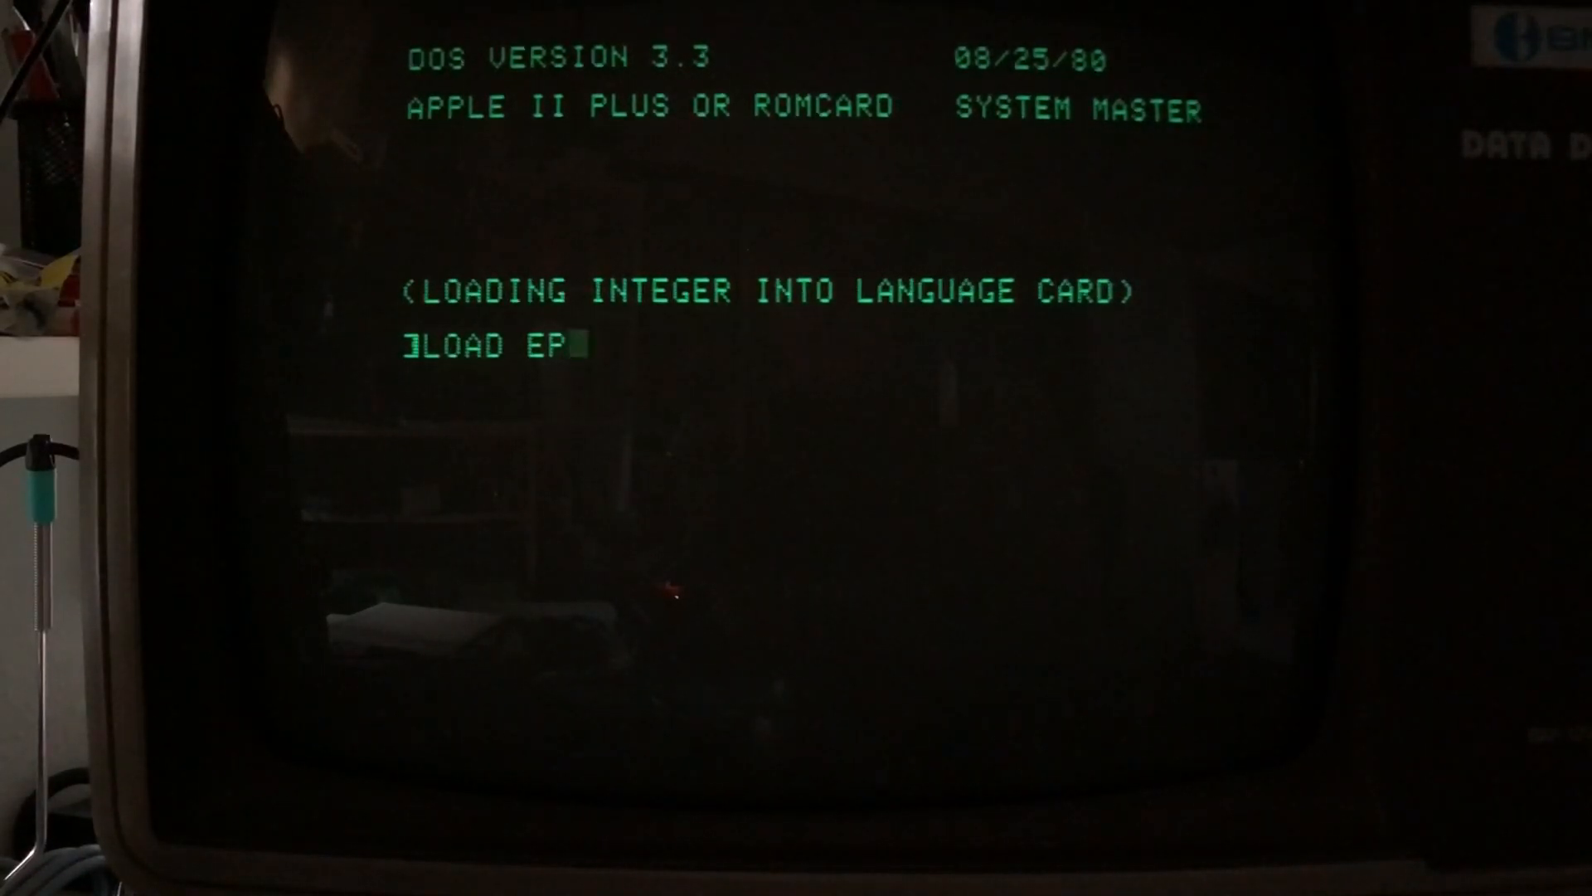
pyautogui.write('ROM')
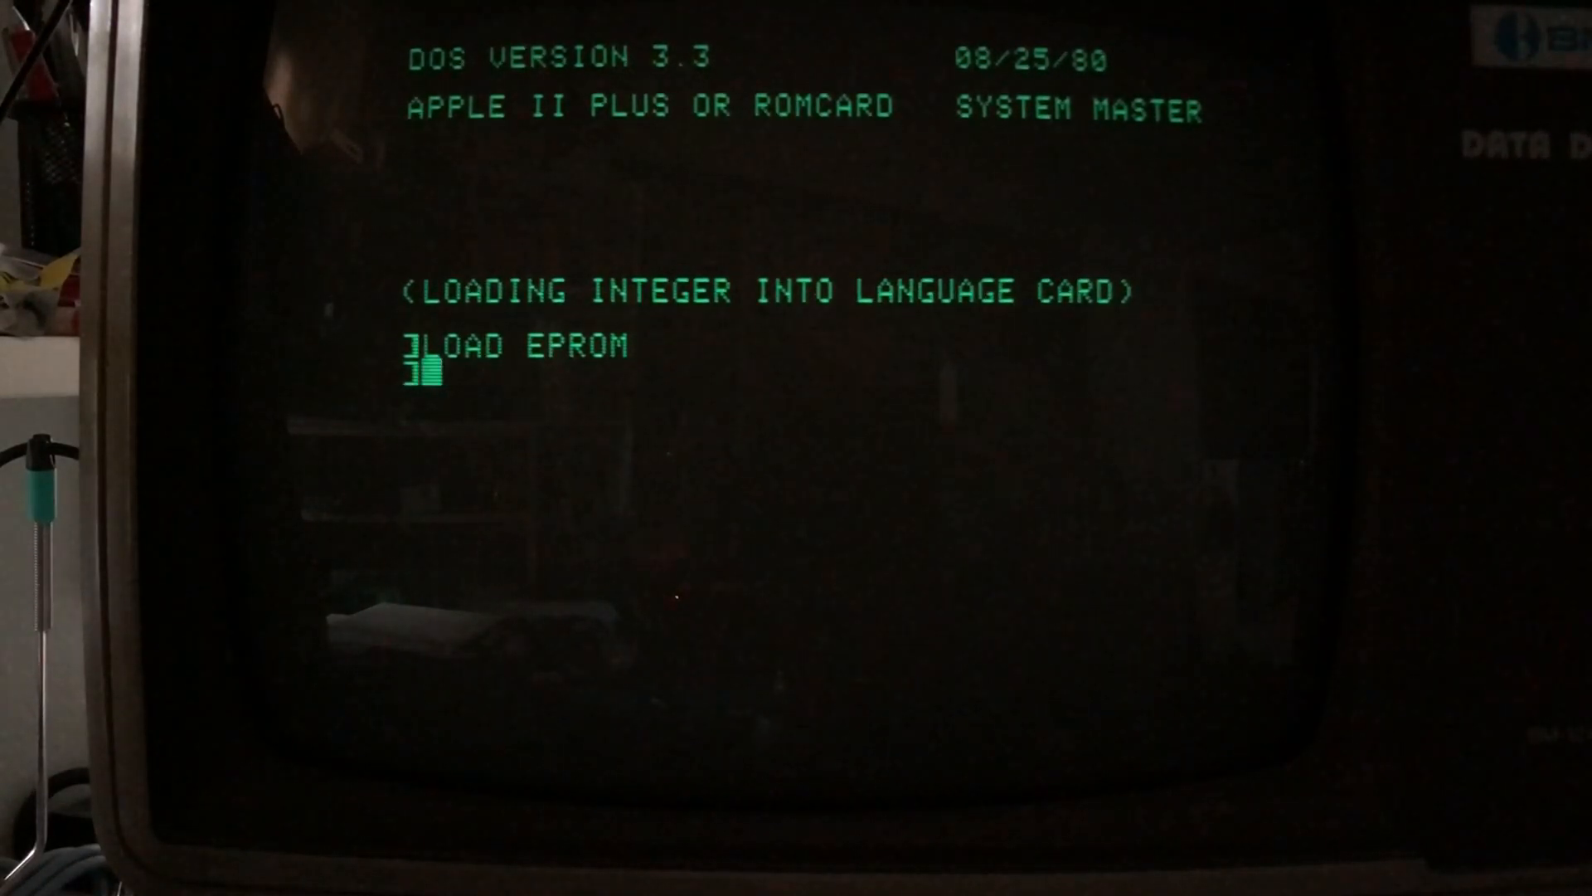
pyautogui.write('LIST')
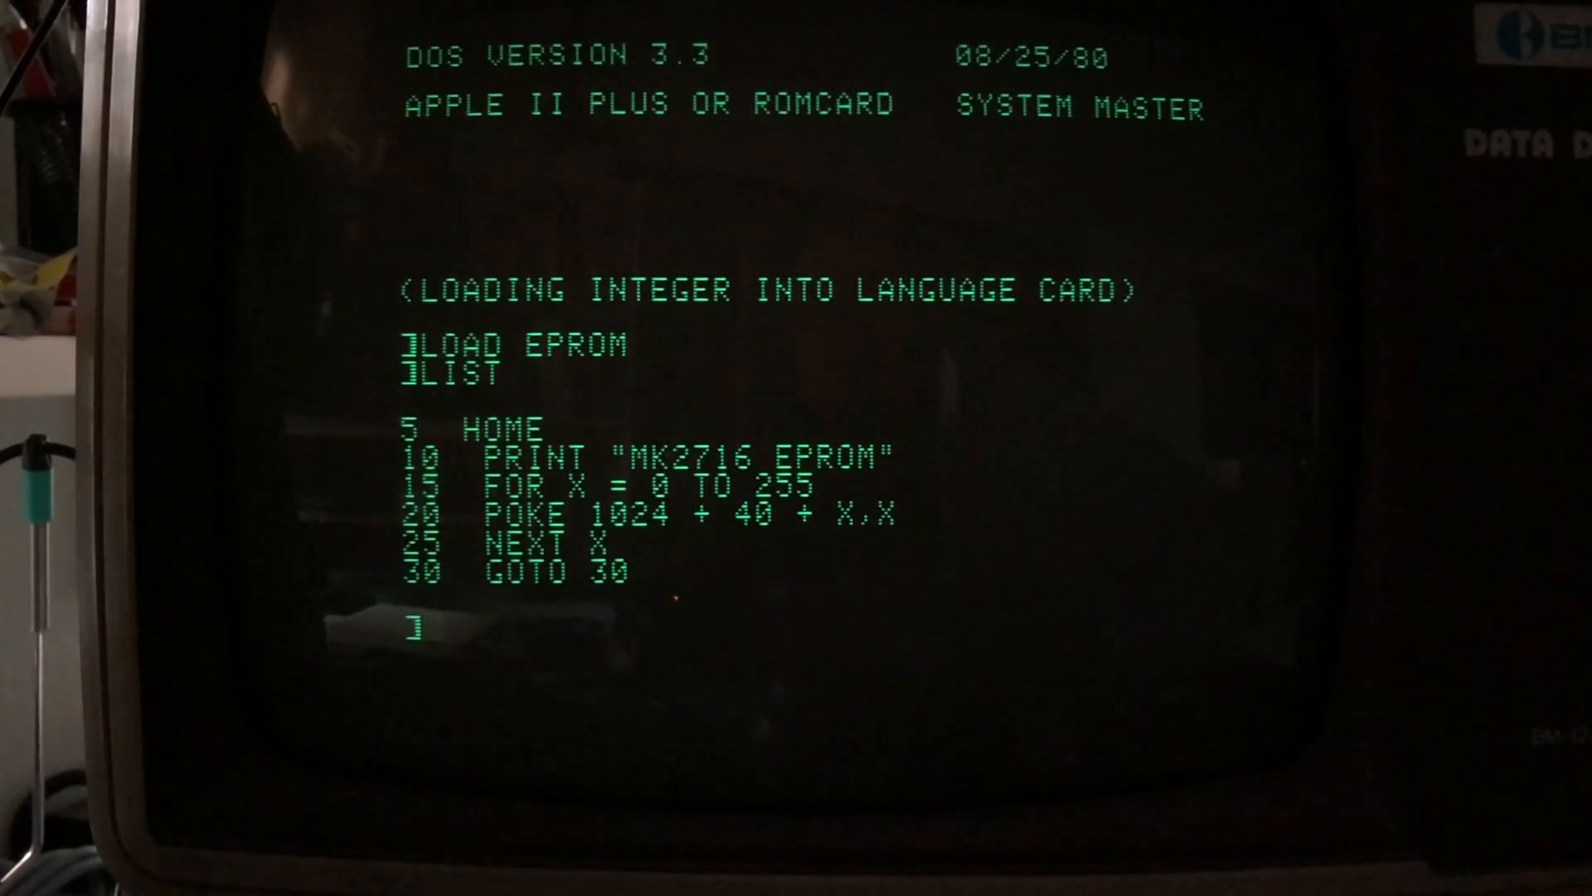
pyautogui.write('R')
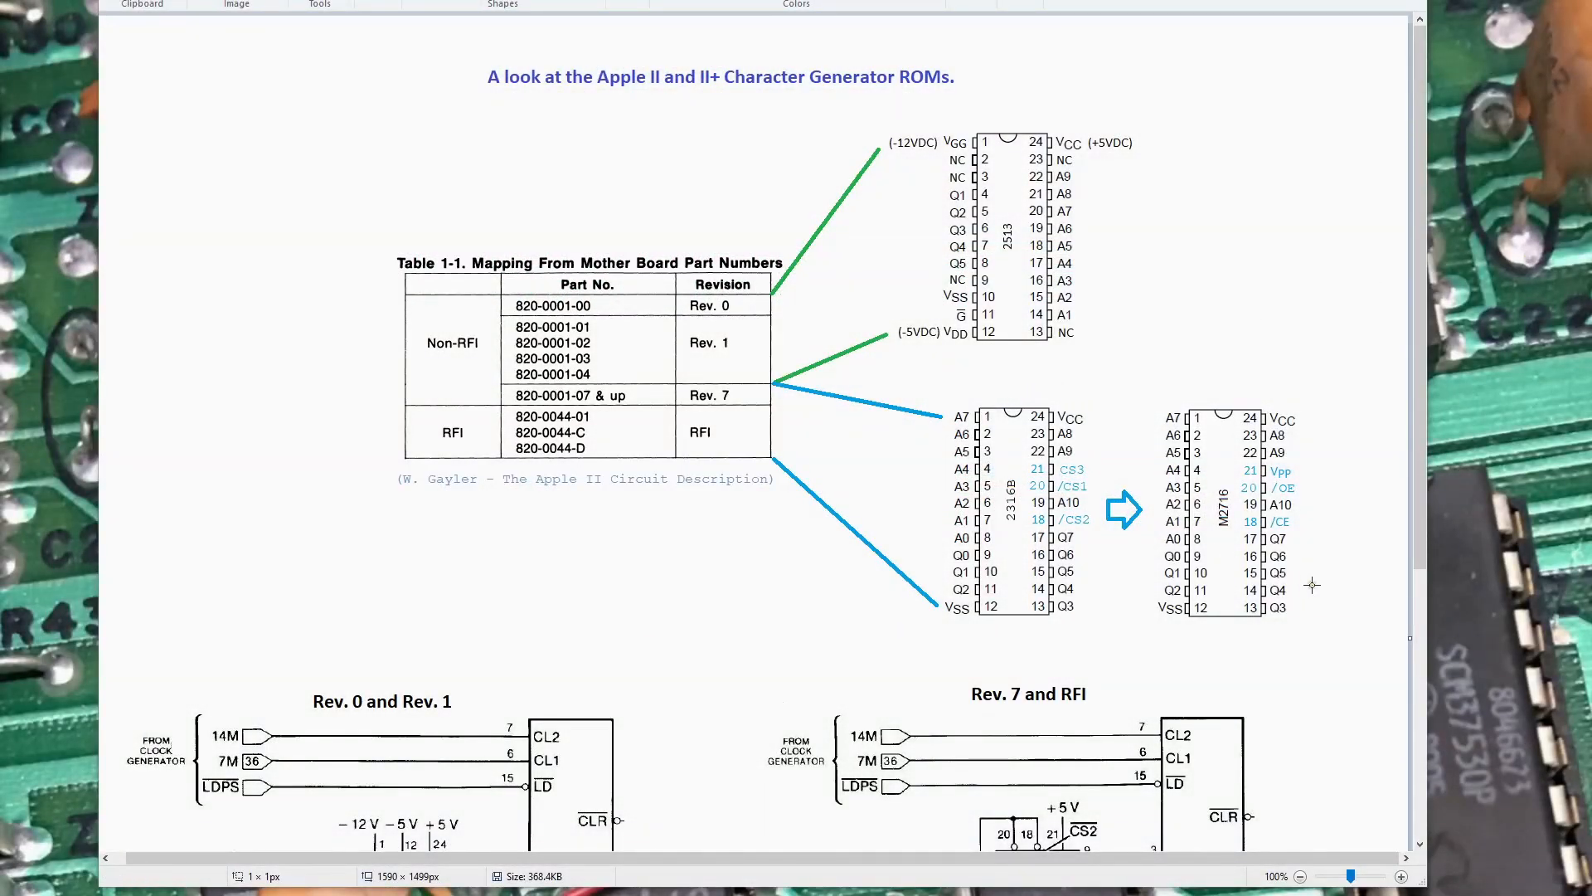
pyautogui.moveTo(1216, 445)
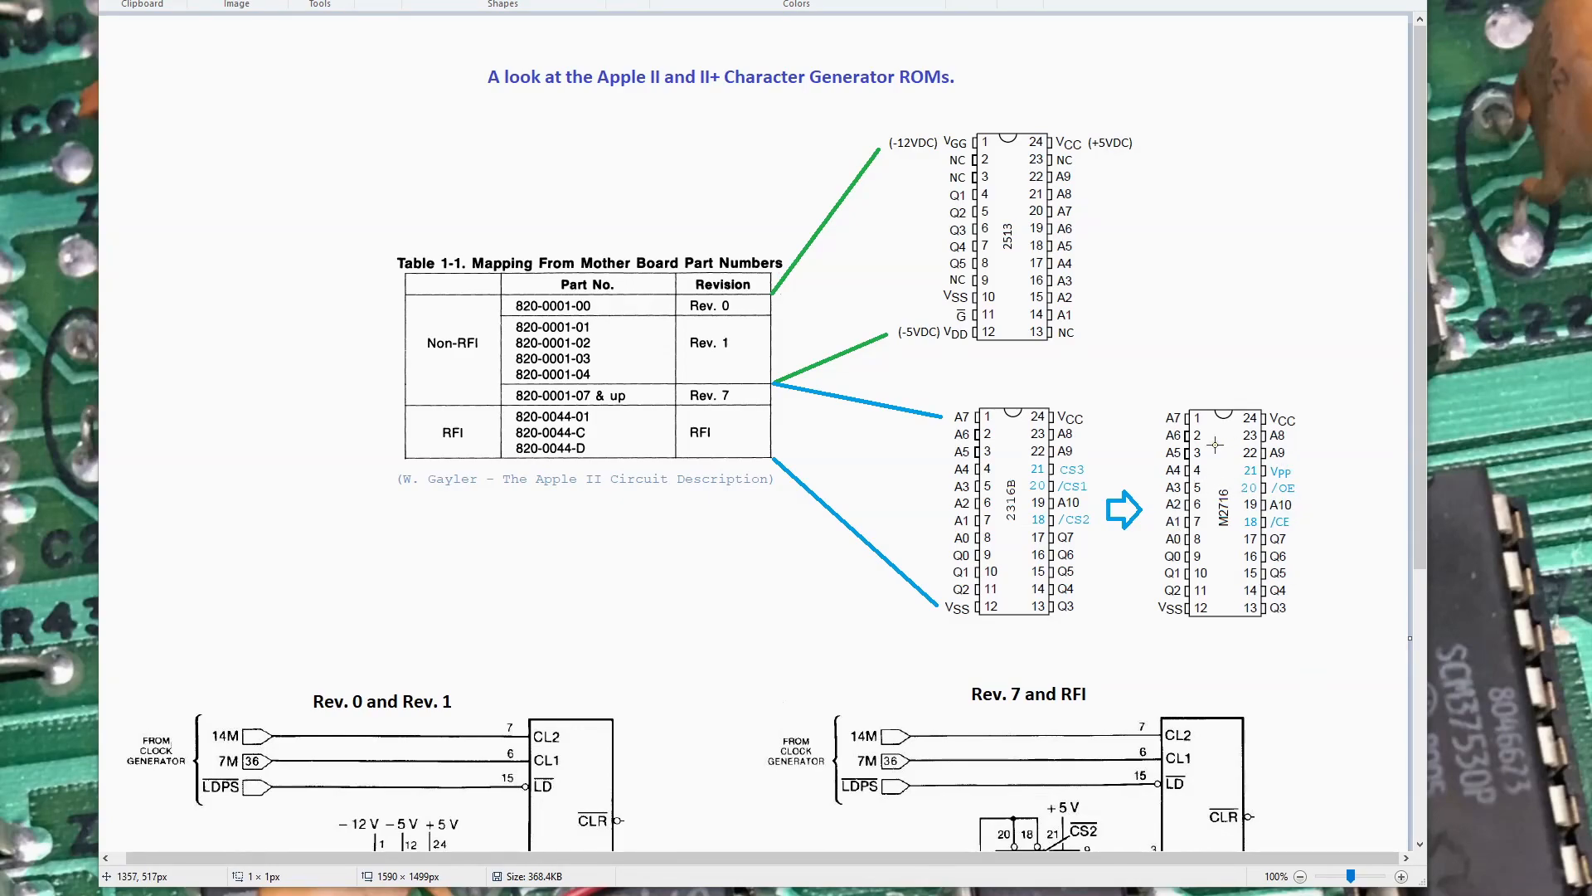
pyautogui.moveTo(1297, 584)
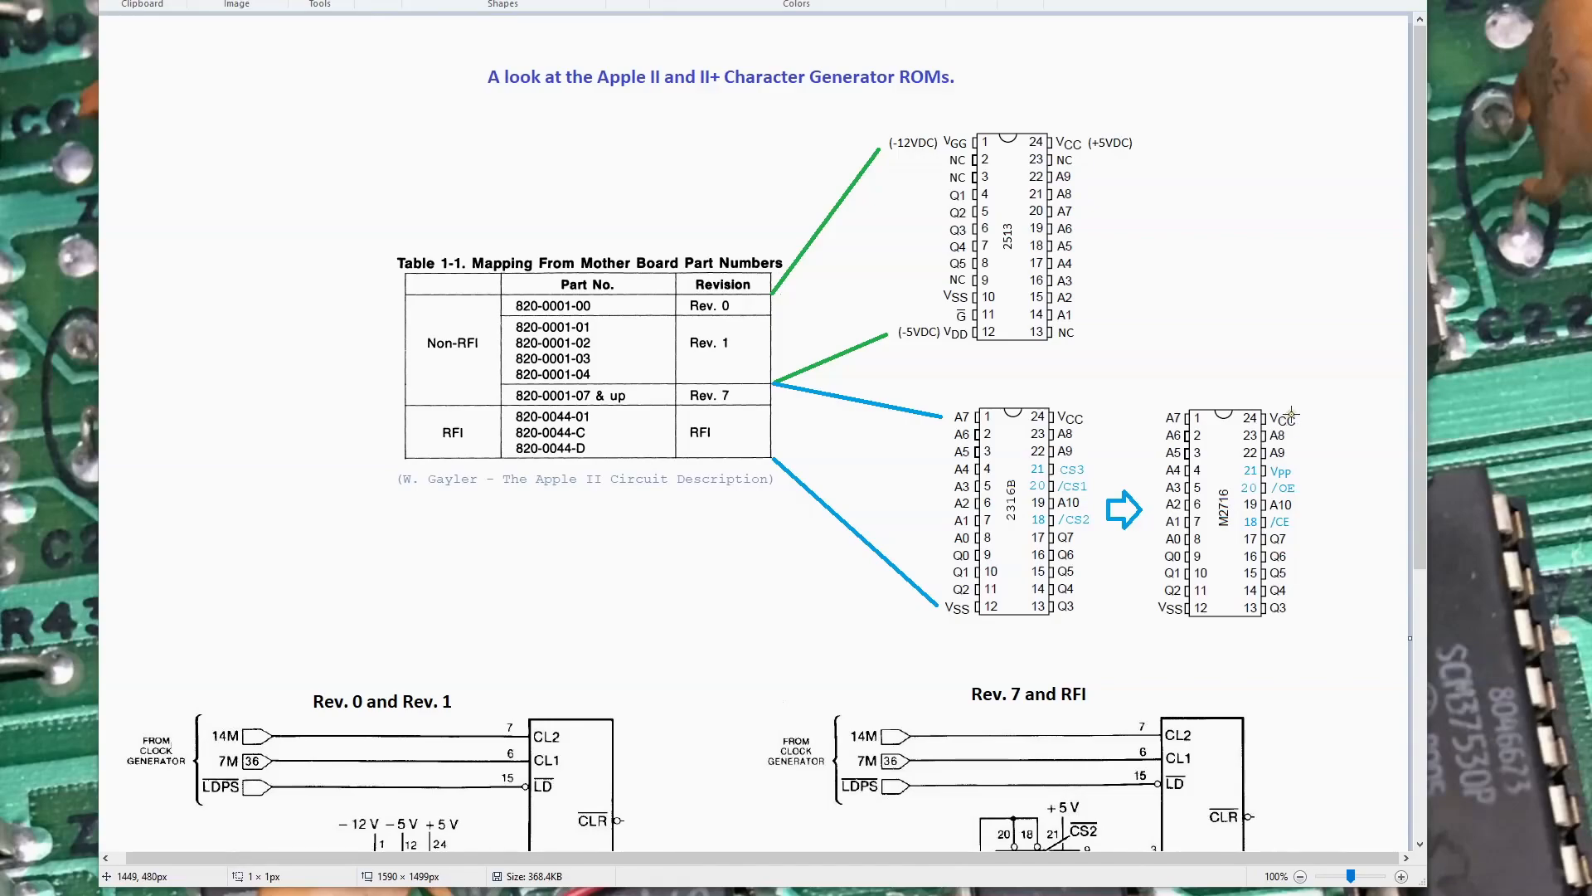
pyautogui.moveTo(418, 504)
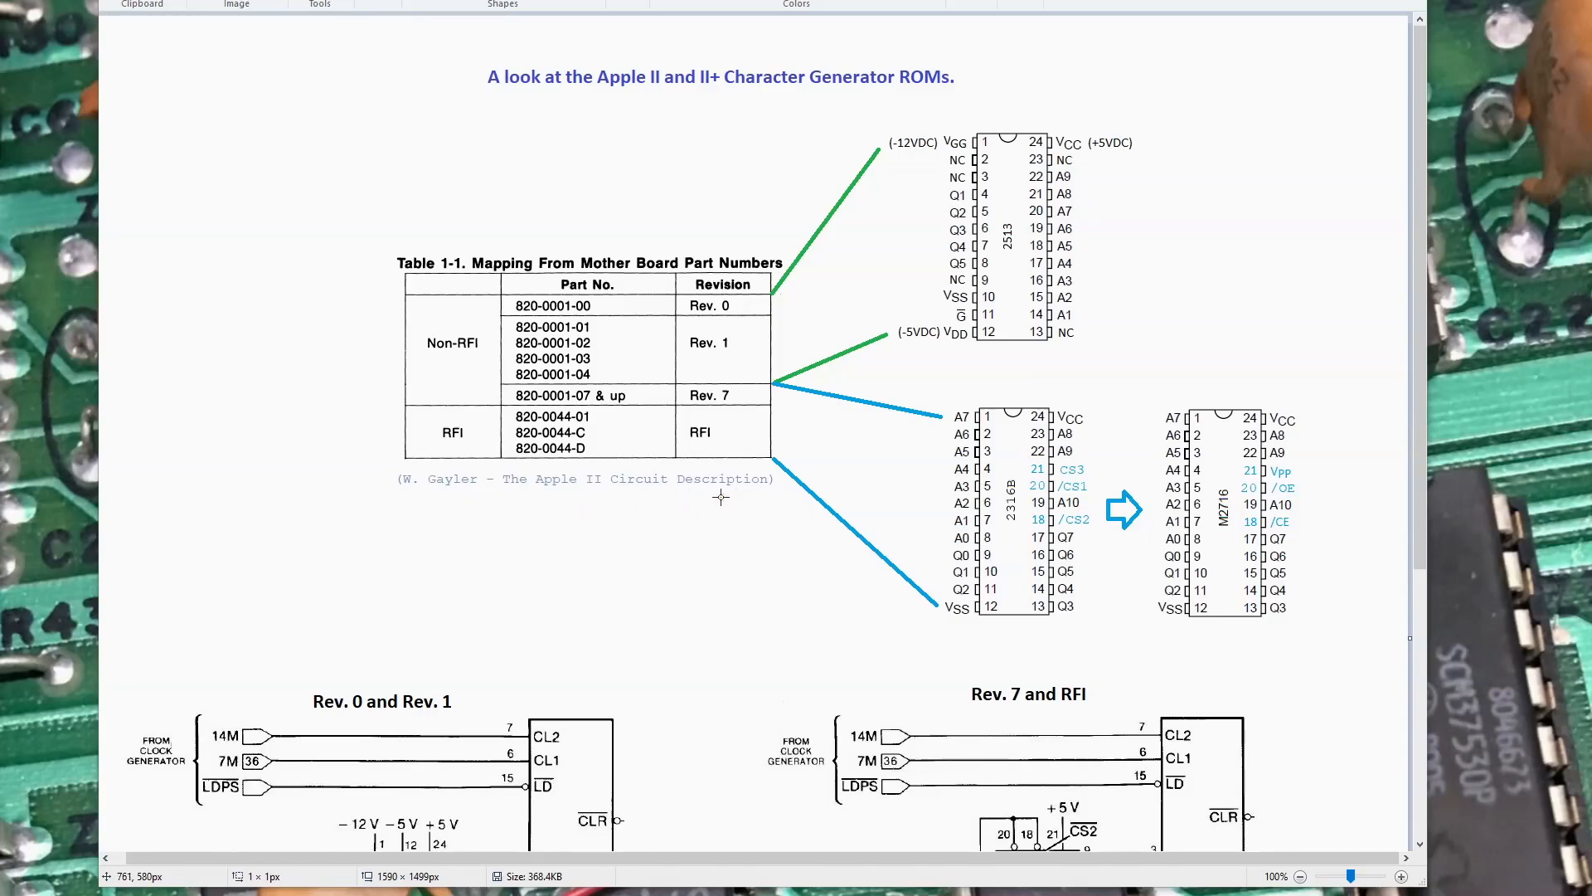
pyautogui.moveTo(987, 538)
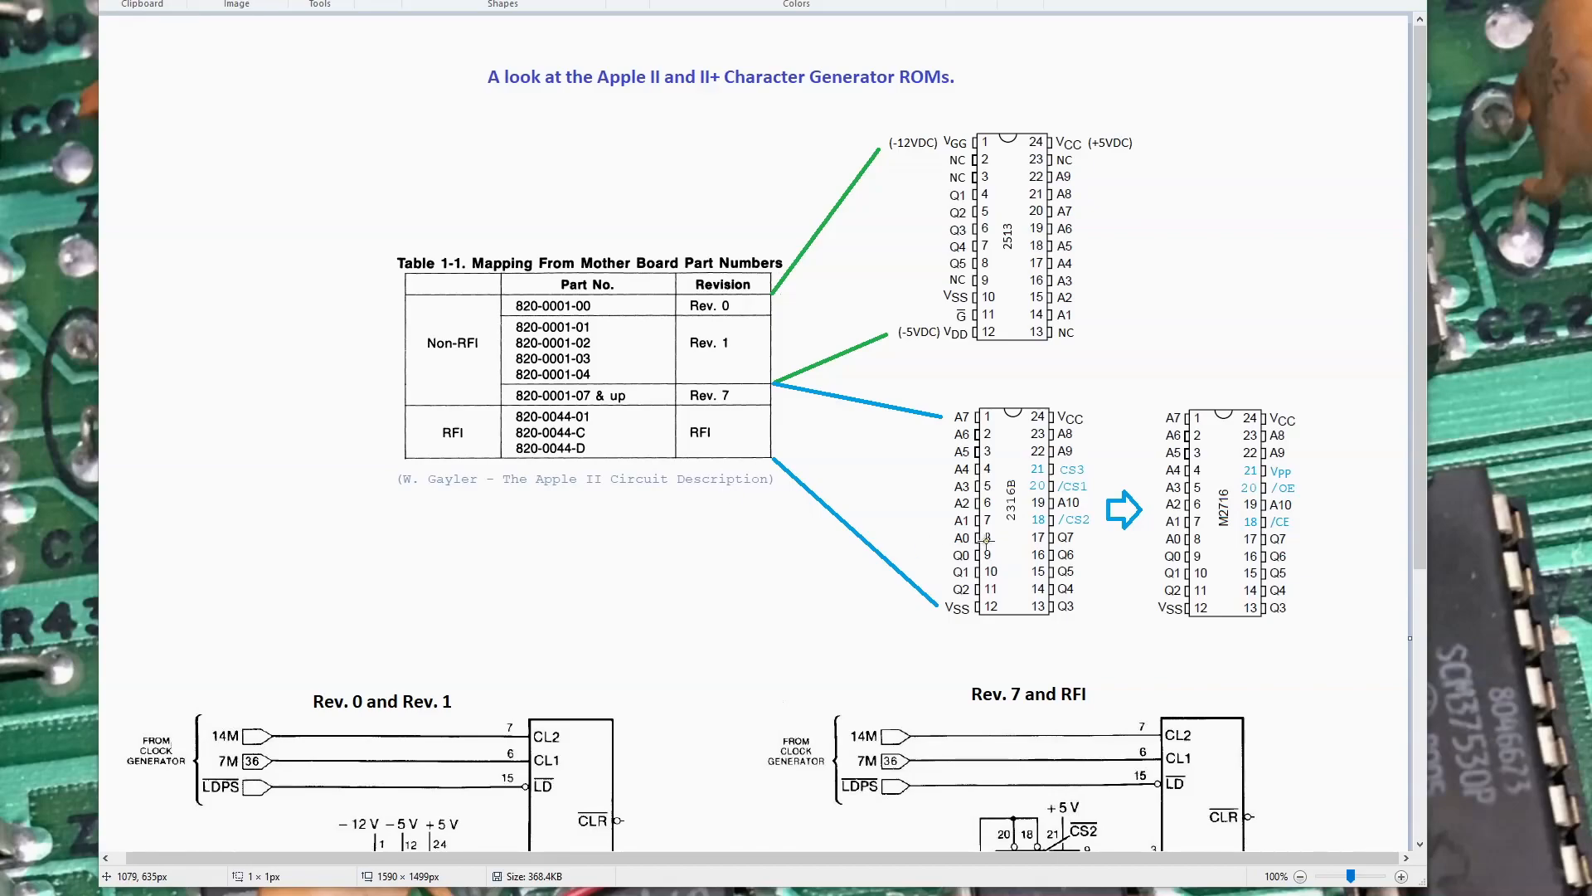
pyautogui.moveTo(942, 285)
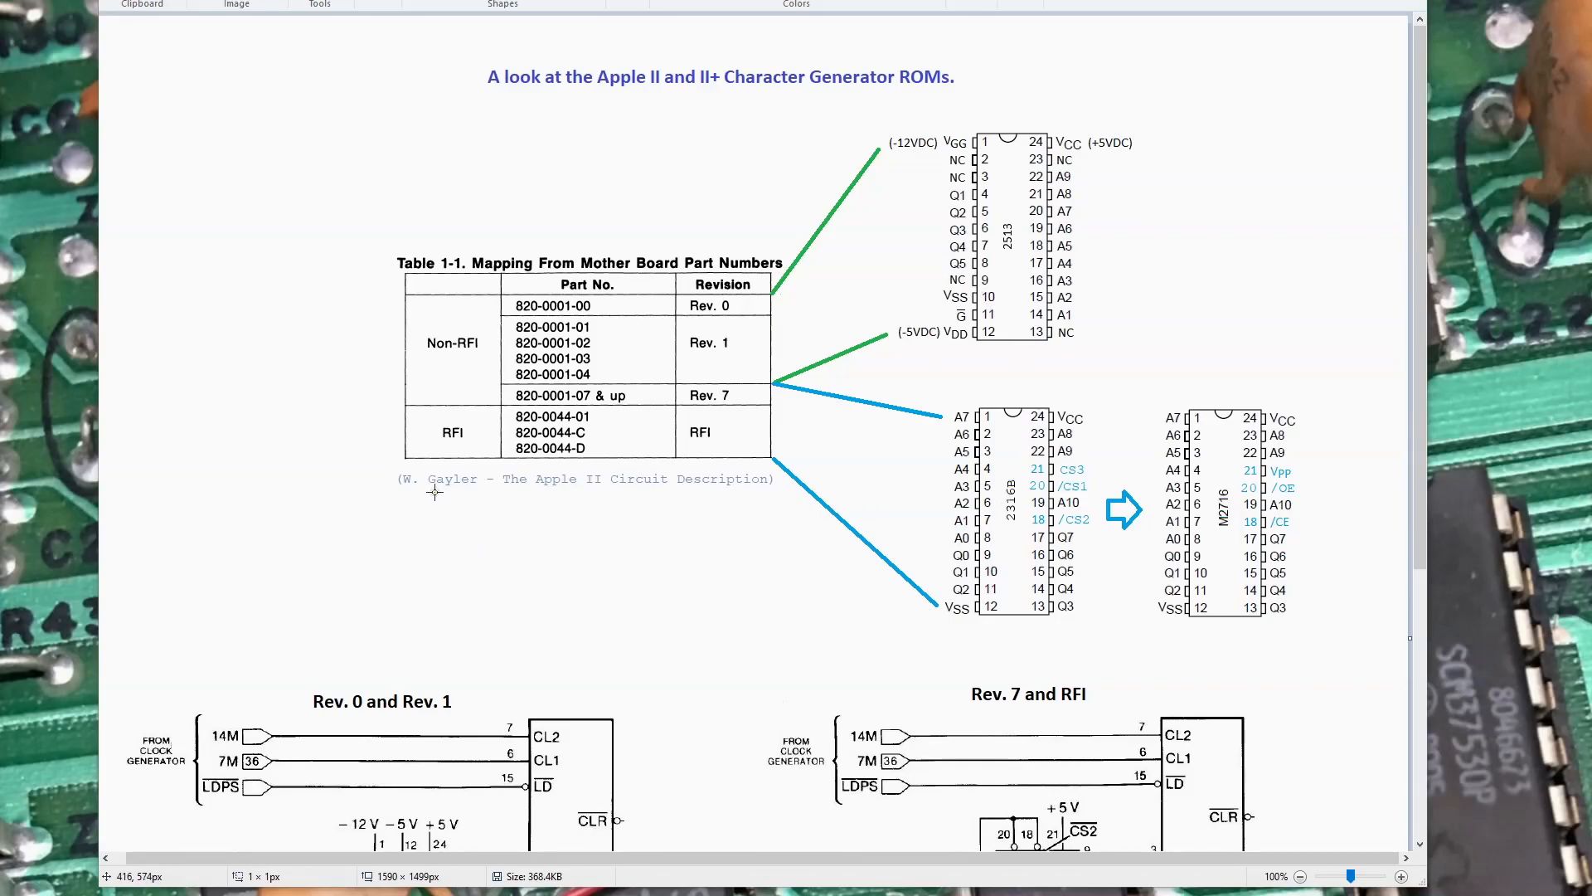
pyautogui.moveTo(703, 496)
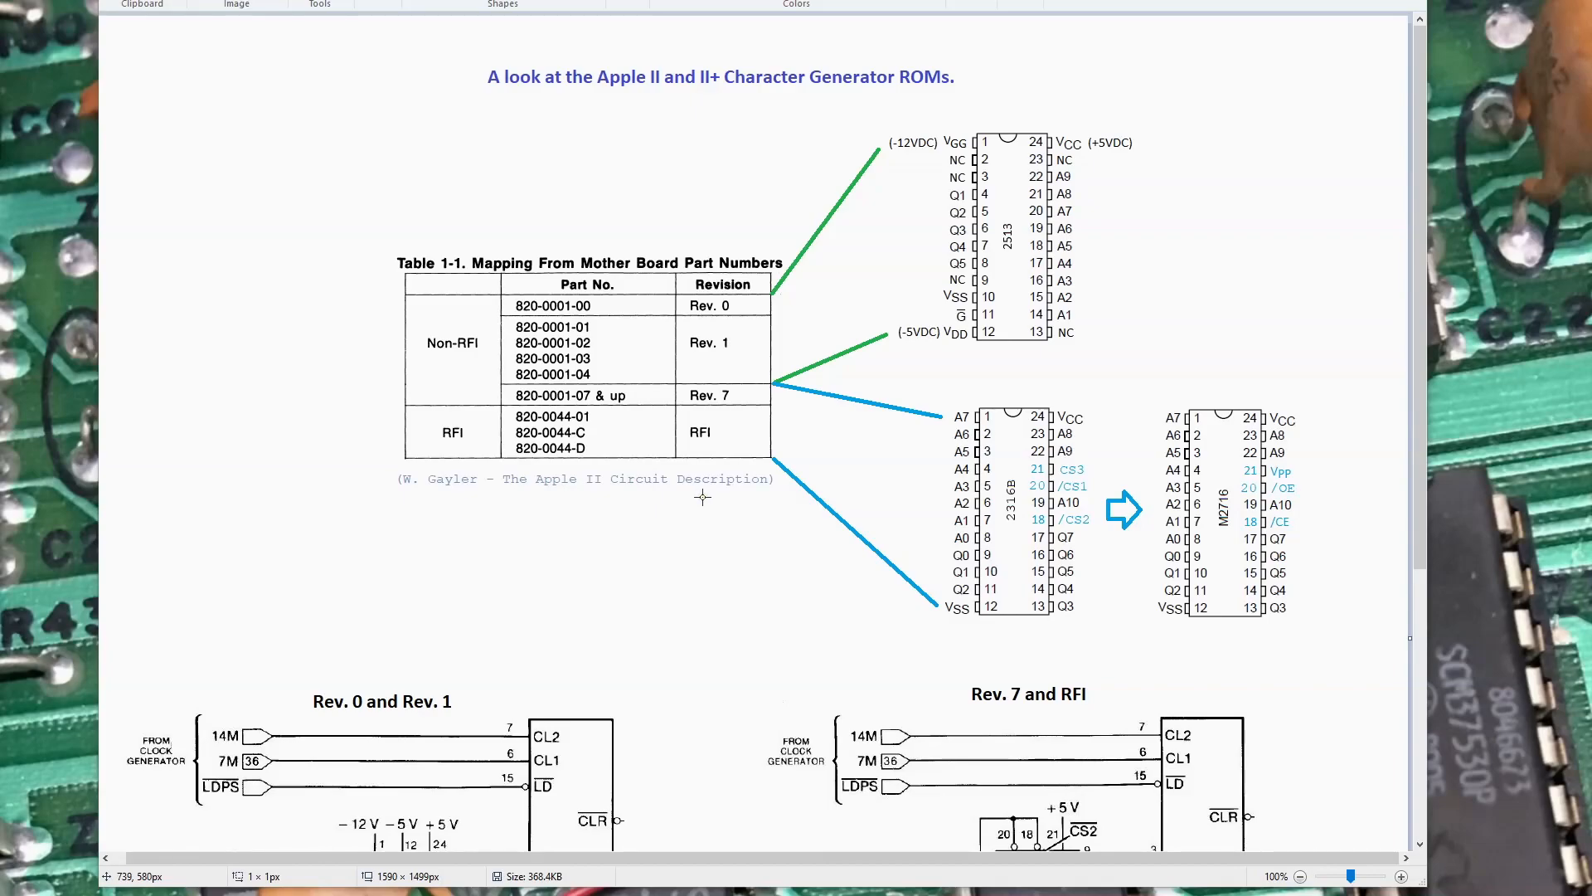
pyautogui.moveTo(428, 491)
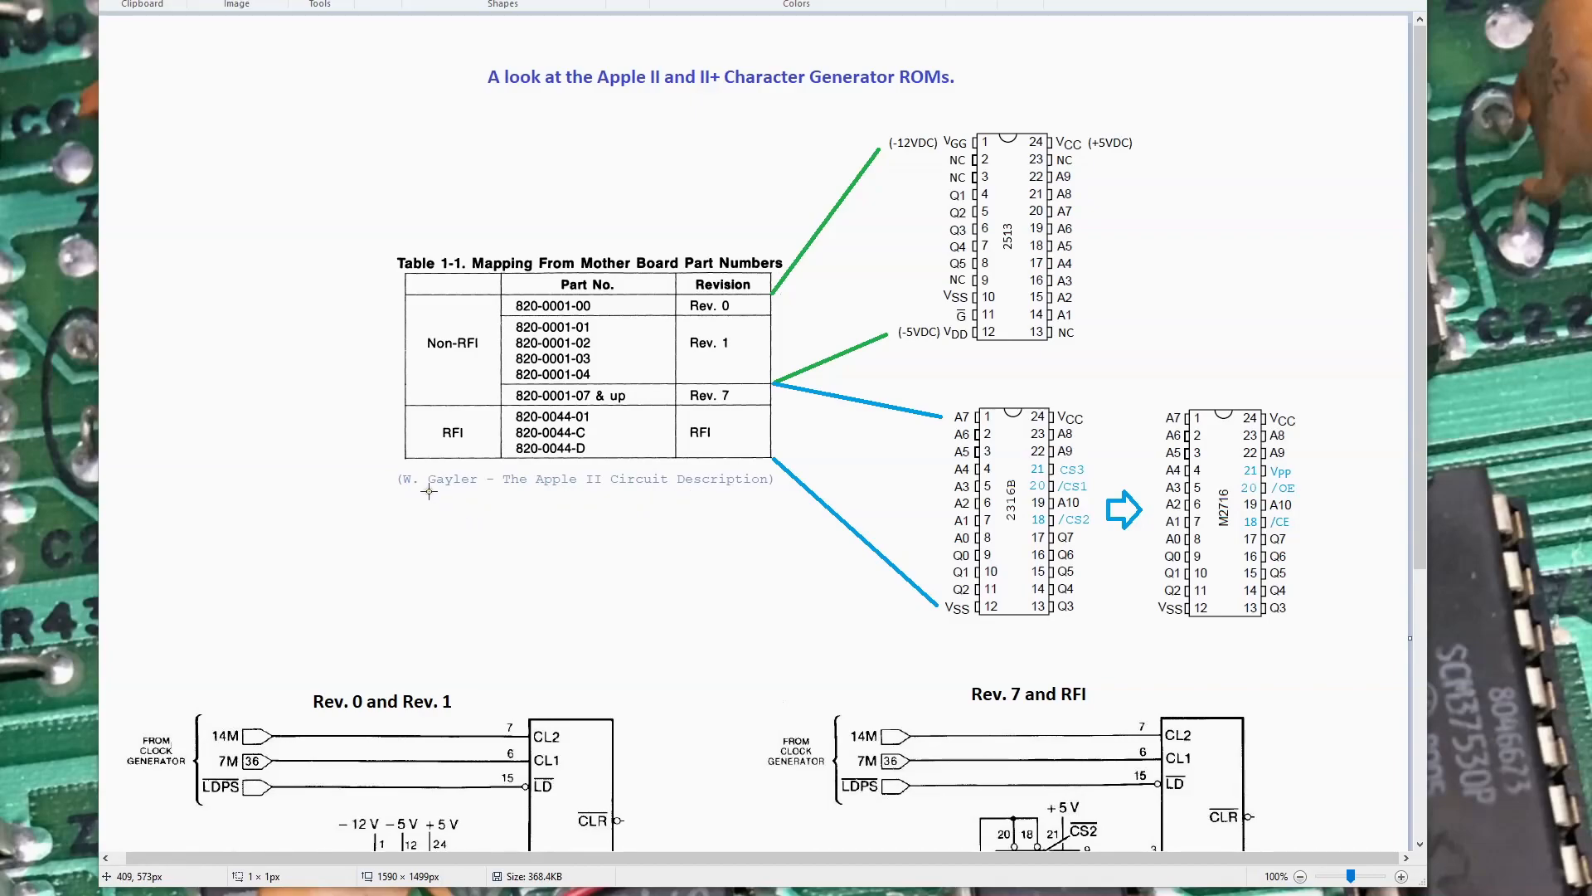
pyautogui.moveTo(686, 481)
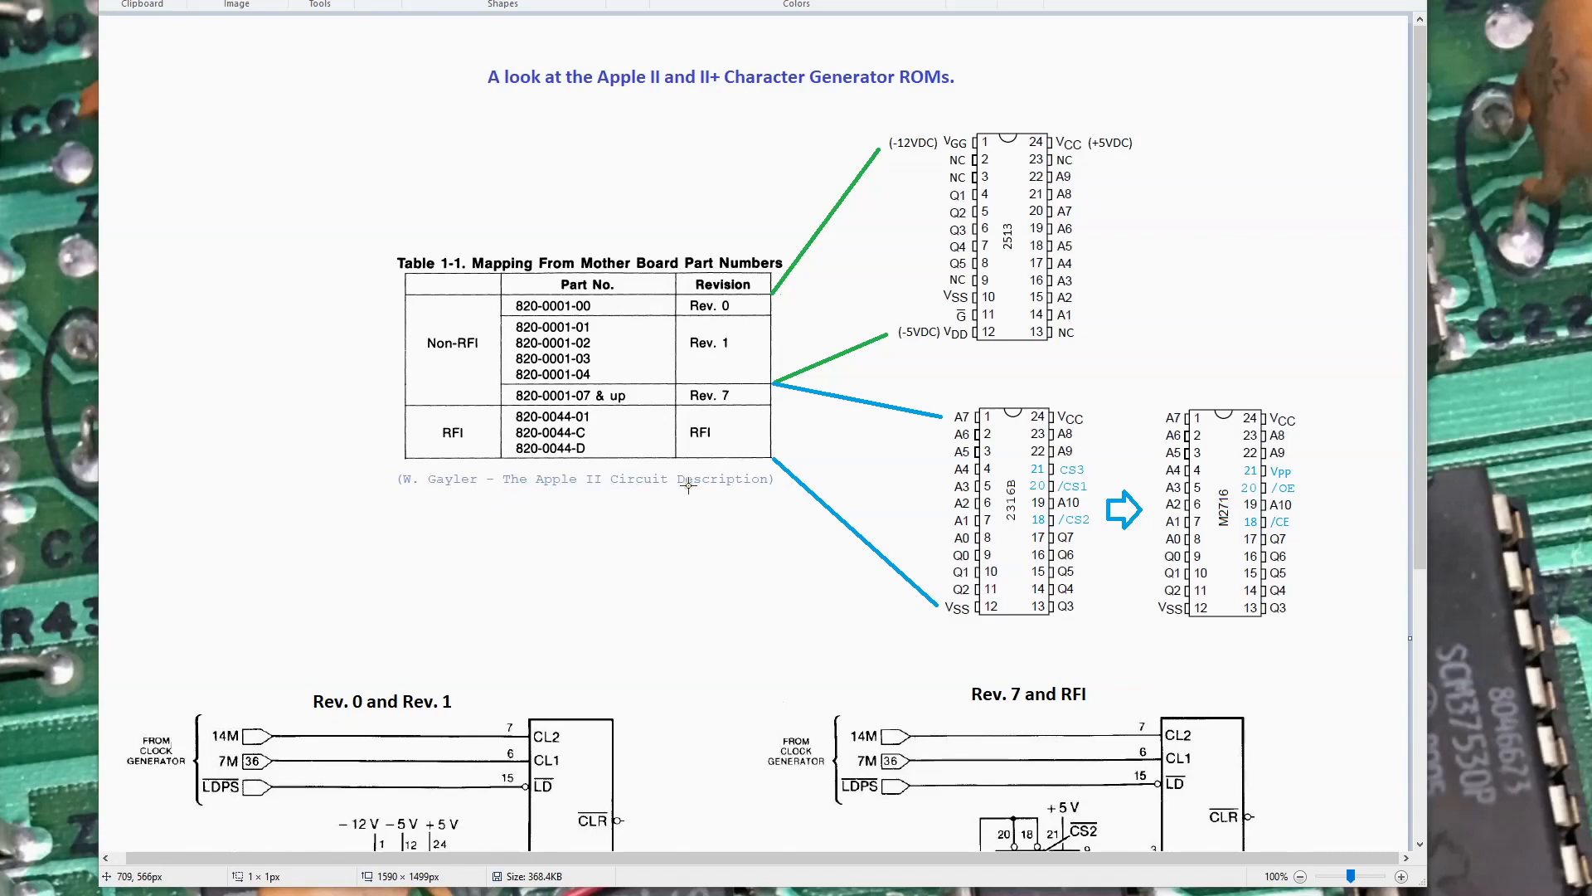
pyautogui.moveTo(713, 481)
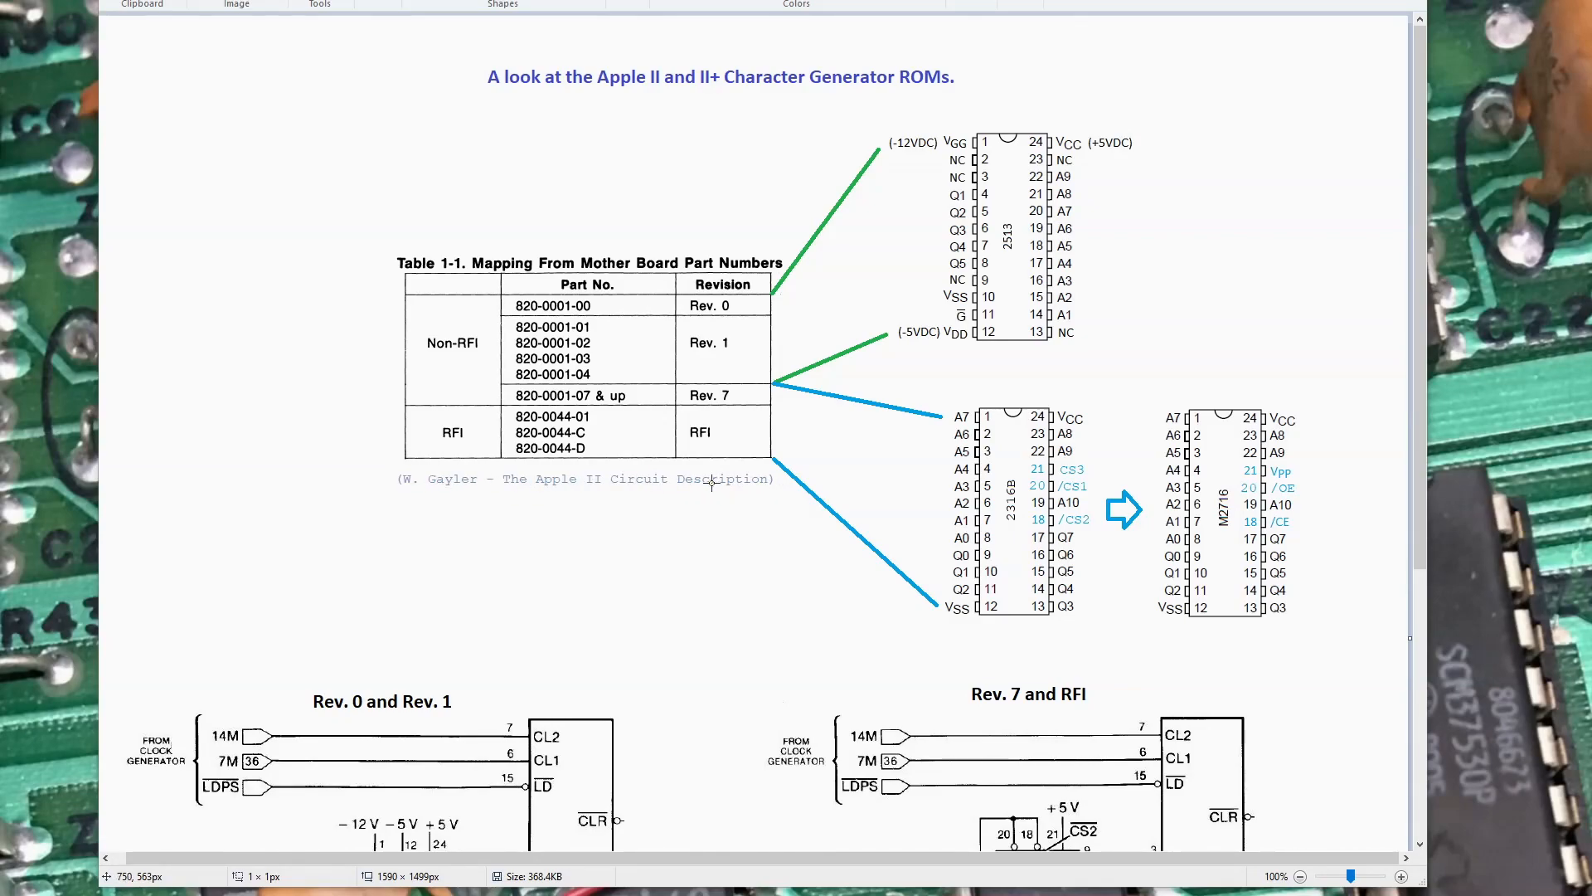
# Scroll the notes image down to the Rev. 0/1 and Rev. 7/RFI schematics.
pyautogui.scroll(-3)
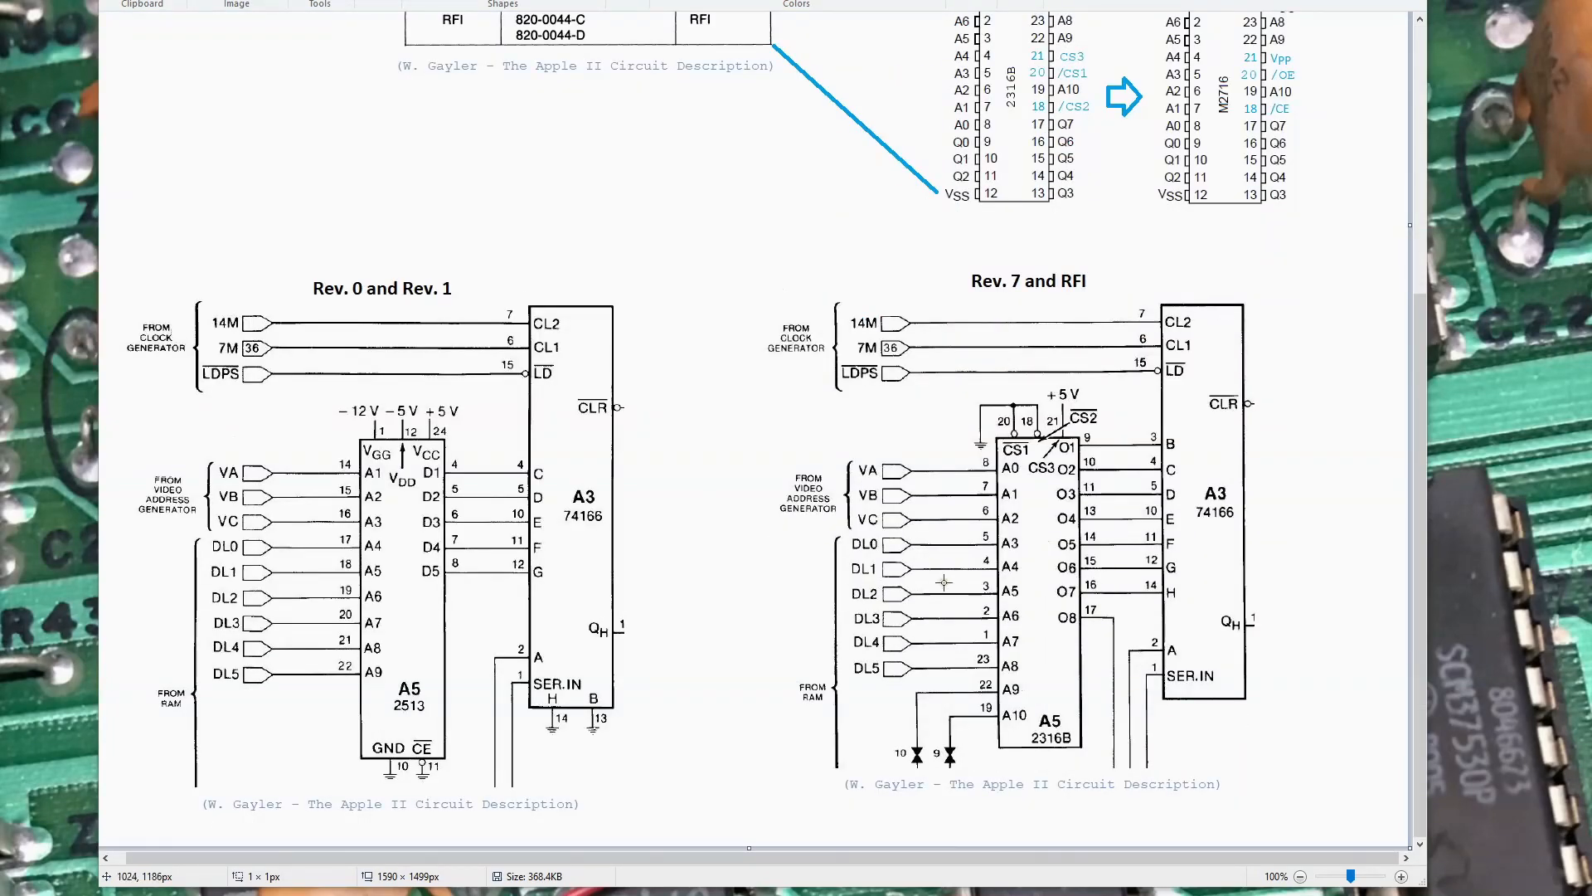
pyautogui.moveTo(1105, 494)
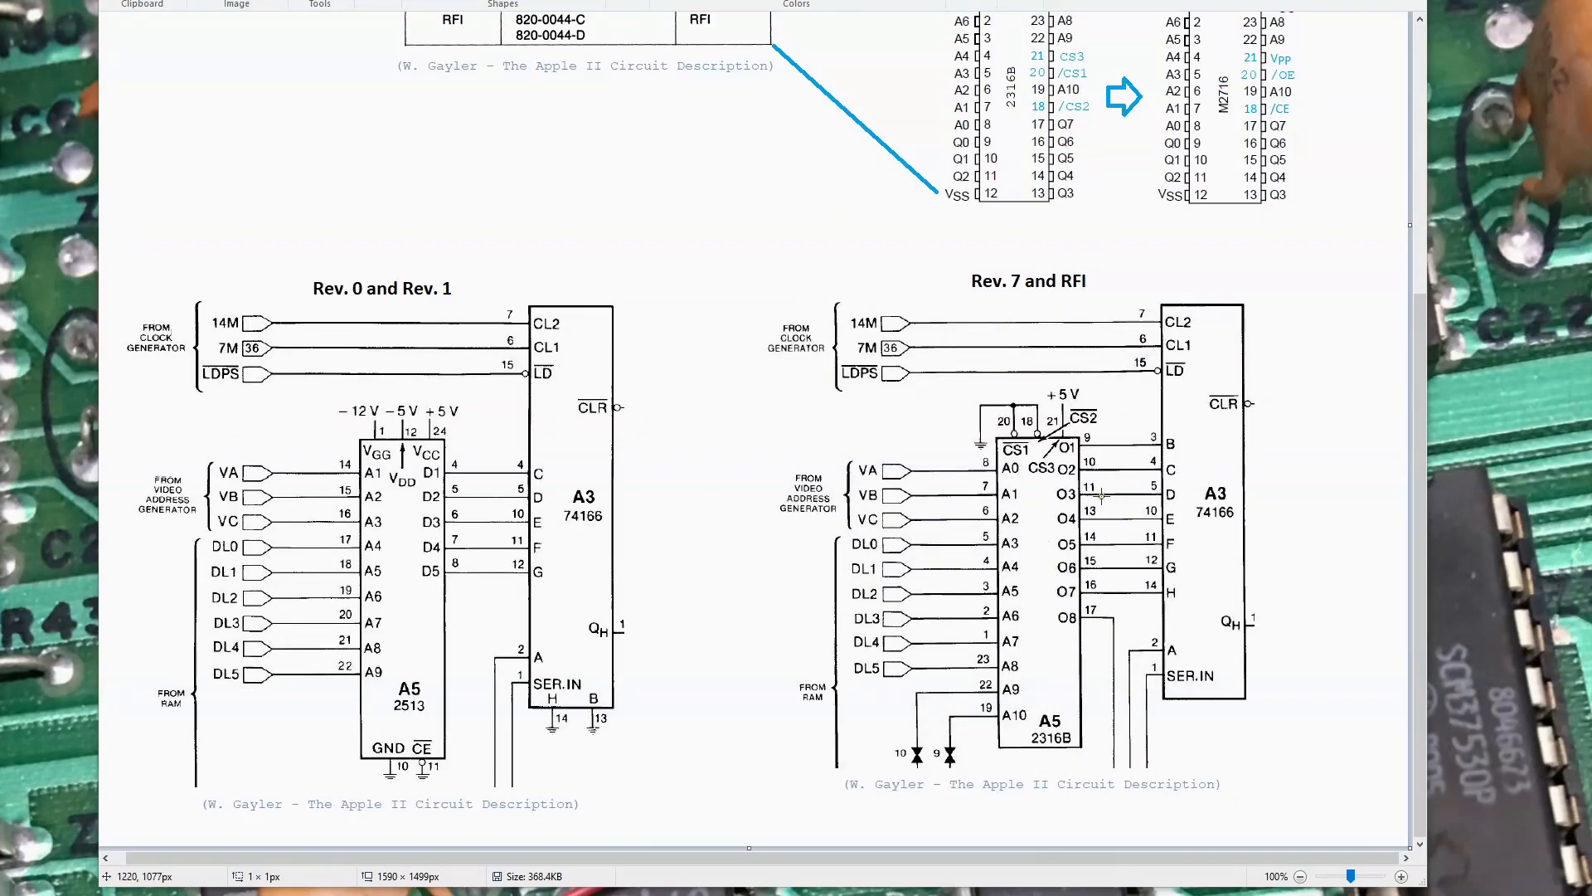
pyautogui.moveTo(1100, 499)
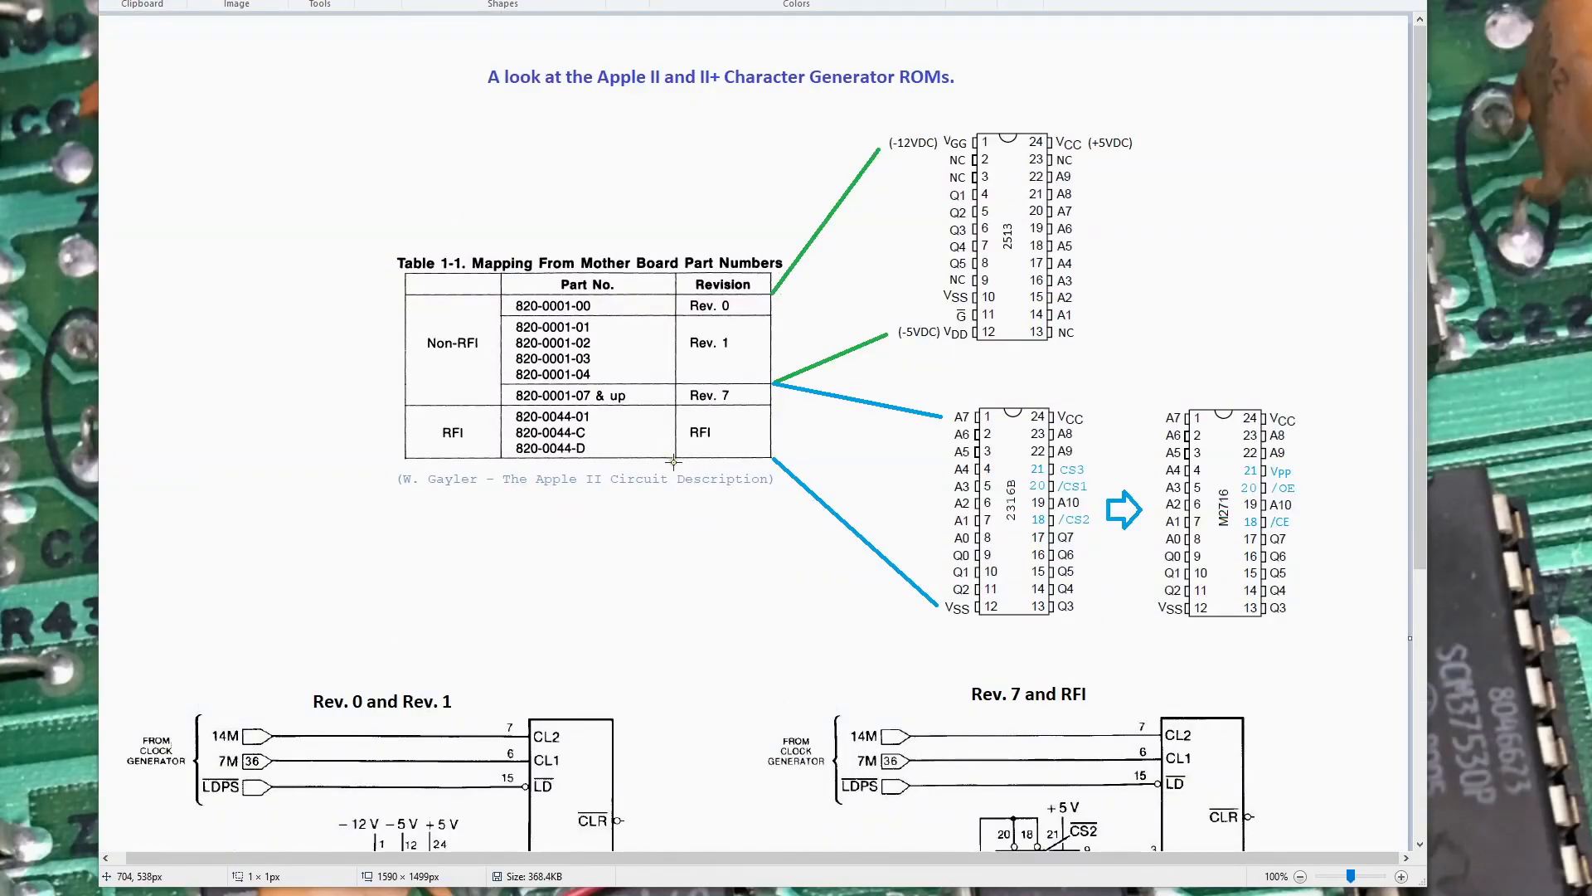
pyautogui.moveTo(627, 473)
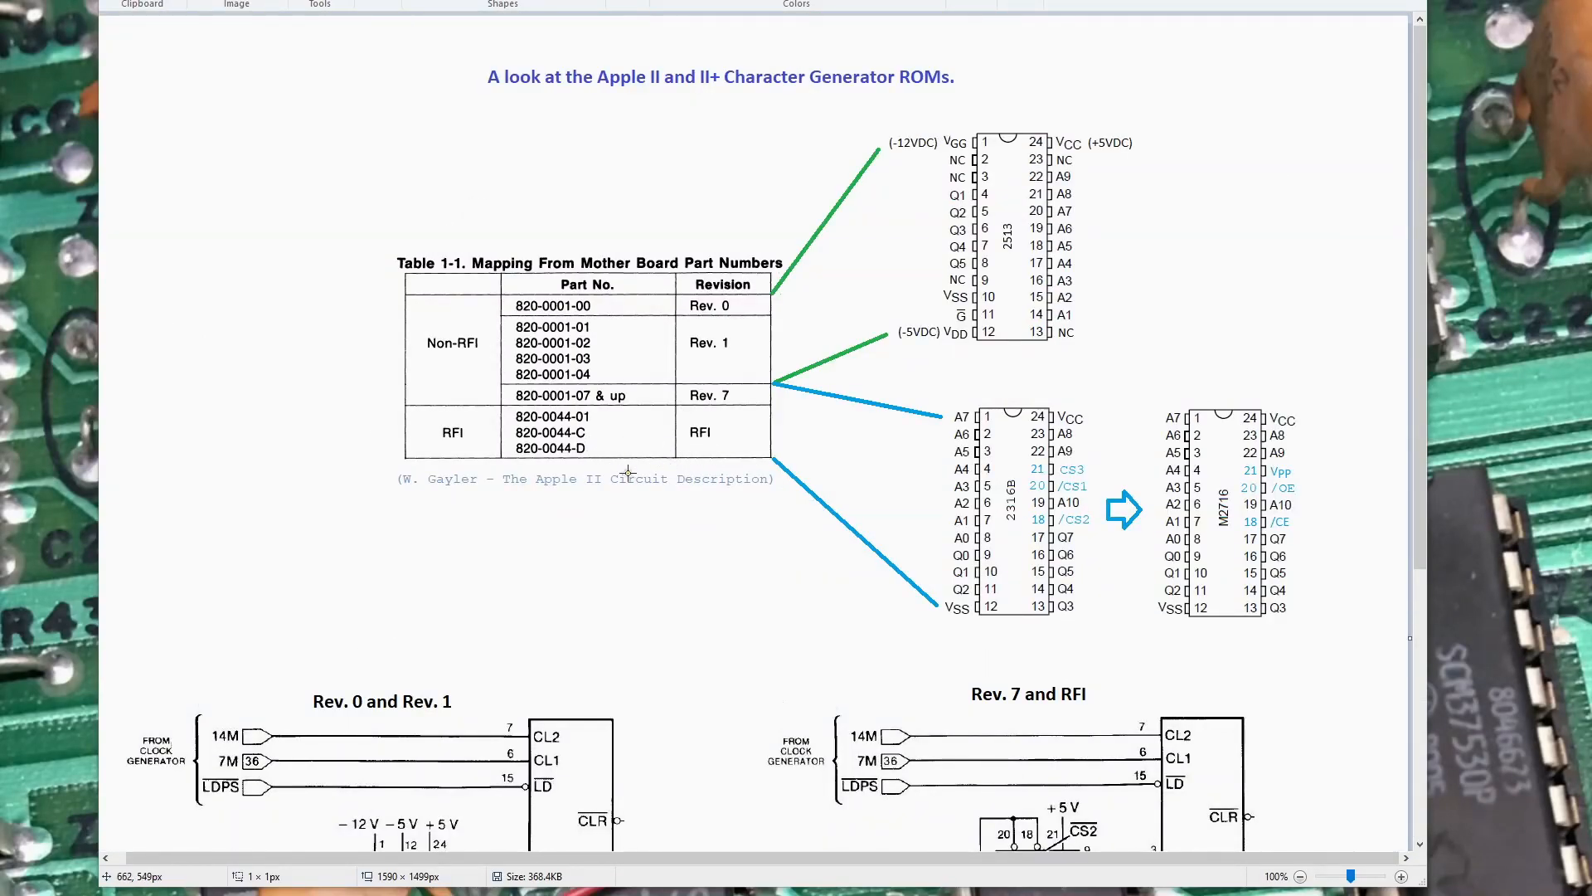
pyautogui.scroll(-3)
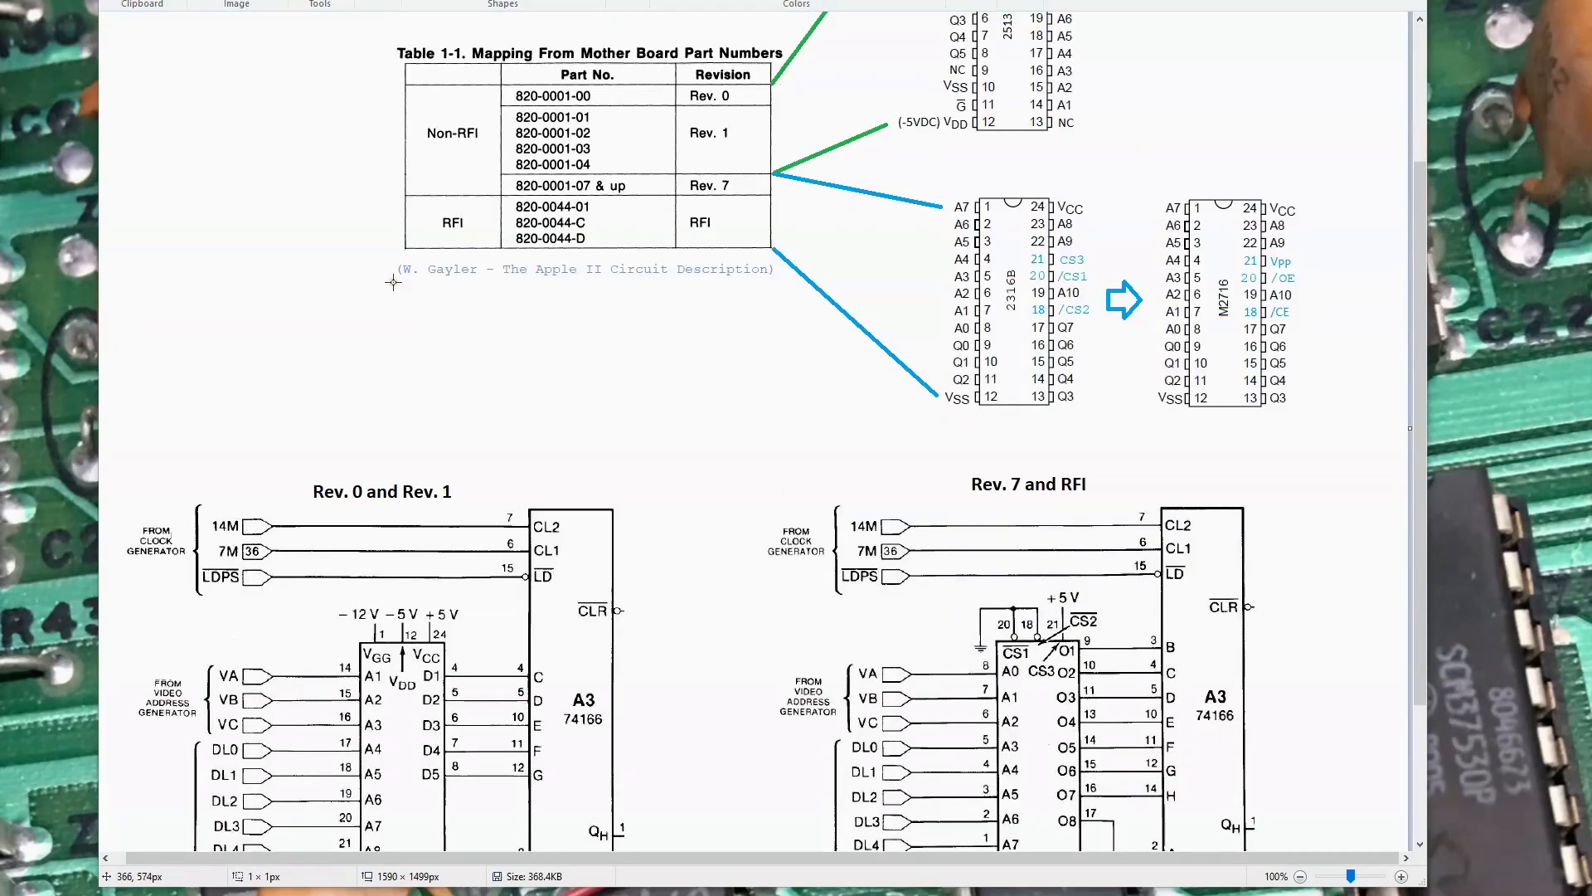
pyautogui.moveTo(587, 282)
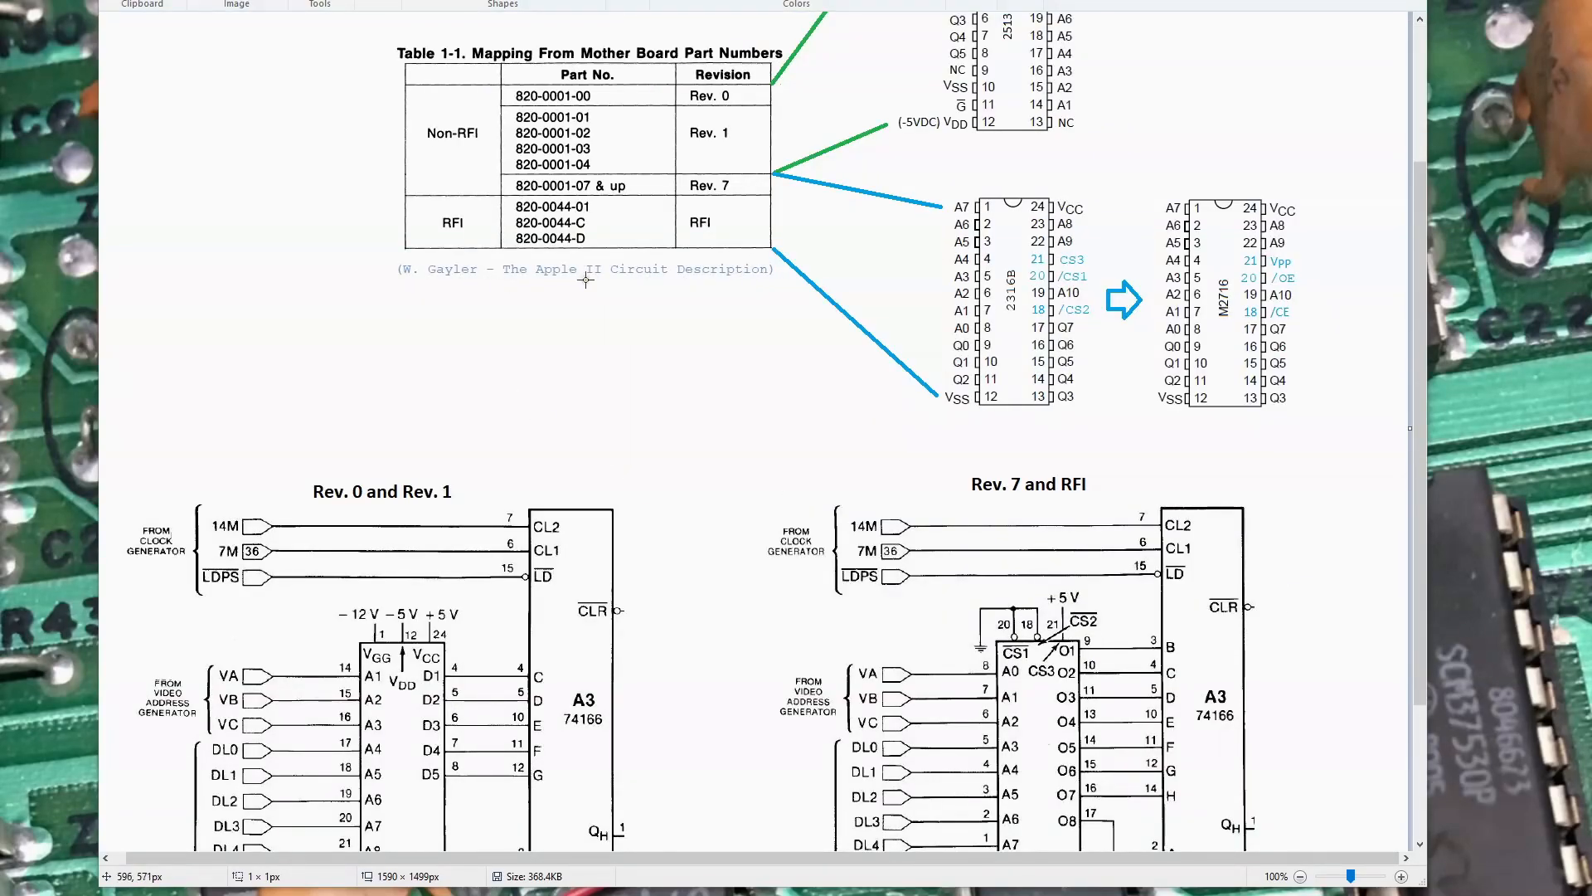
pyautogui.moveTo(756, 400)
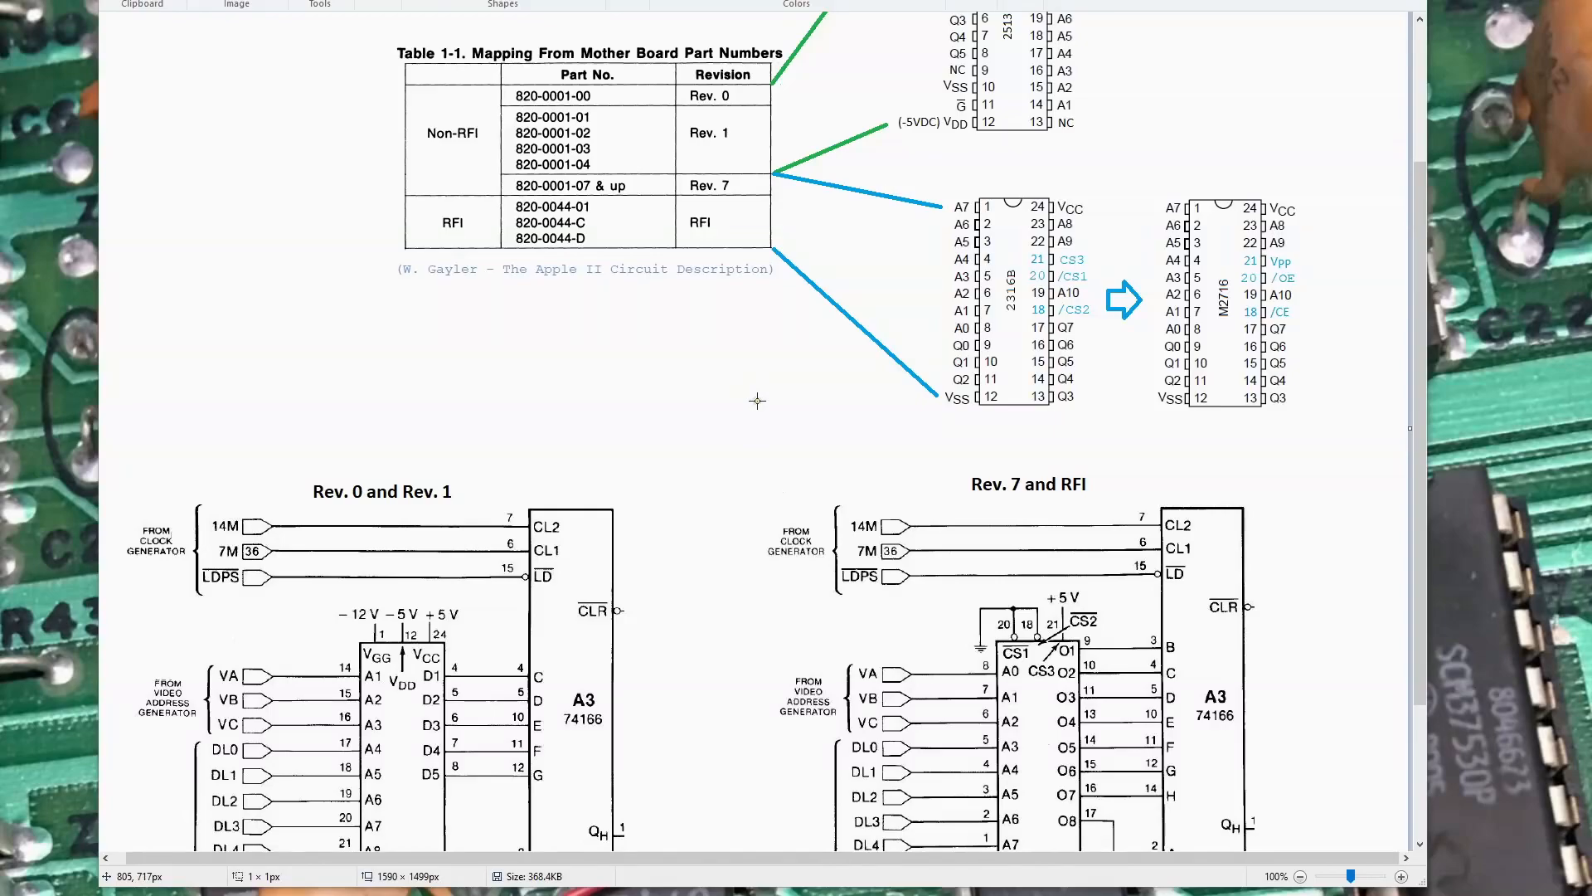
pyautogui.scroll(-3)
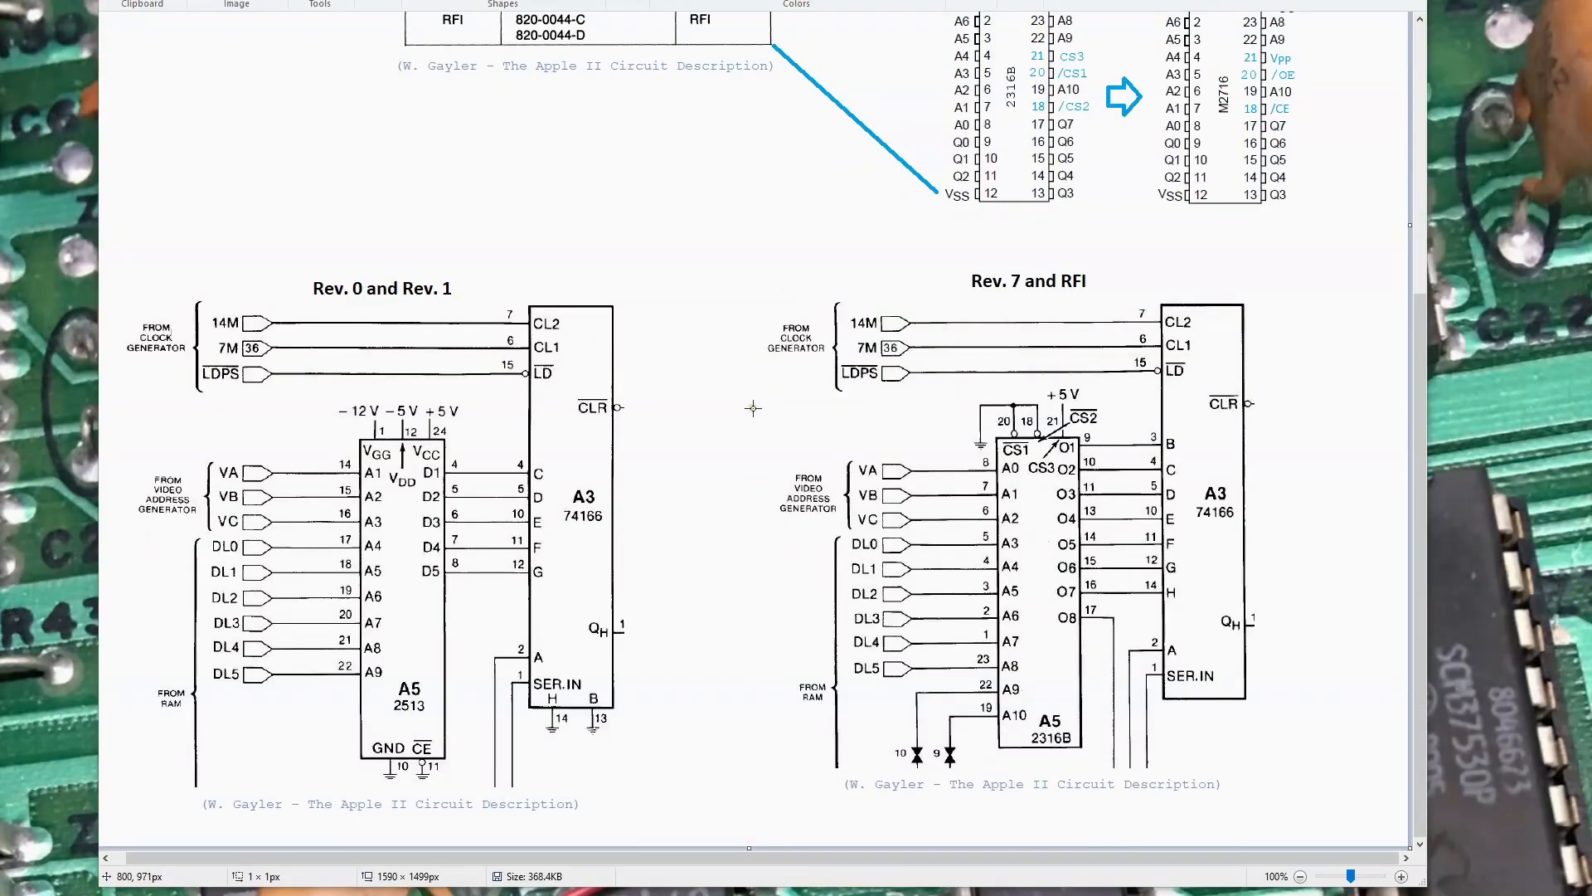